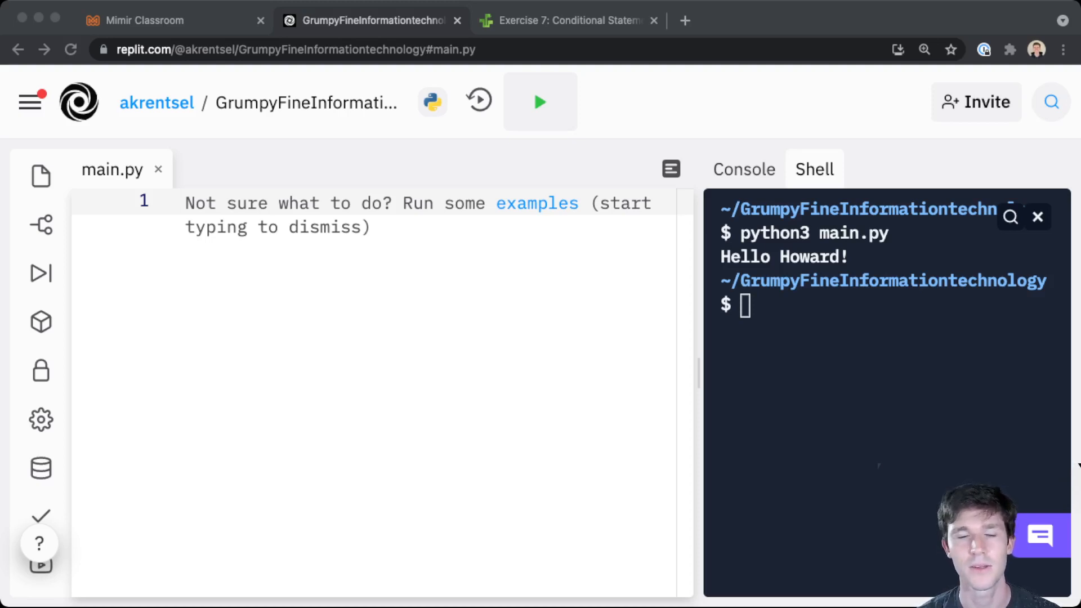
Step: Write print("Hello Howard!") in main.py and run it with python3 main.py in the shell
{"action": "left_click", "coordinate": [185, 202]}
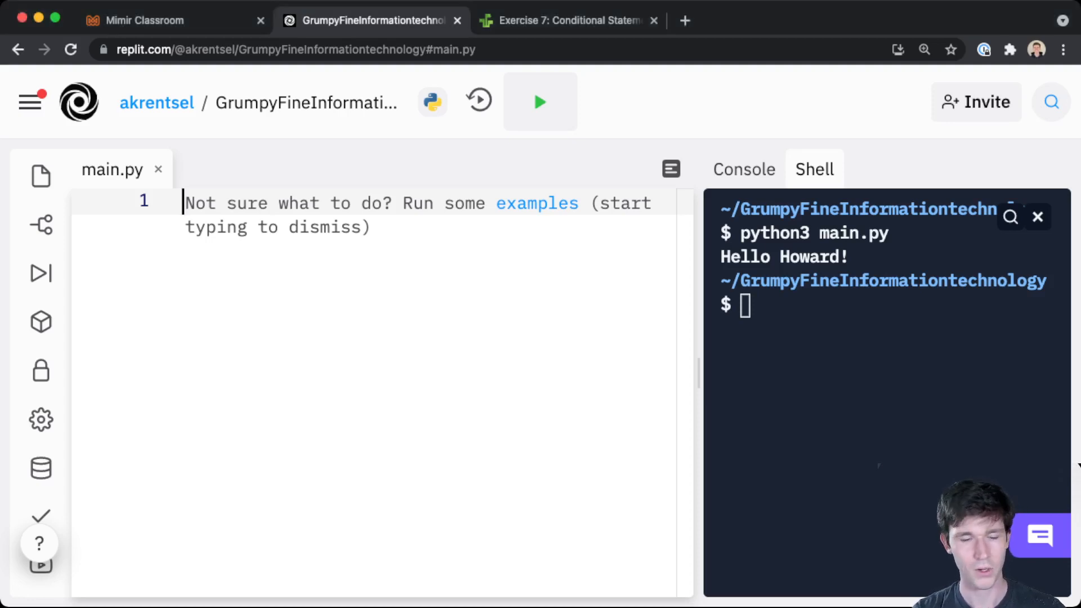
{"action": "type", "text": "print(\"Hello"}
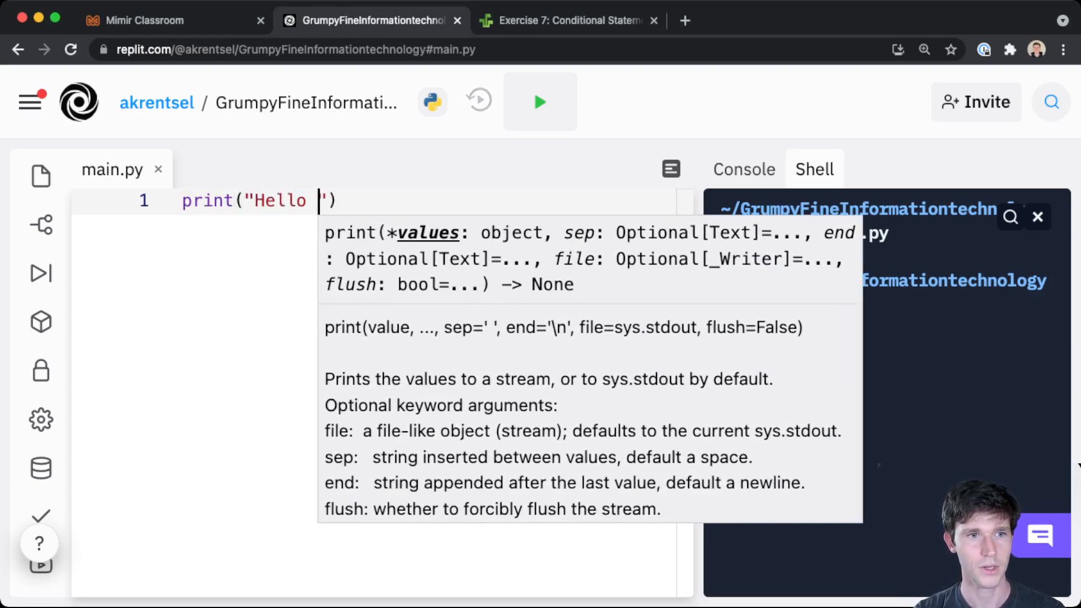
{"action": "type", "text": "Howard!"}
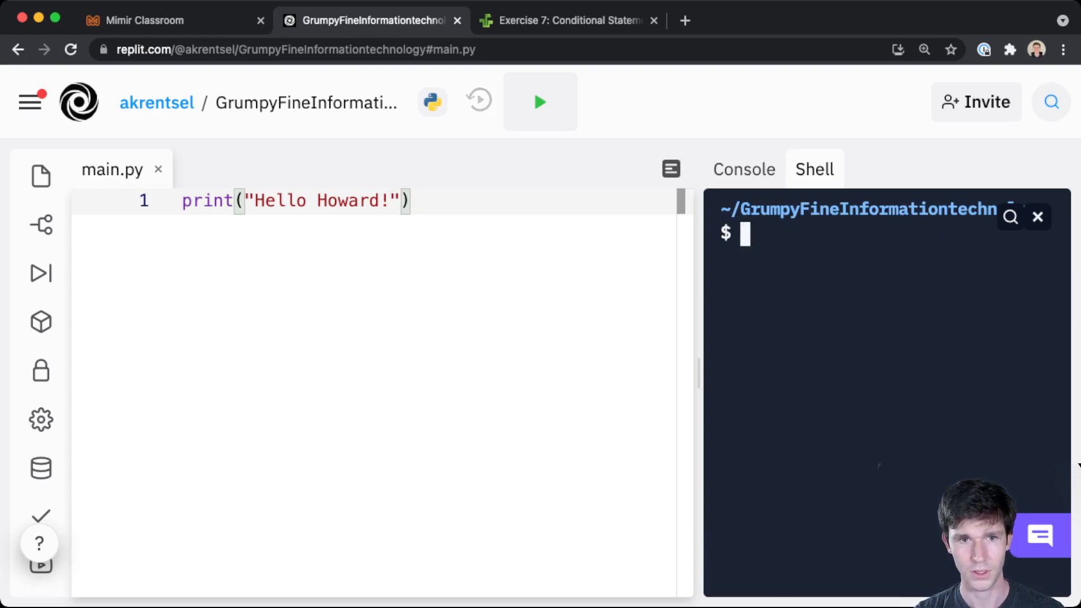
{"action": "type", "text": "python3 ma"}
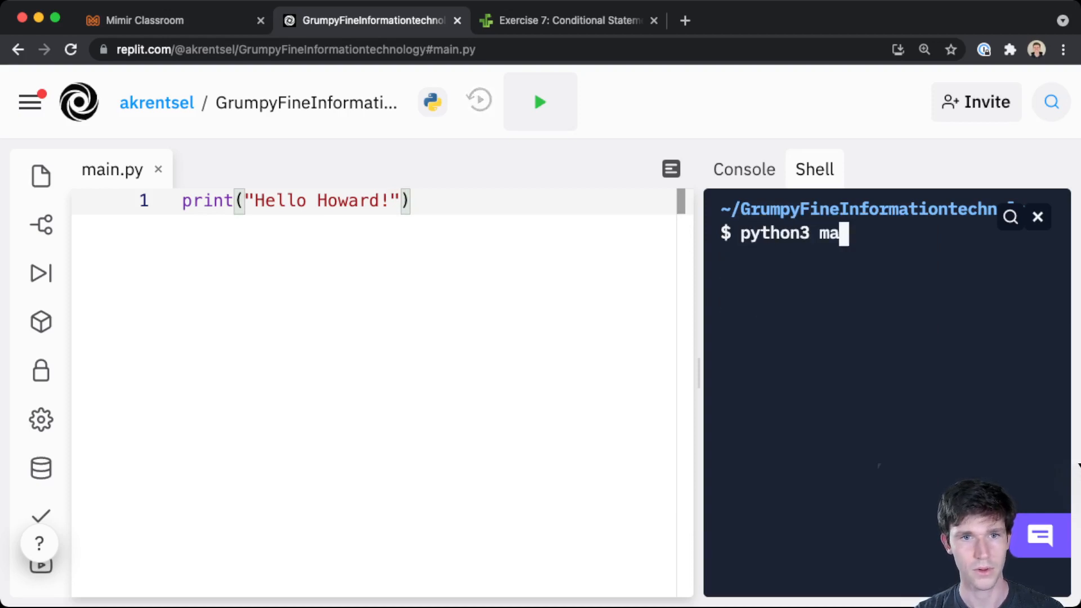
{"action": "key", "text": "Return"}
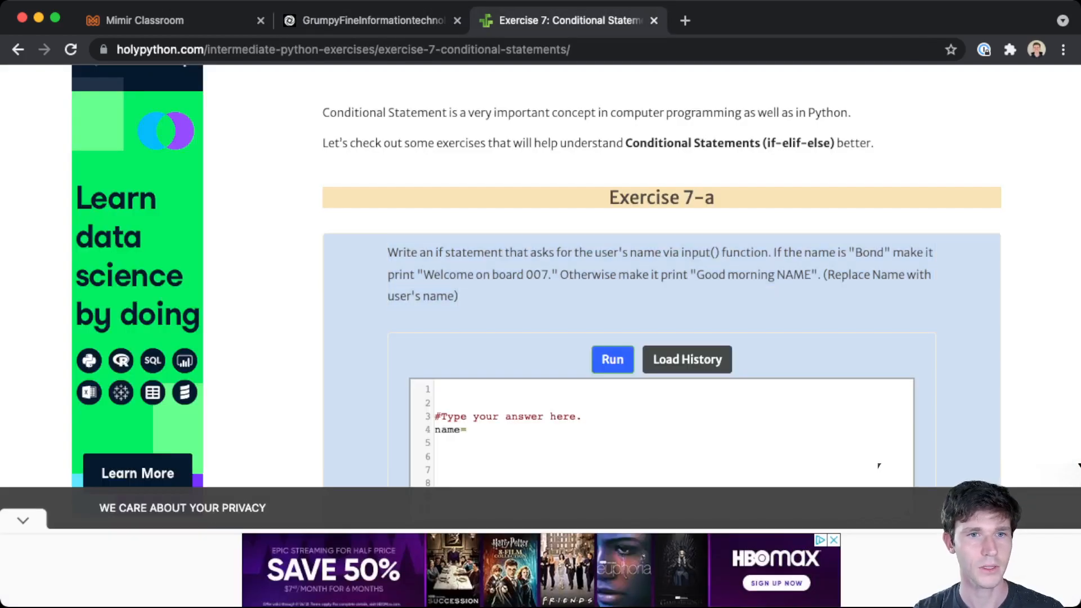
Step: Scroll the Exercise 7 page and select the Exercise 7-a greeting-by-name description
{"action": "scroll", "scroll_direction": "up", "scroll_amount": 3}
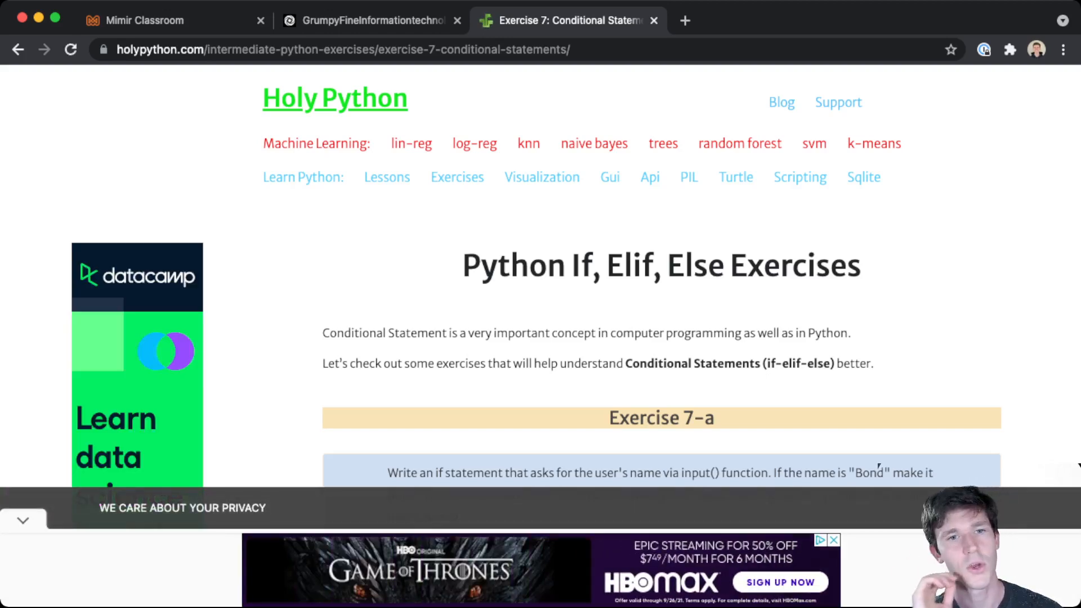
{"action": "scroll", "scroll_direction": "down", "scroll_amount": 3}
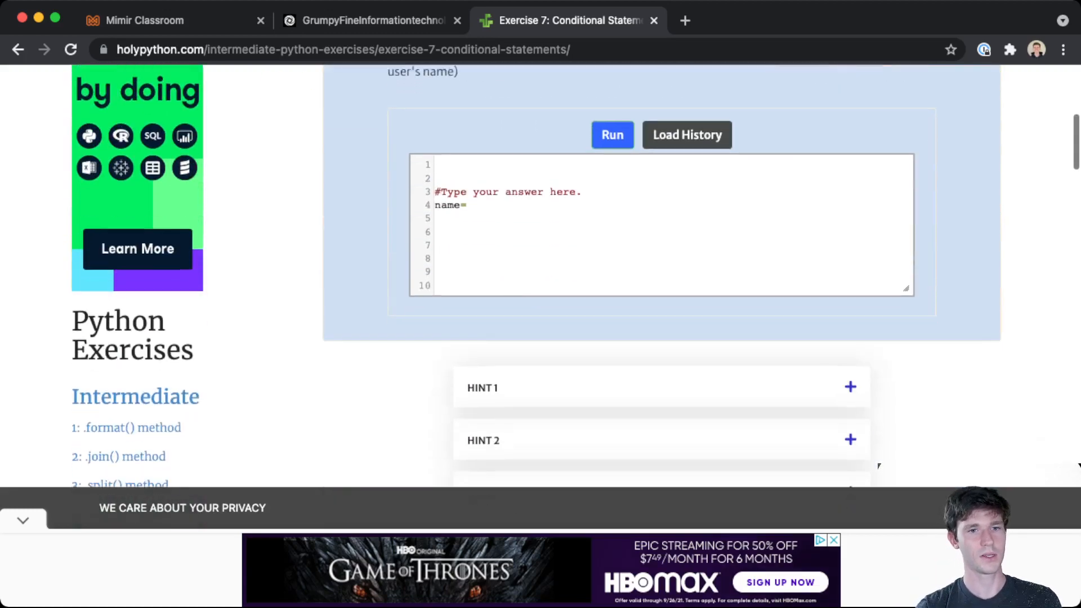
{"action": "scroll", "scroll_direction": "down", "scroll_amount": 3}
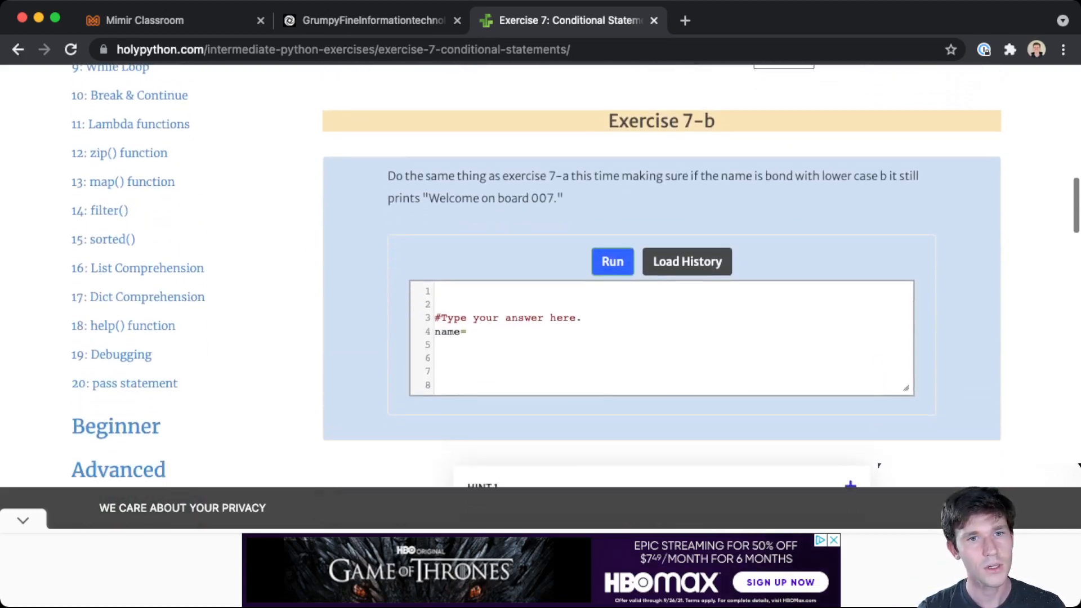
{"action": "scroll", "scroll_direction": "down", "scroll_amount": 3}
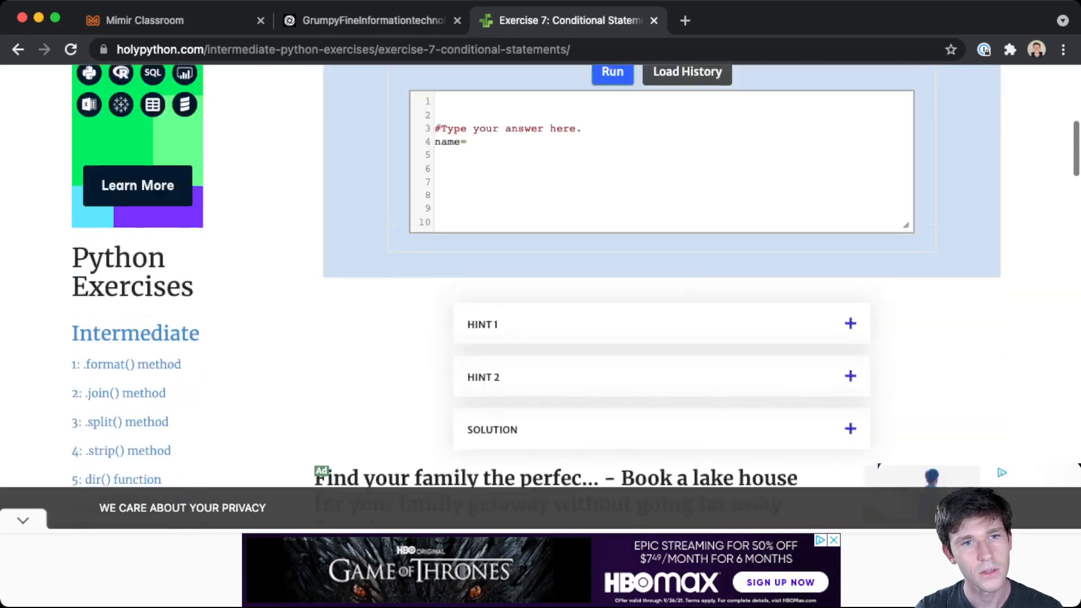
{"action": "scroll", "scroll_direction": "up", "scroll_amount": 3}
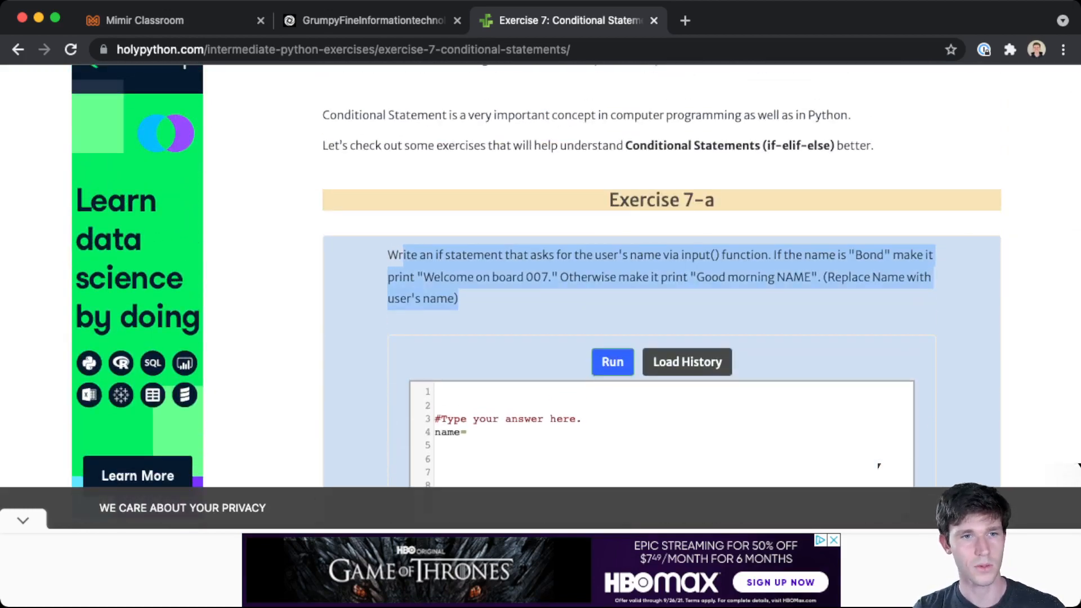
{"action": "left_click", "coordinate": [373, 20]}
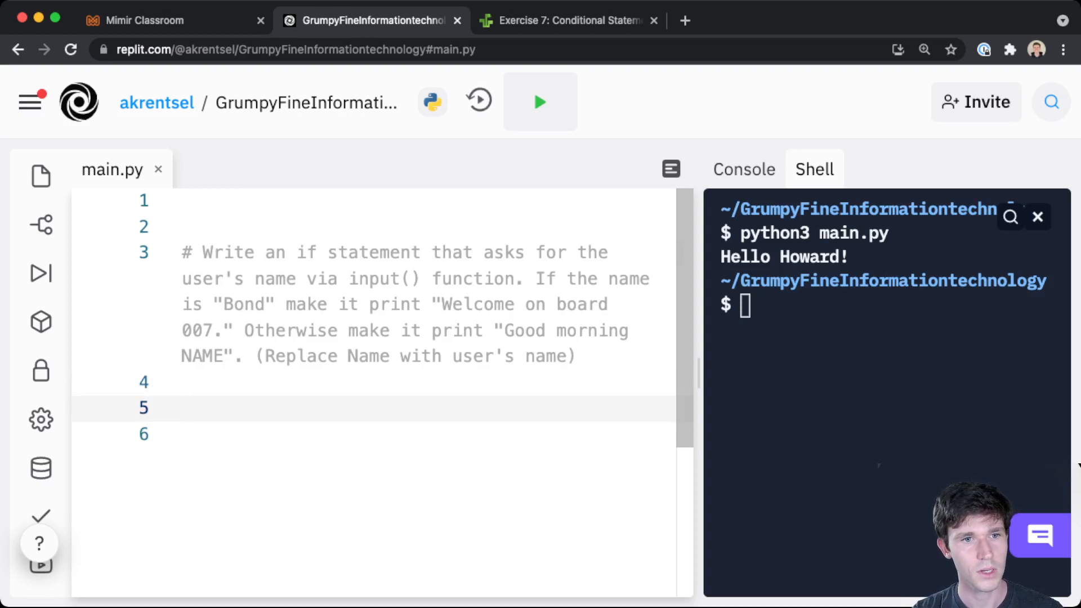
Step: Add name = input("What is your name? ") on a new line under the exercise comment
{"action": "left_click", "coordinate": [298, 252]}
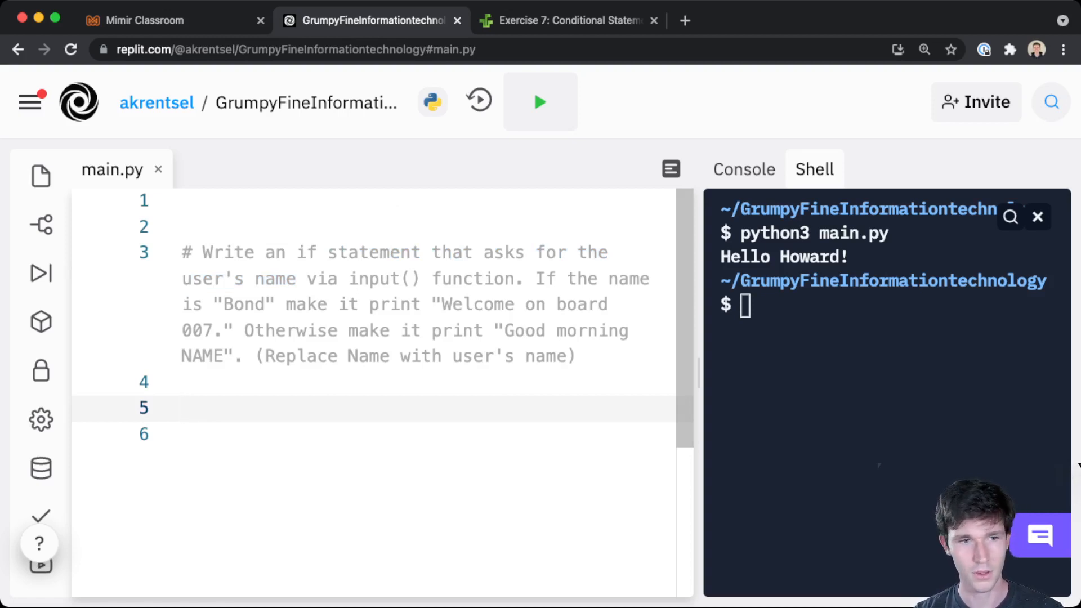
{"action": "type", "text": "name ="}
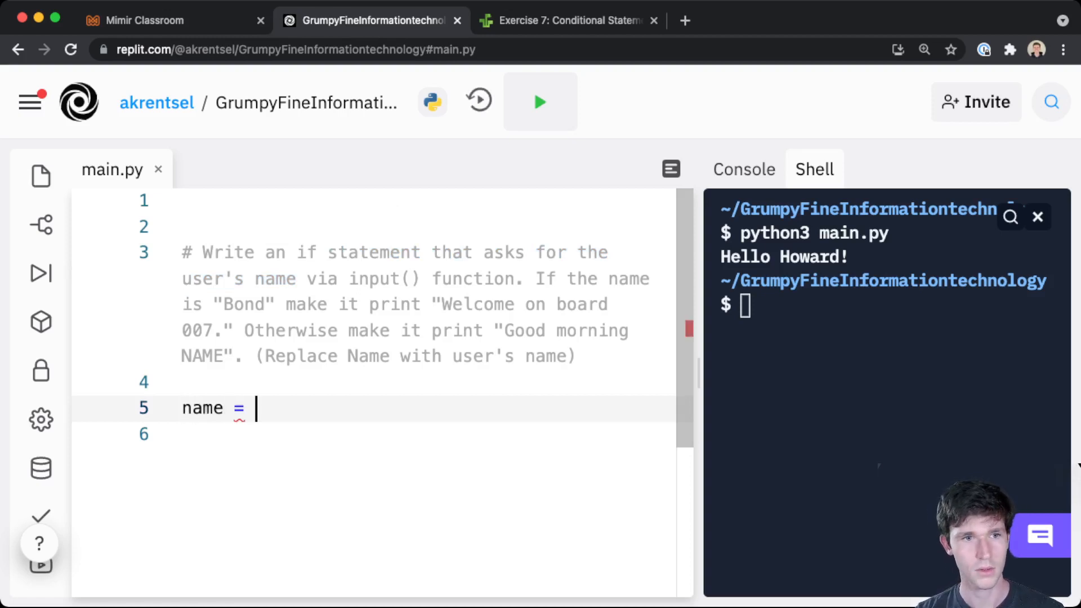
{"action": "type", "text": "input()"}
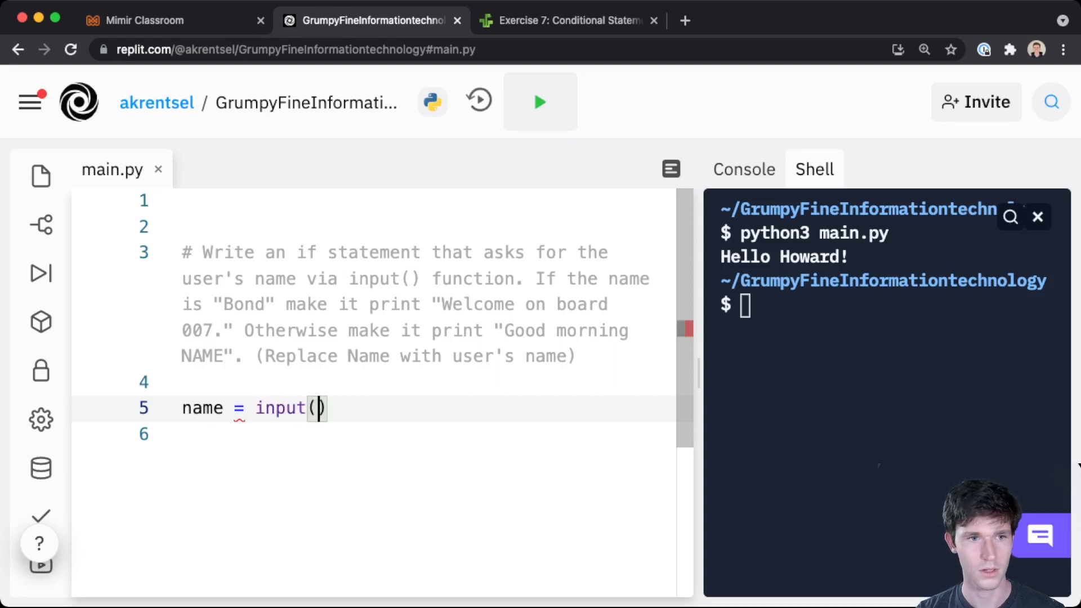
{"action": "type", "text": "\"H"}
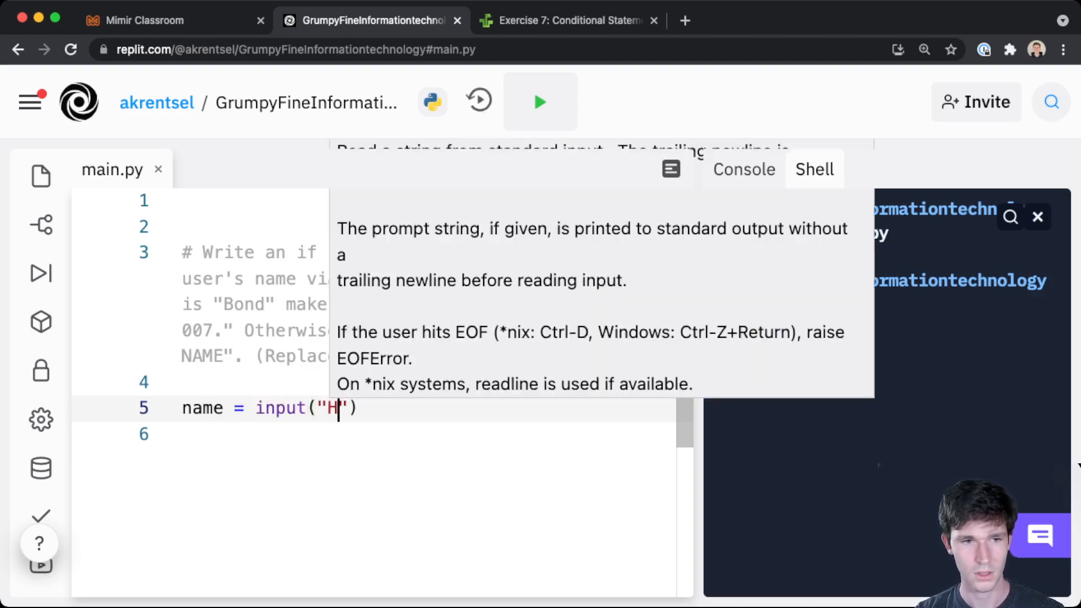
{"action": "type", "text": "What is your name?"}
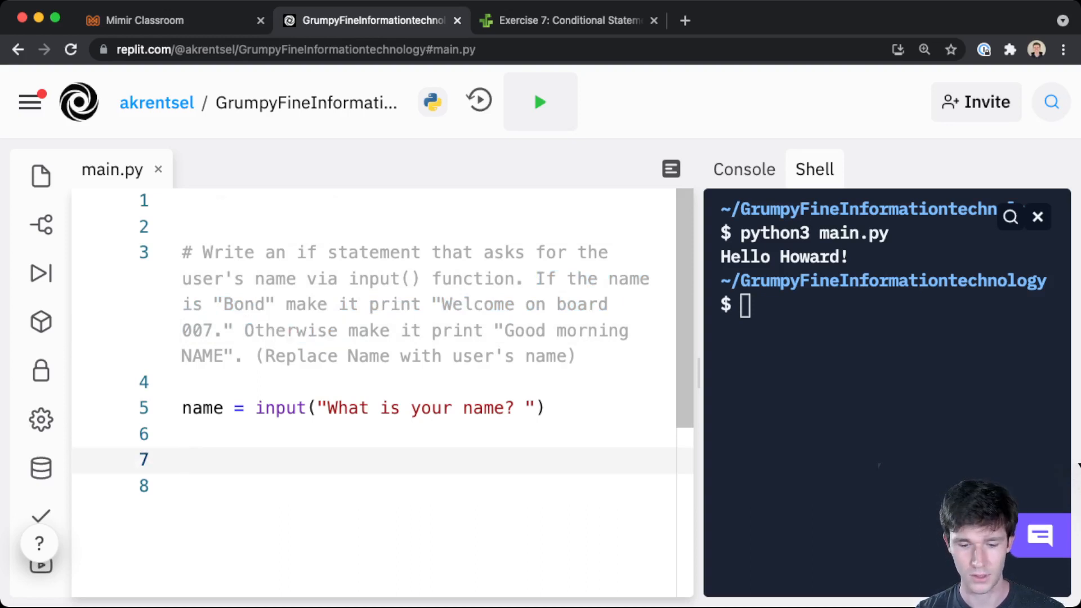
Step: Write the if name == "Bond": / else: skeleton with a placeholder in the else branch
{"action": "type", "text": "if"}
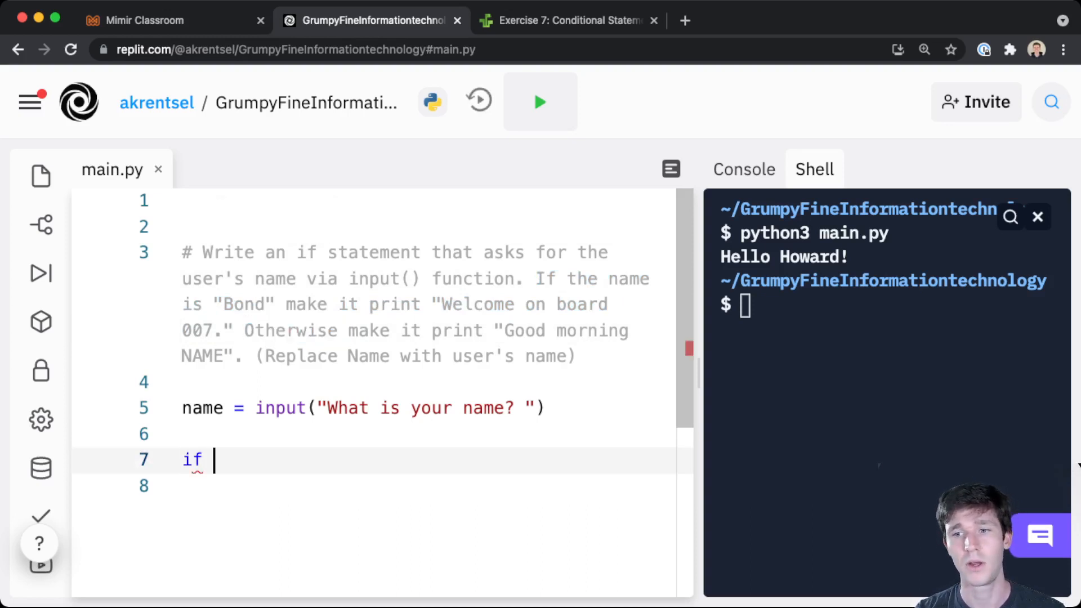
{"action": "type", "text": "name =="}
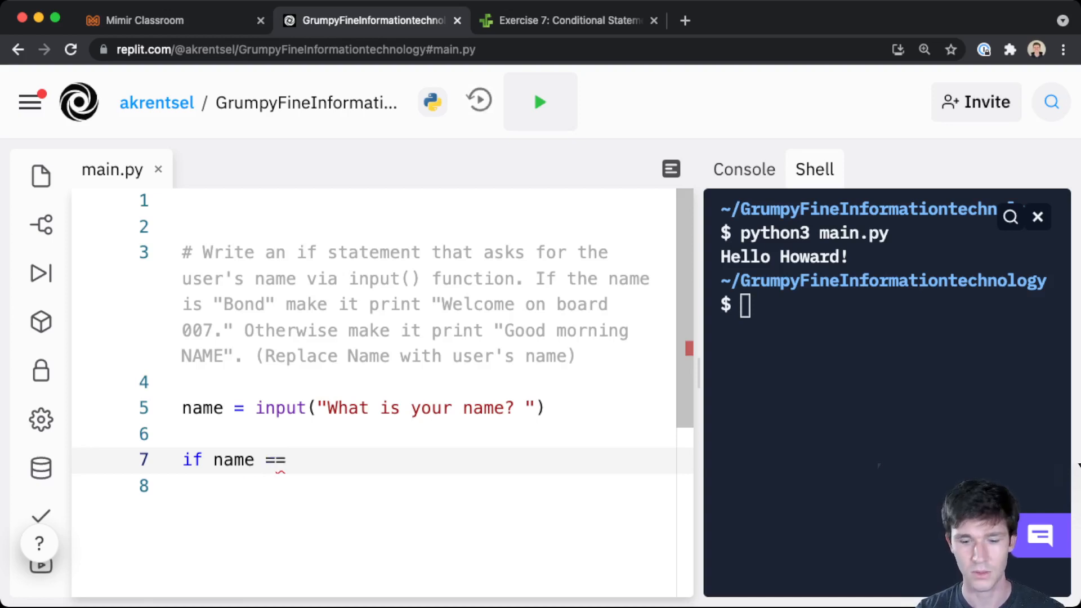
{"action": "type", "text": "\"\""}
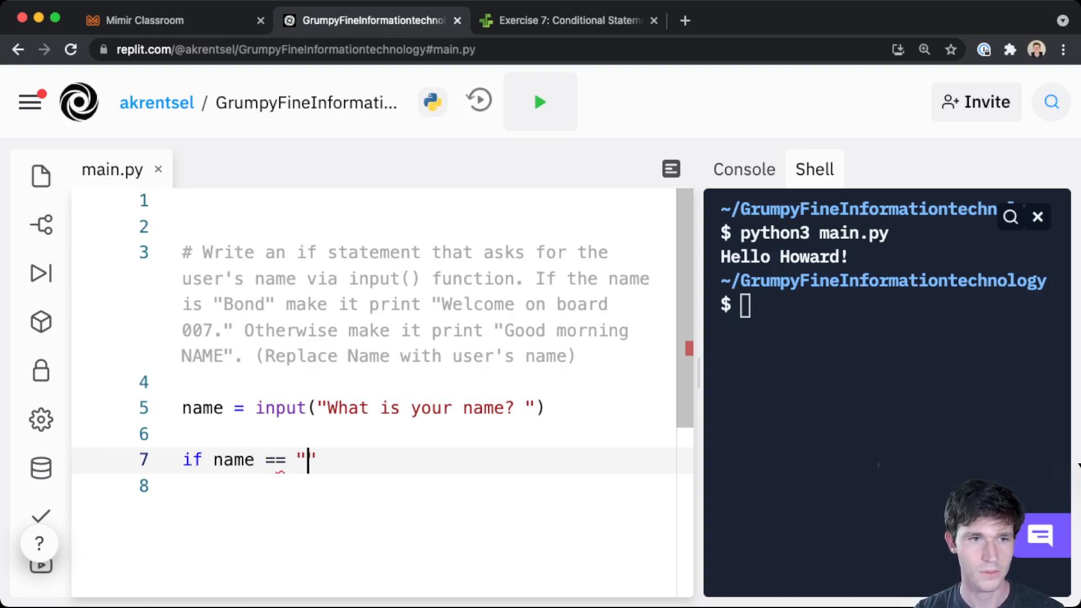
{"action": "type", "text": "Bond\":"}
{"action": "left_click", "coordinate": [426, 486]}
{"action": "type", "text": "pass"}
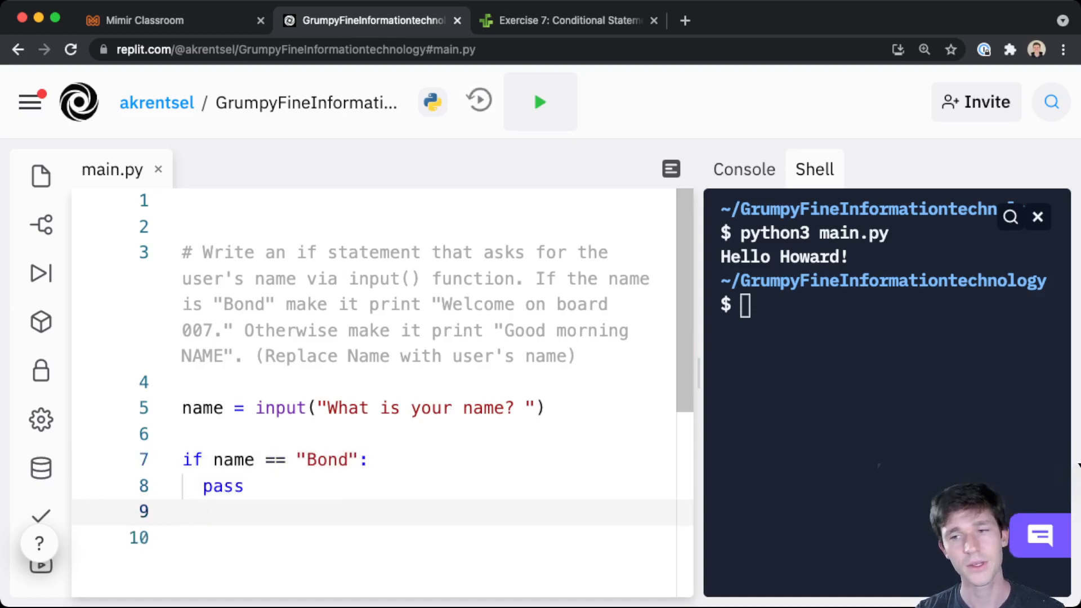
{"action": "type", "text": "else:"}
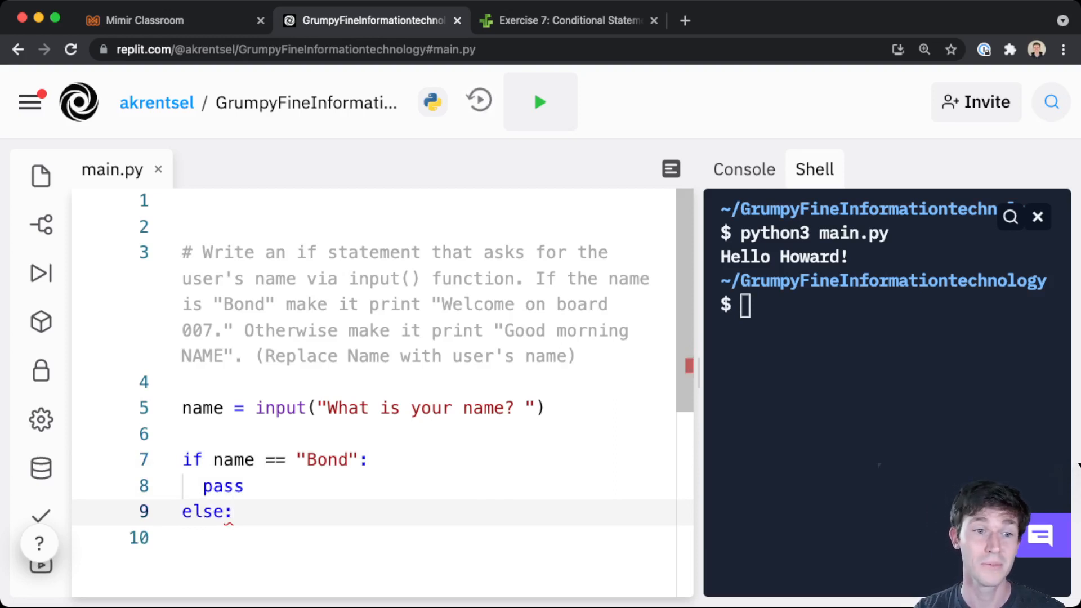
{"action": "type", "text": "pass"}
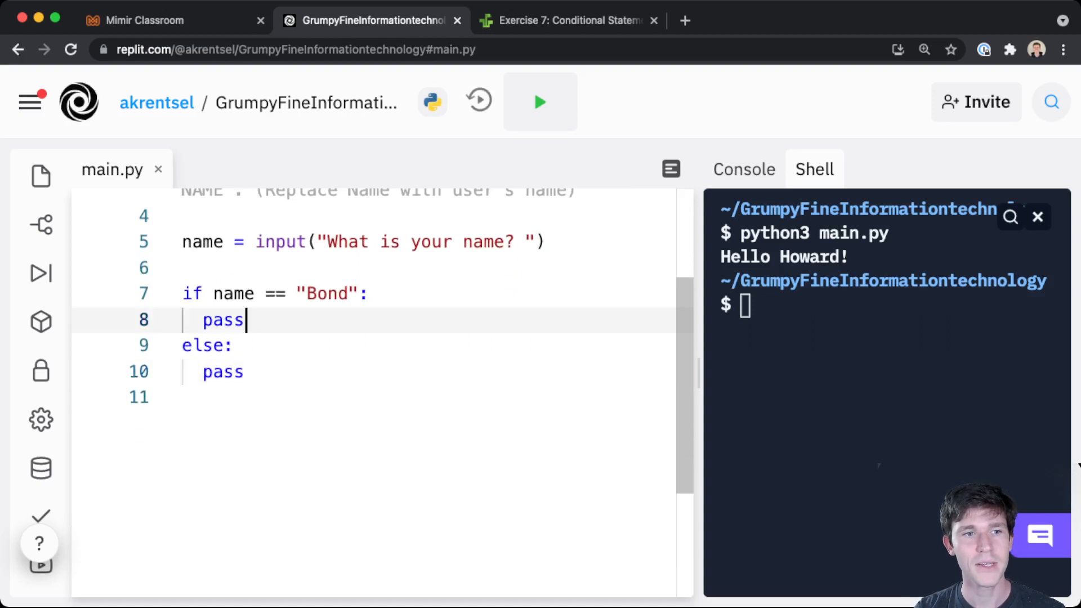
Step: Fill the Bond branch with pass and move to the blank line after the else block
{"action": "double_click", "coordinate": [223, 319]}
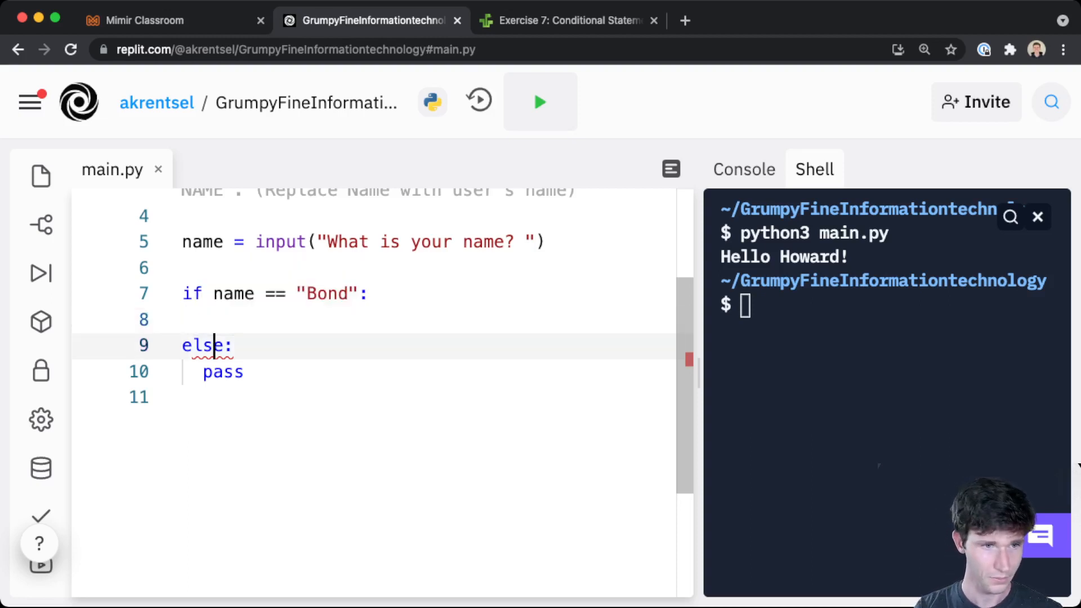
{"action": "type", "text": "pass"}
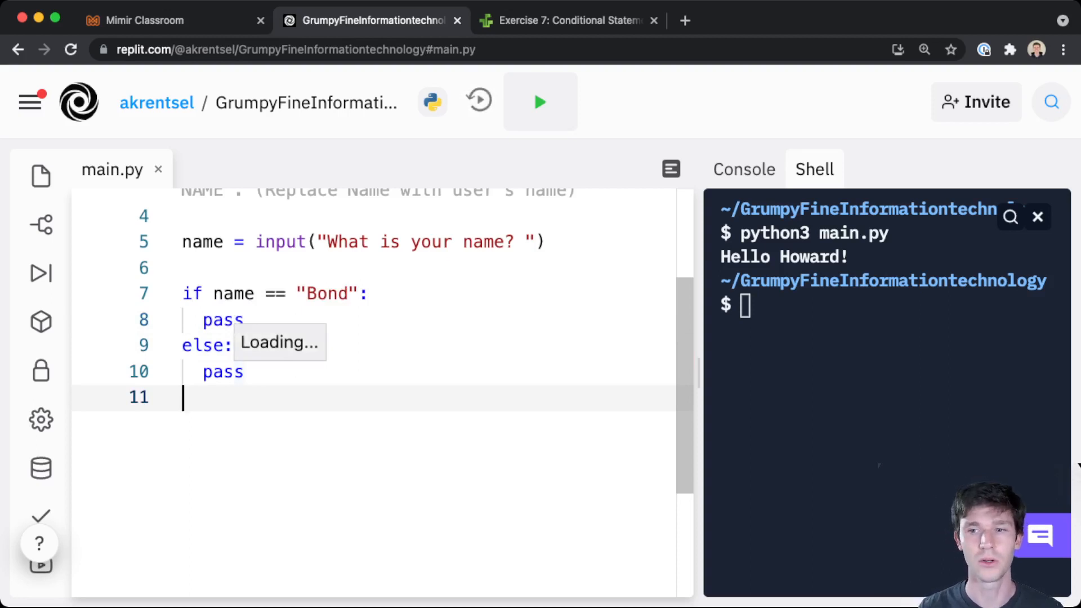
{"action": "scroll", "scroll_direction": "up", "scroll_amount": 3}
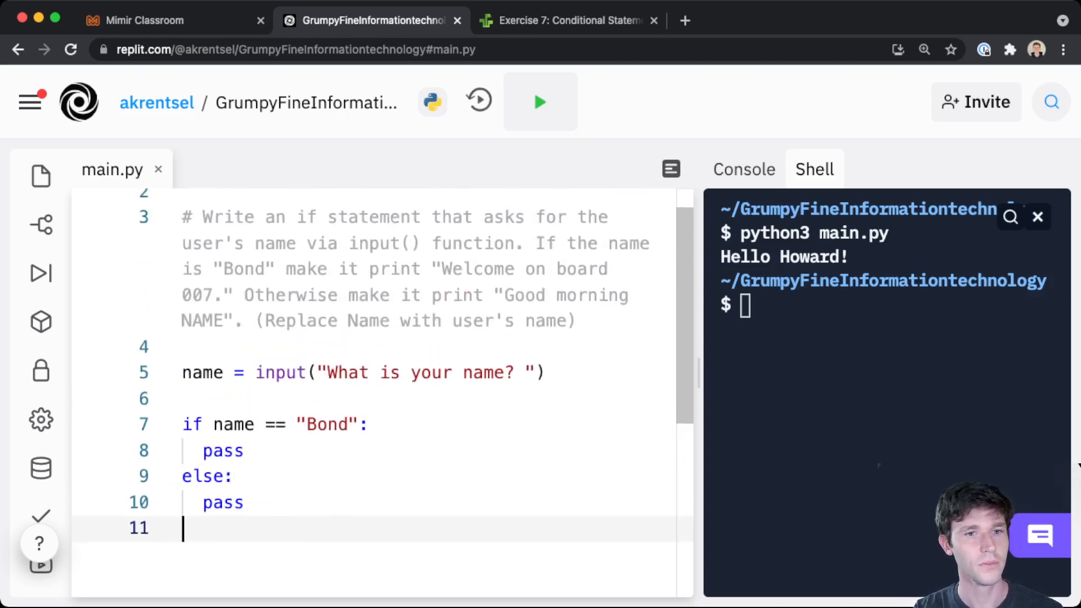
{"action": "left_click", "coordinate": [224, 451]}
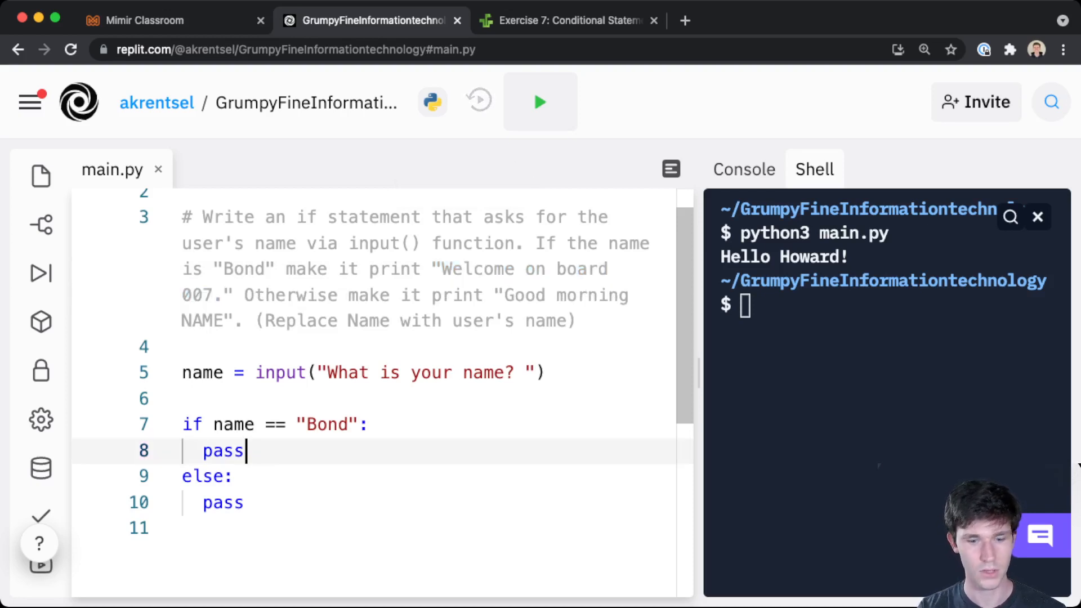
Step: Print "Welcome on board 007." for Bond and "Good morning NAME" in the else branch
{"action": "type", "text": "print(\"Welcome on board 007.\")"}
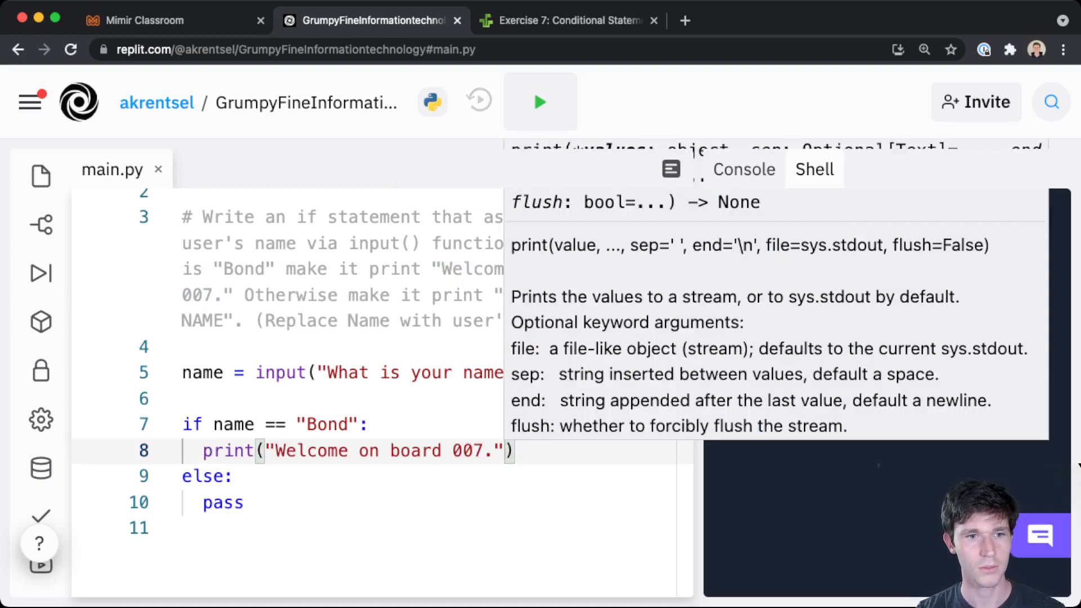
{"action": "left_click", "coordinate": [540, 102]}
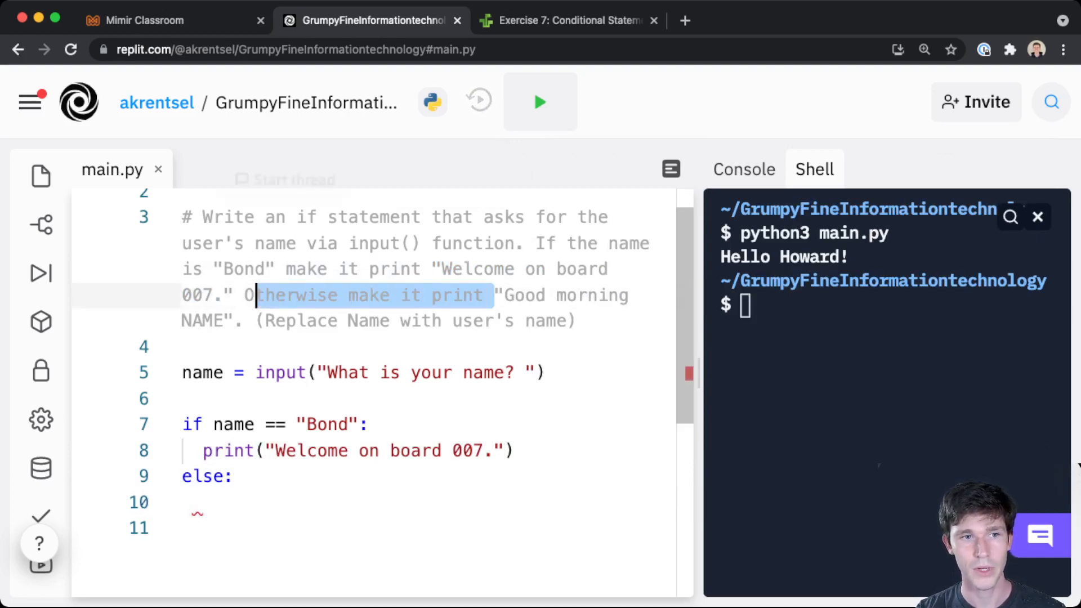
{"action": "type", "text": "\"Good morning NAME\")"}
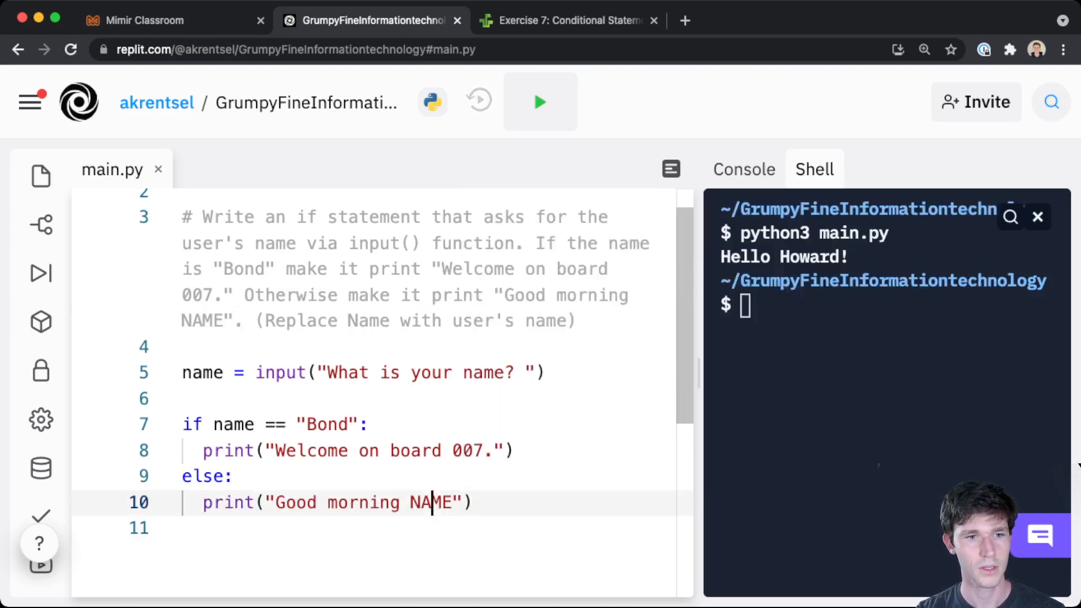
Step: Replace NAME so the else branch reads print("Good morning", name)
{"action": "double_click", "coordinate": [431, 502]}
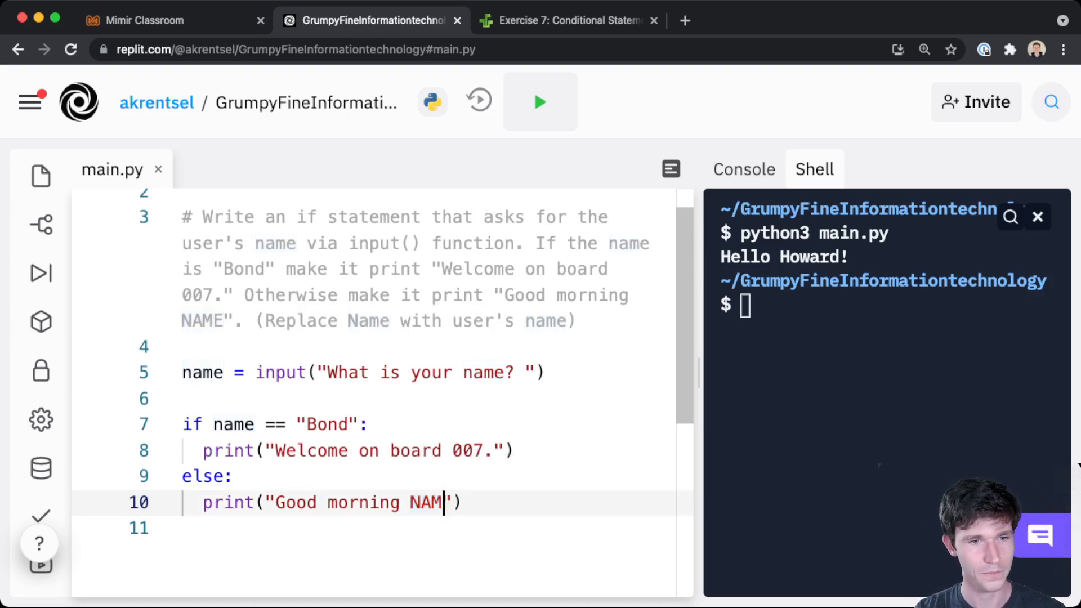
{"action": "key", "text": "Backspace"}
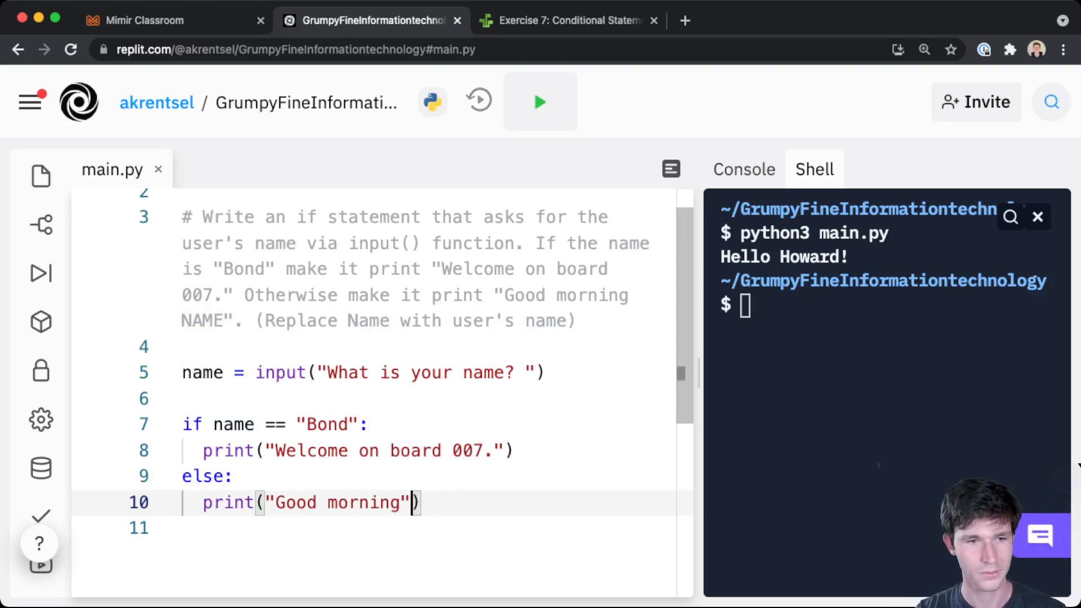
{"action": "type", "text": ", name"}
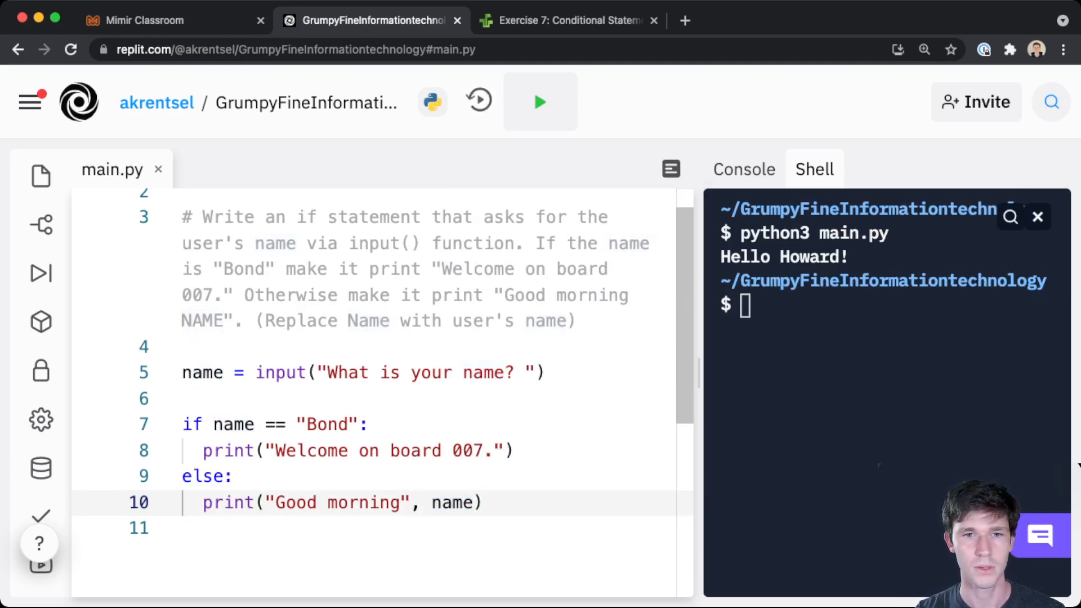
{"action": "type", "text": "python3 main.py"}
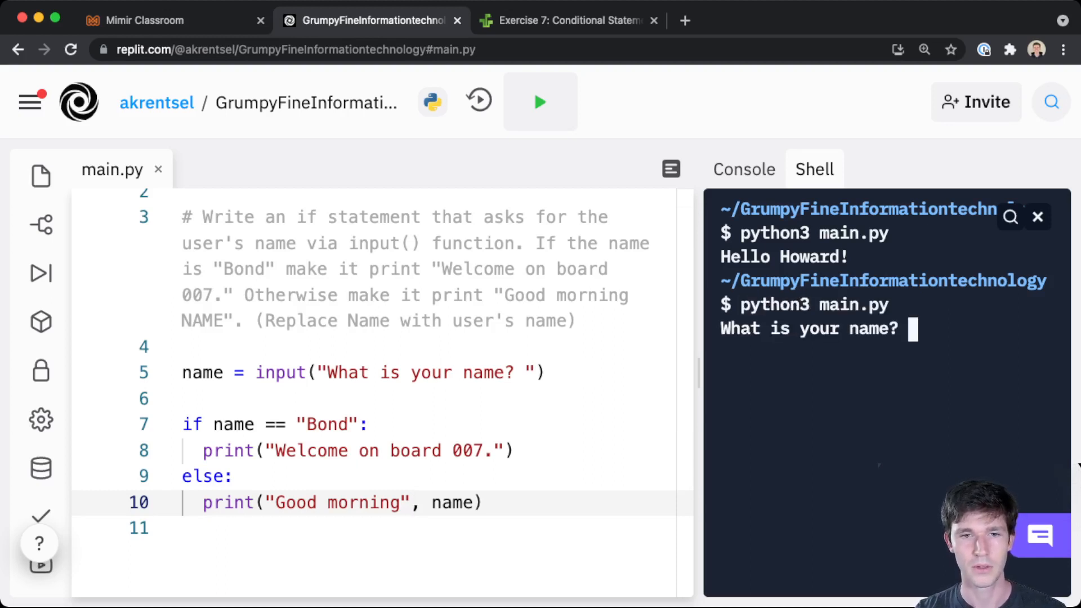
Step: Run main.py entering Alex for the morning greeting, then Bond for the 007 welcome
{"action": "type", "text": "Ale"}
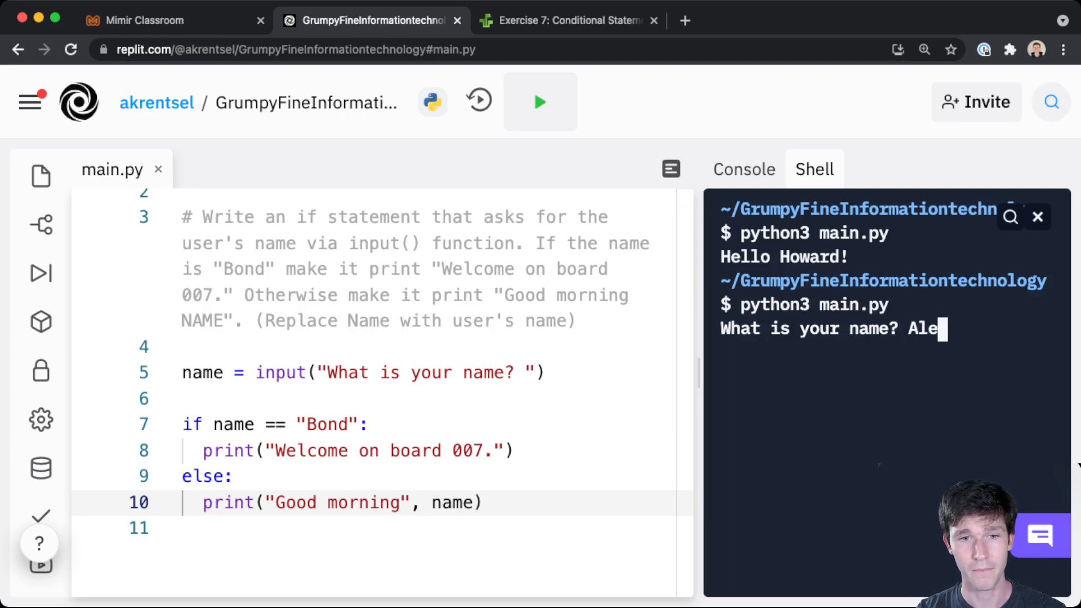
{"action": "key", "text": "Return"}
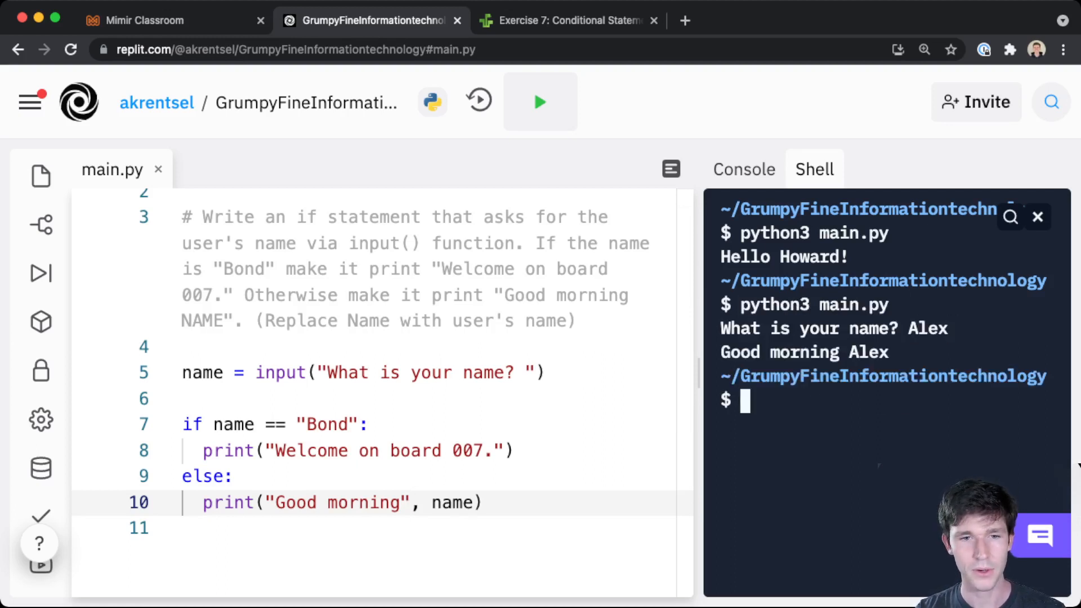
{"action": "type", "text": "Bond"}
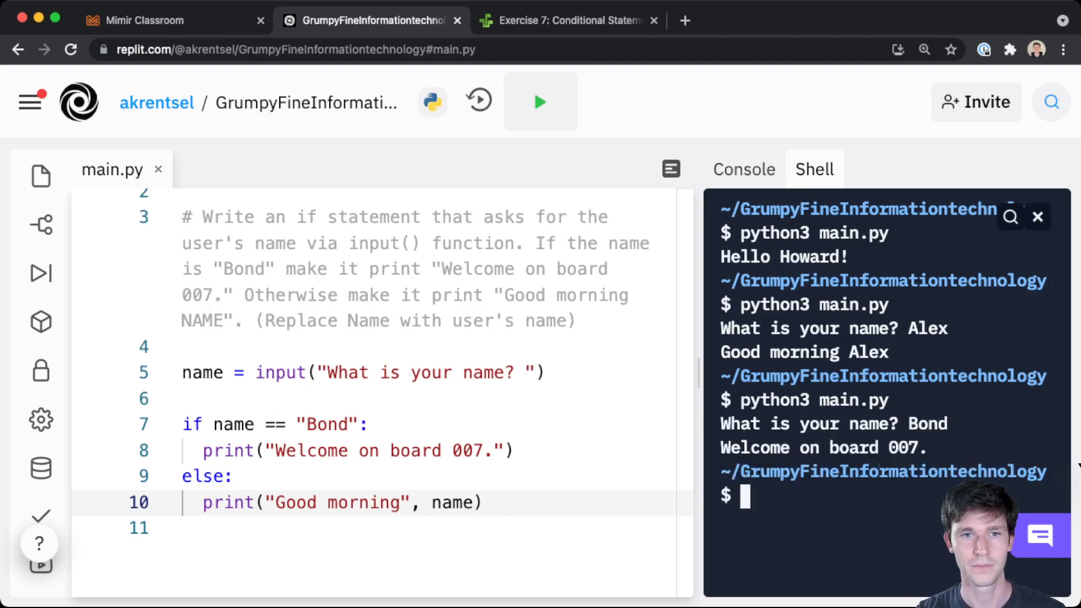
Step: Scroll to Exercise 7-b on the Holy Python page and highlight the lowercase word bond
{"action": "left_click", "coordinate": [566, 20]}
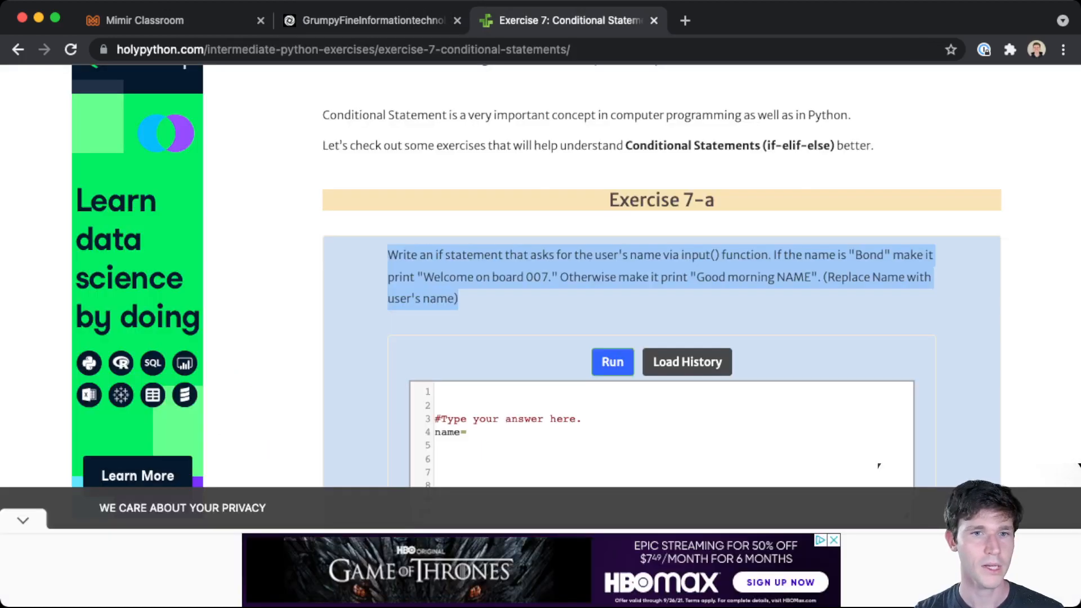
{"action": "scroll", "scroll_direction": "down", "scroll_amount": 3}
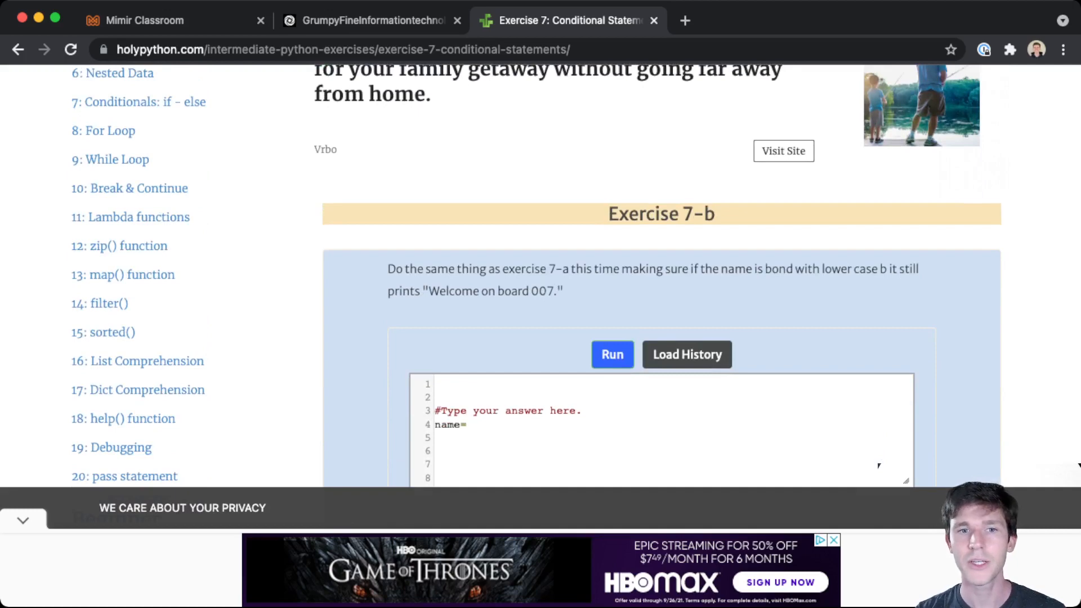
{"action": "double_click", "coordinate": [778, 269]}
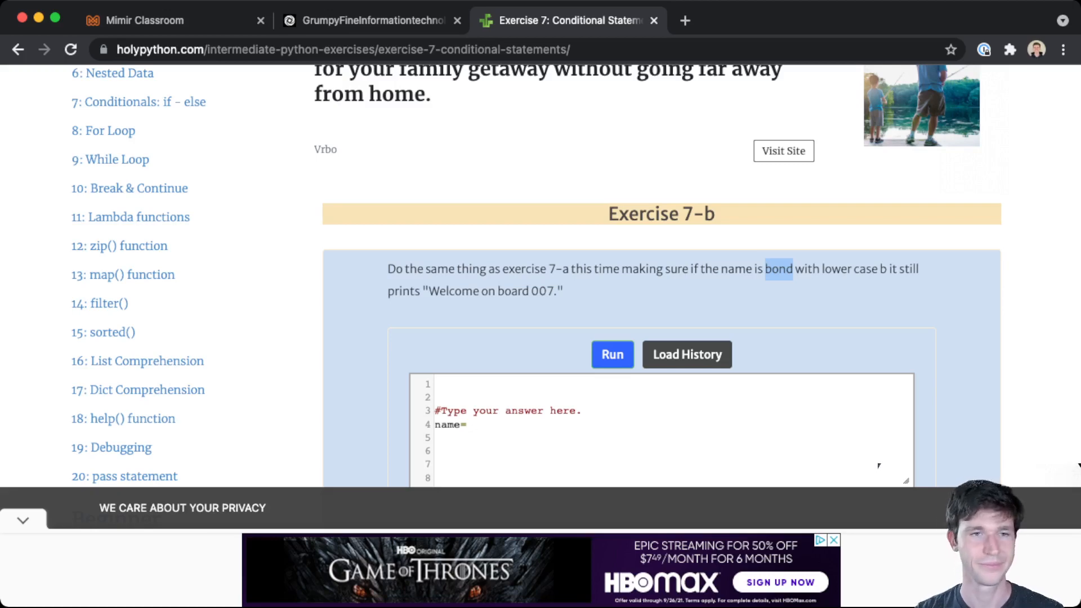
Step: Extend the condition to if name == "Bond" or name == "bond": in main.py
{"action": "left_click", "coordinate": [370, 20]}
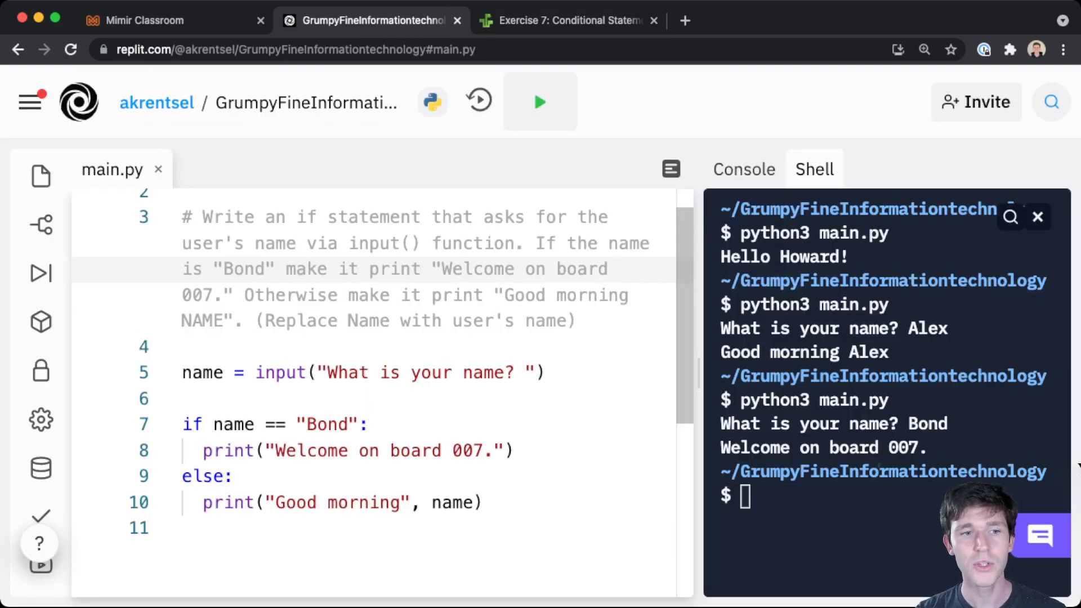
{"action": "left_click", "coordinate": [361, 425]}
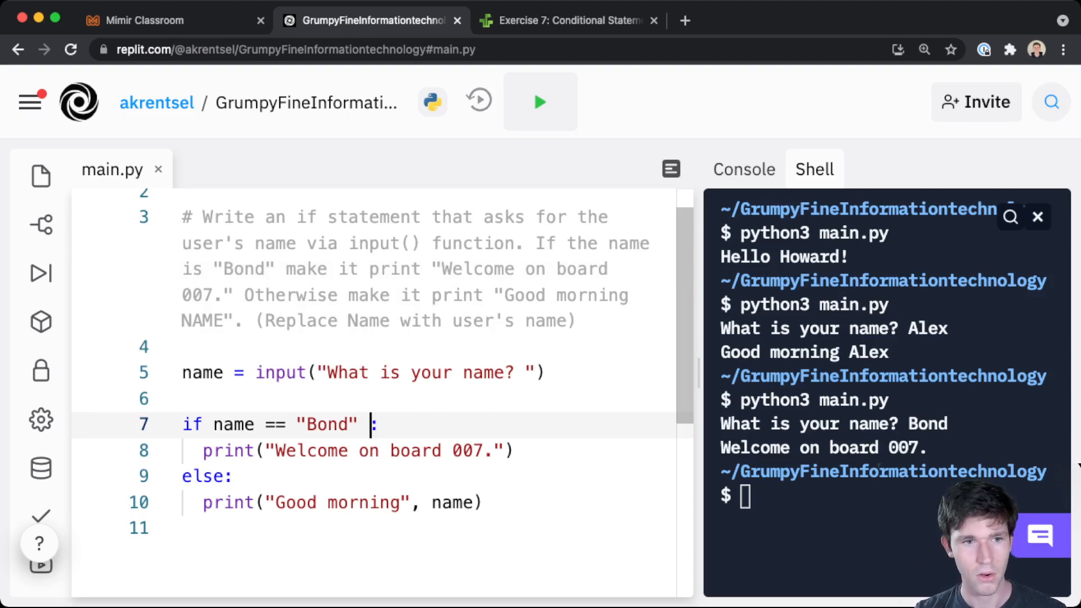
{"action": "type", "text": "or namne"}
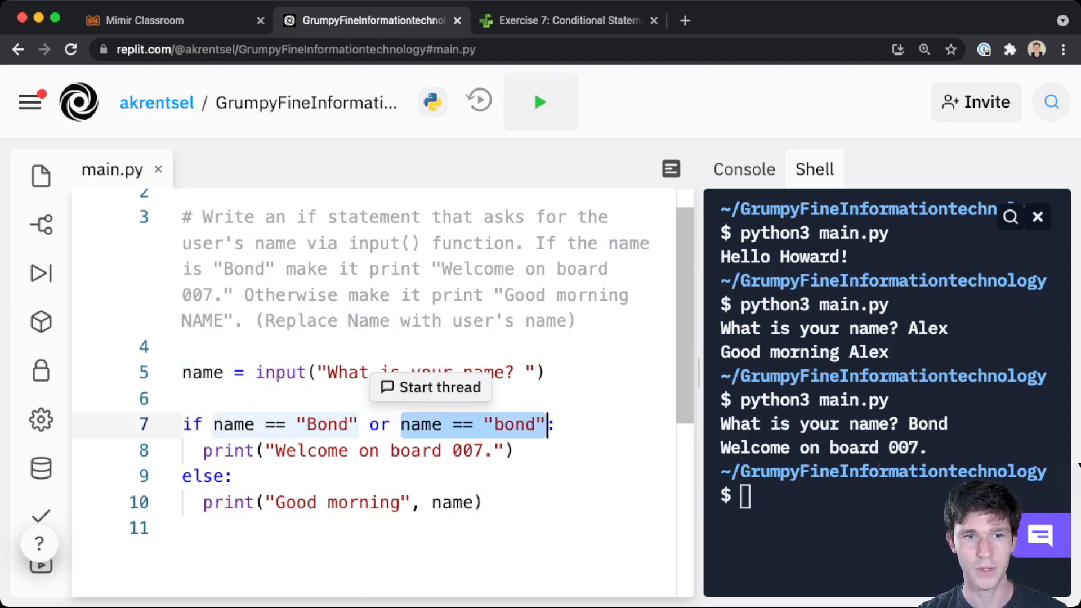
{"action": "left_click", "coordinate": [358, 451]}
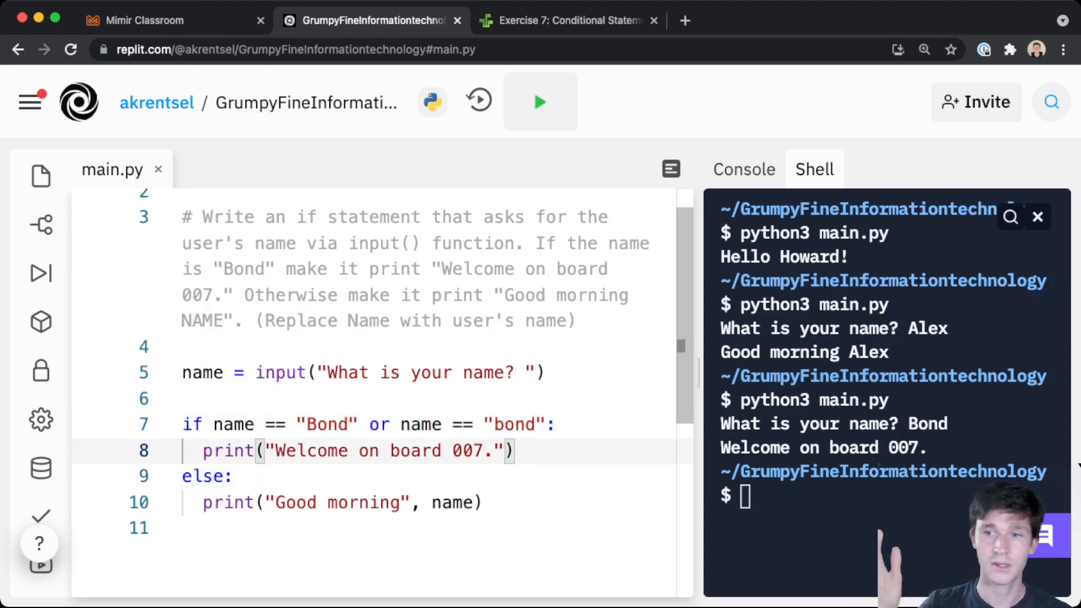
{"action": "left_click", "coordinate": [234, 475]}
{"action": "type", "text": "A"}
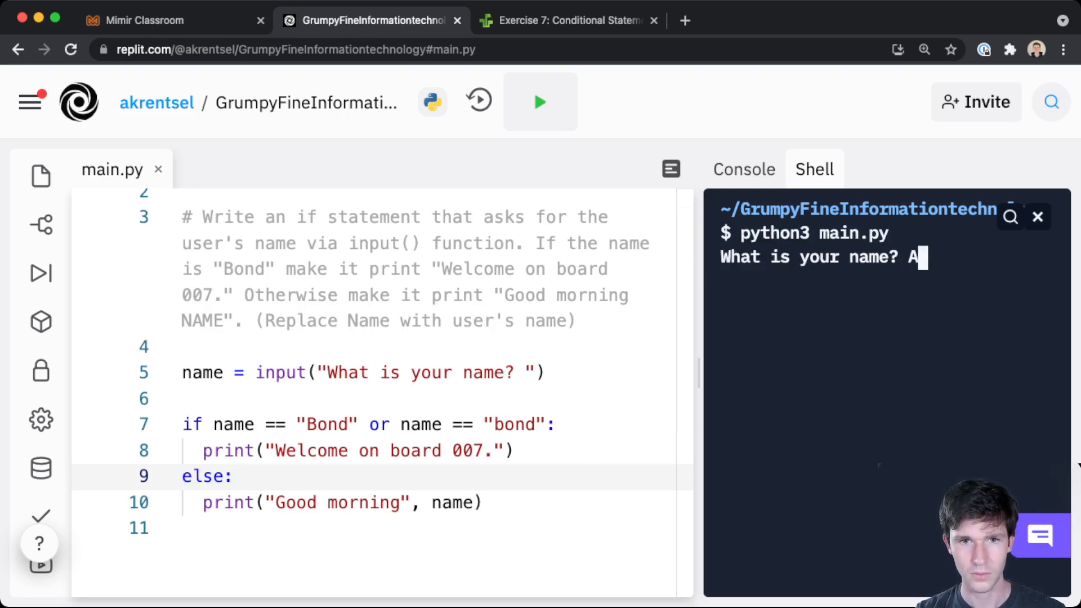
Step: Run main.py with Alex, Bond and bond to confirm both spellings get the 007 welcome
{"action": "key", "text": "Return"}
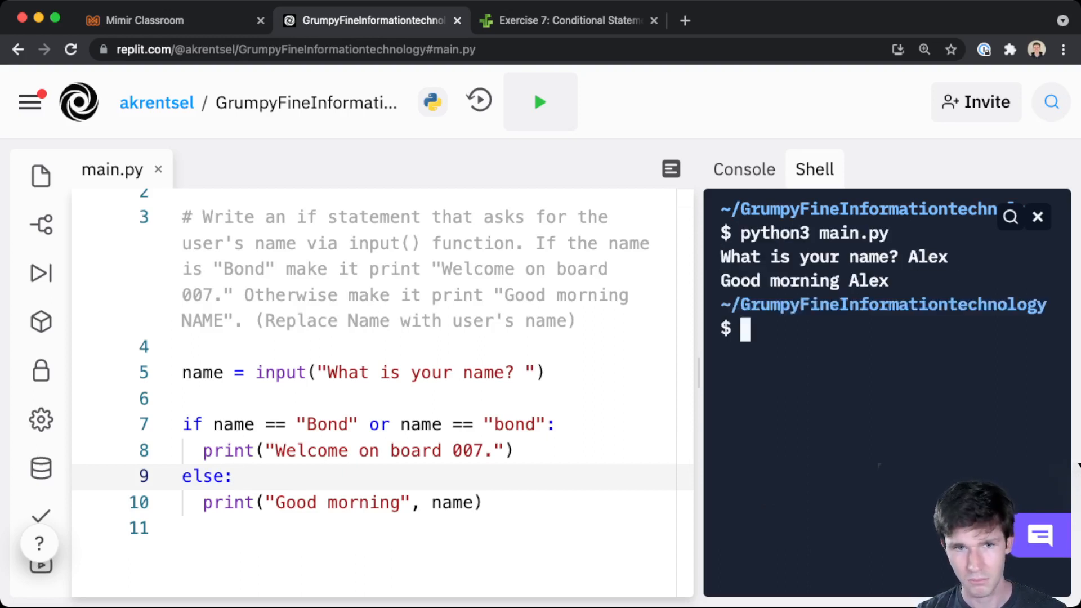
{"action": "type", "text": "Bond"}
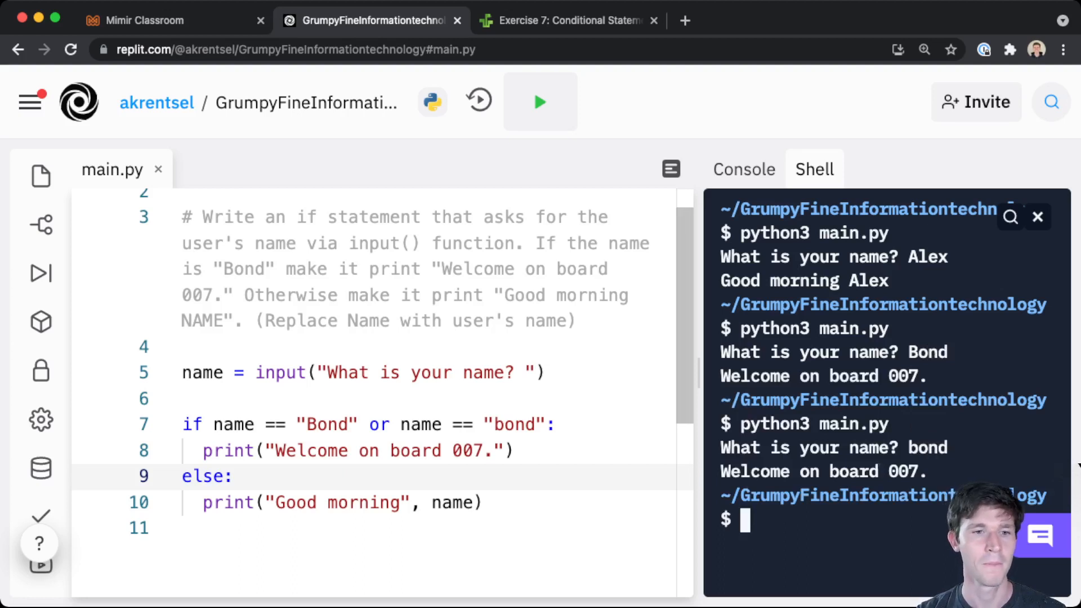
{"action": "double_click", "coordinate": [203, 373]}
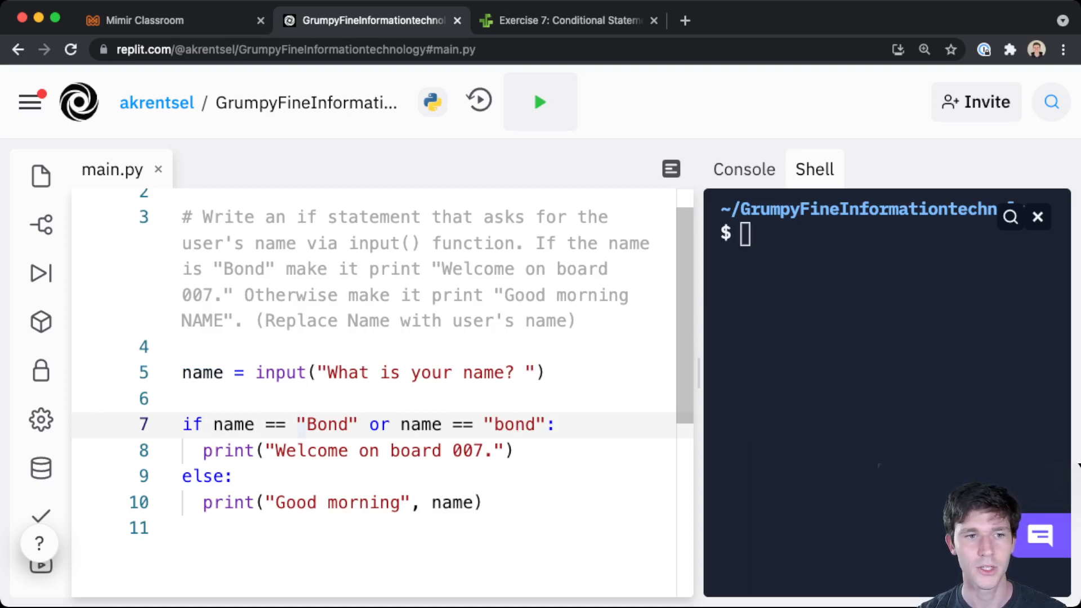
Step: Clear the shell and run main.py with BOND and bOND, which still get only Good morning
{"action": "double_click", "coordinate": [327, 425]}
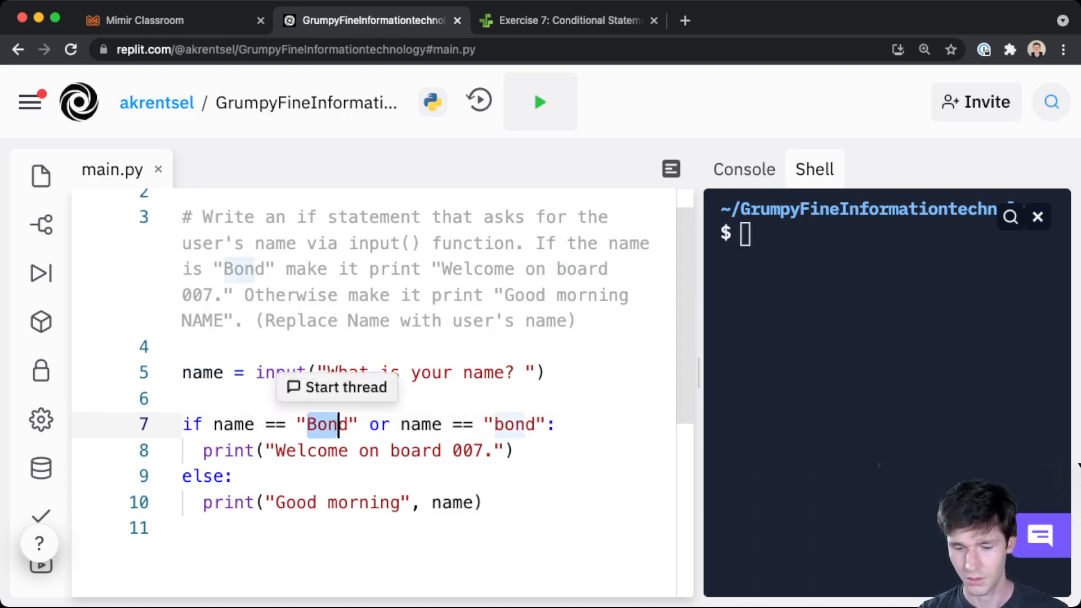
{"action": "type", "text": "clear"}
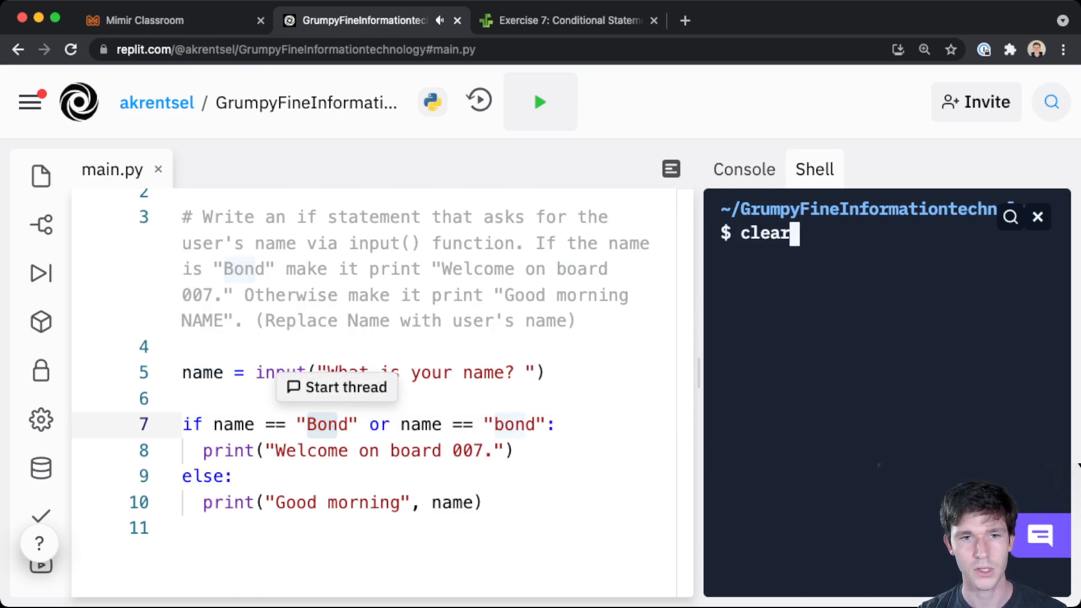
{"action": "type", "text": "BON"}
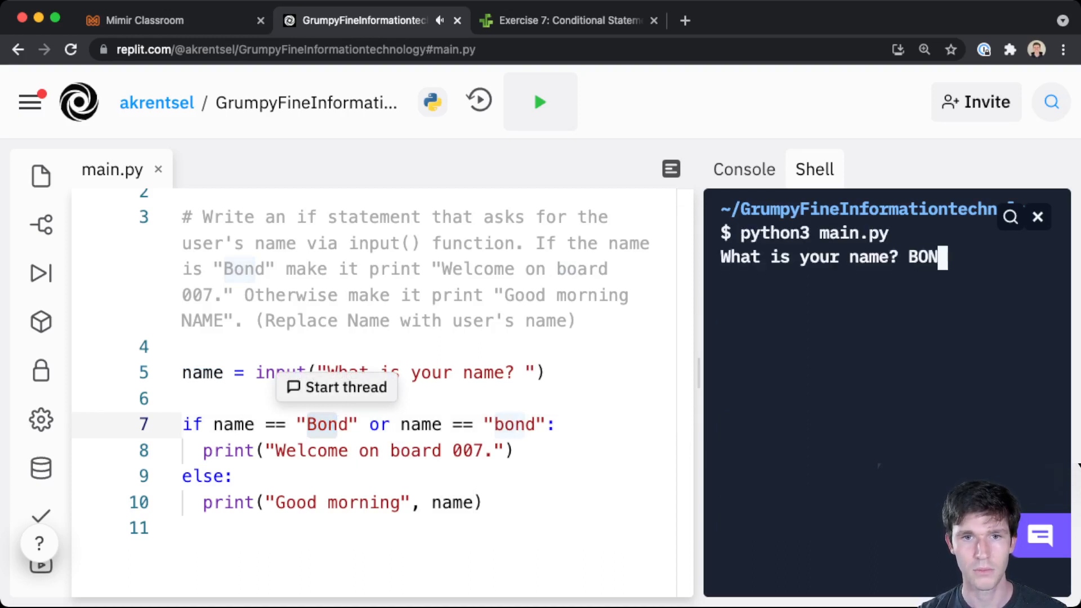
{"action": "key", "text": "Return"}
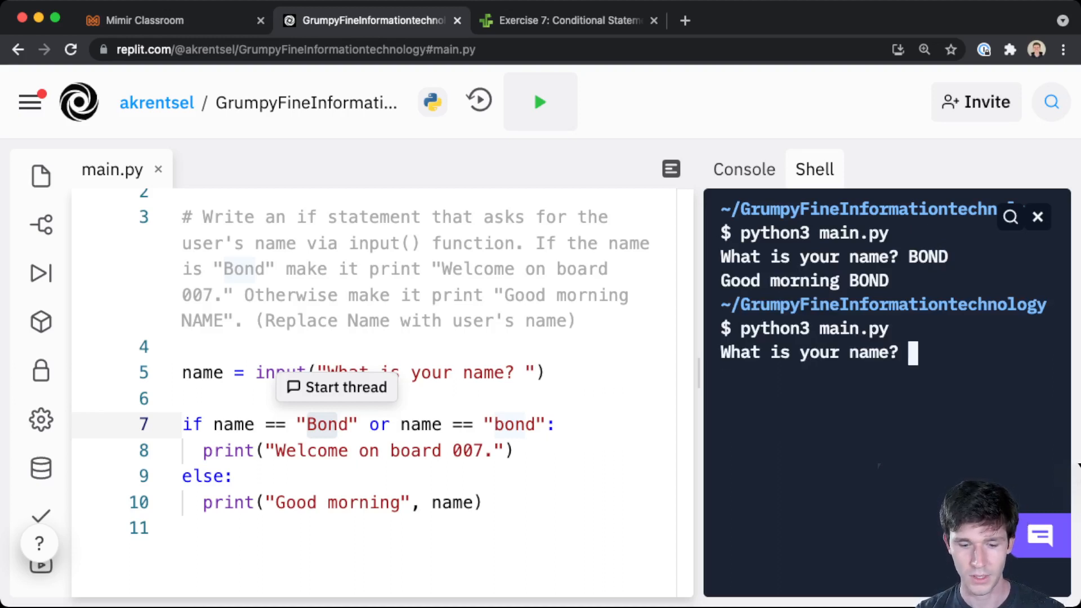
{"action": "type", "text": "bOND"}
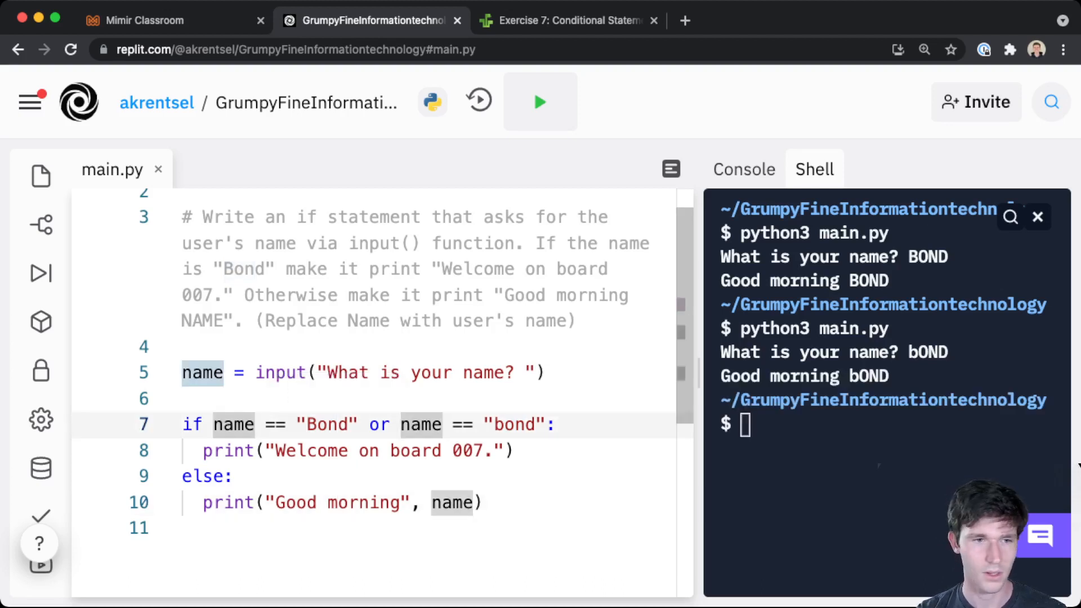
Step: Add .lower() after name, demo "HELLO".lower(), then select the demo text to remove it
{"action": "type", "text": "."}
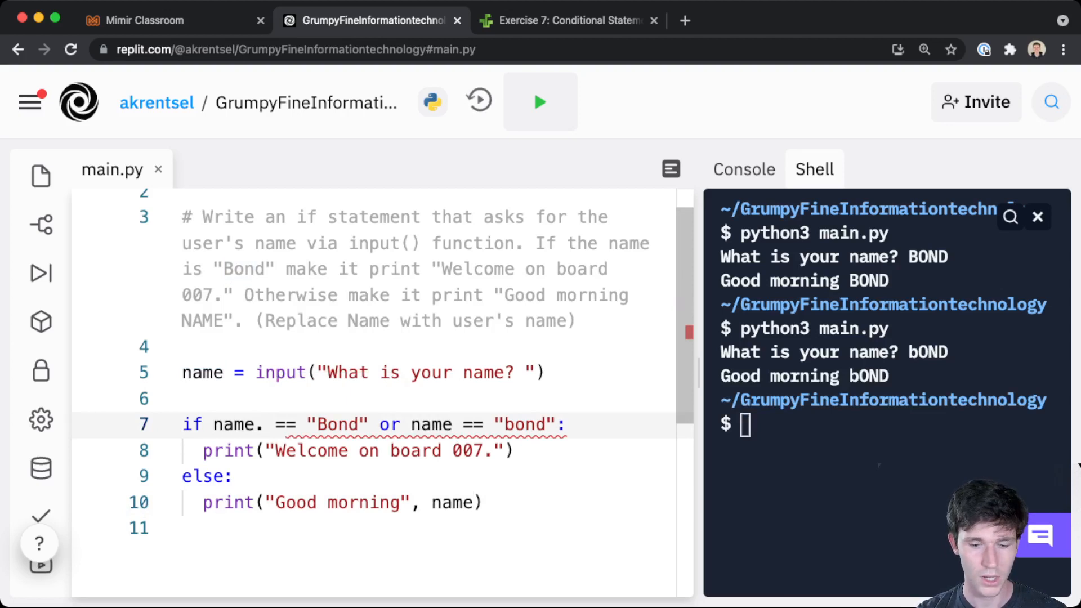
{"action": "type", "text": "lower()"}
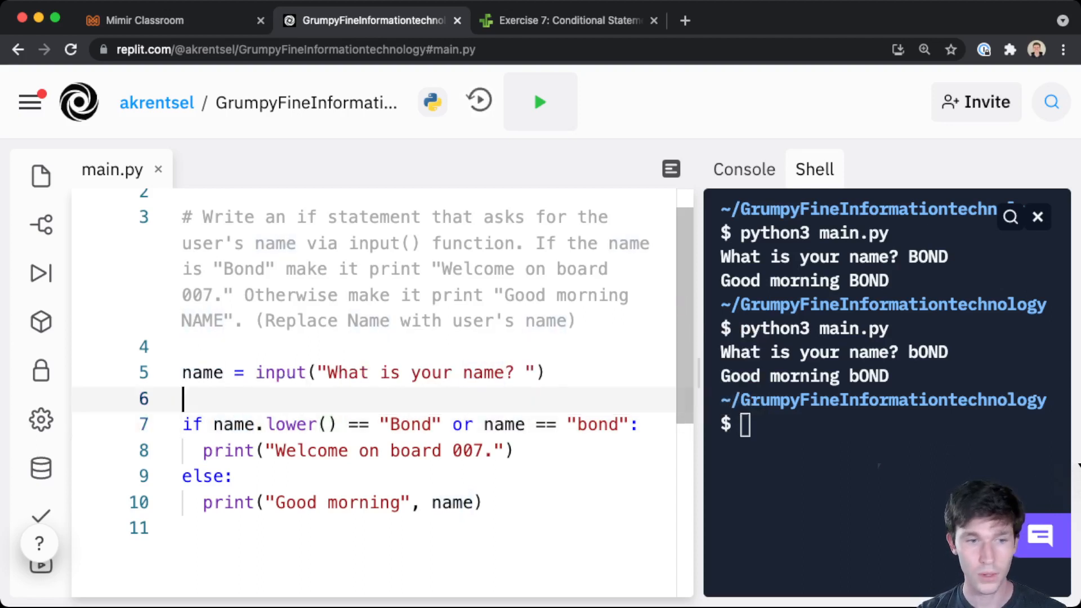
{"action": "type", "text": "\"HELL\""}
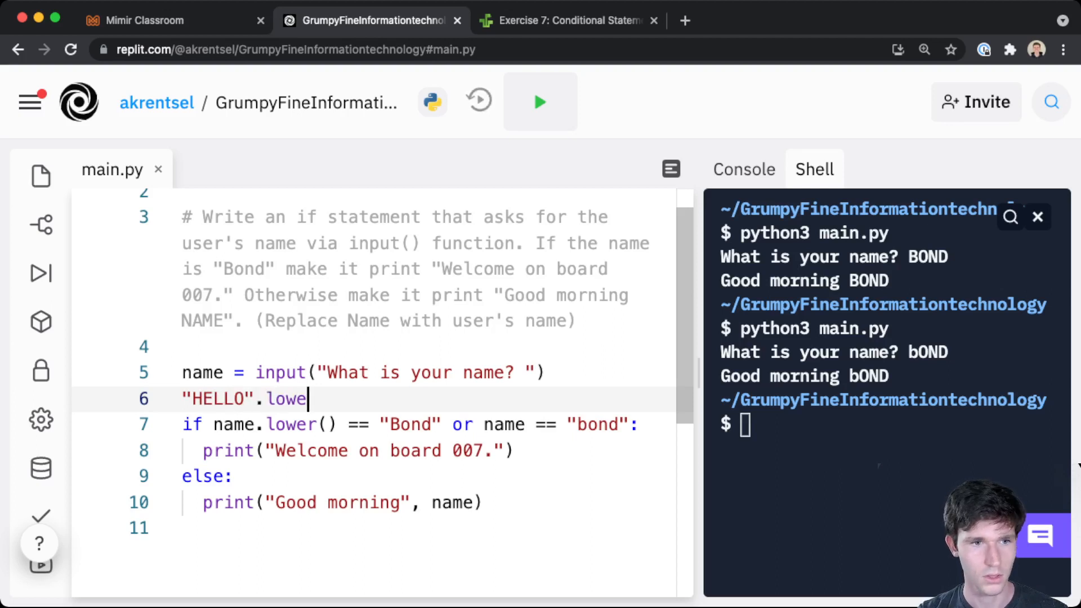
{"action": "type", "text": "r()"}
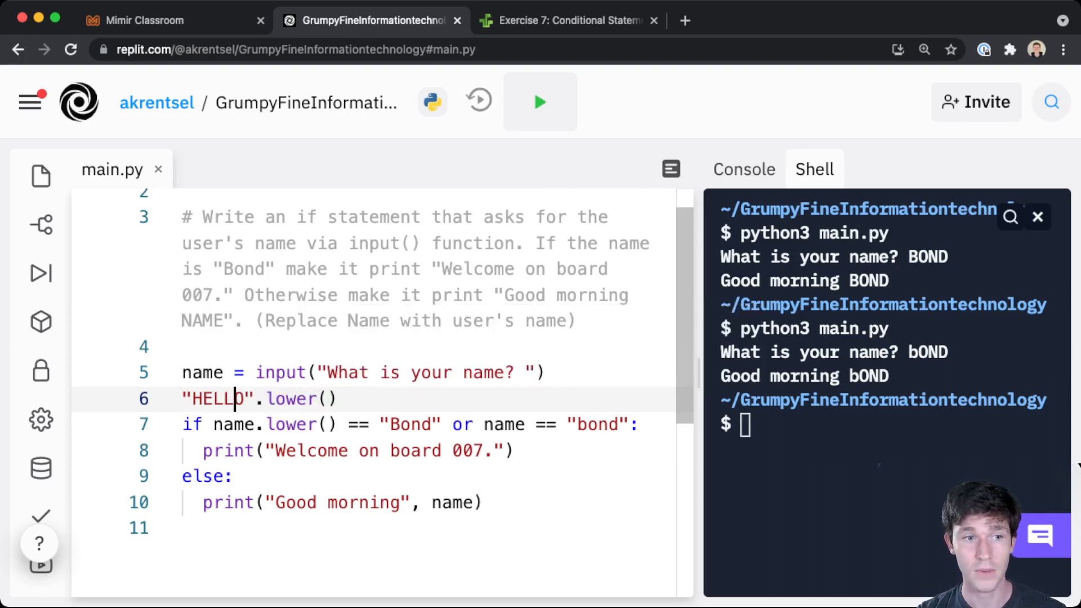
{"action": "double_click", "coordinate": [214, 398]}
{"action": "type", "text": "python3 main.py"}
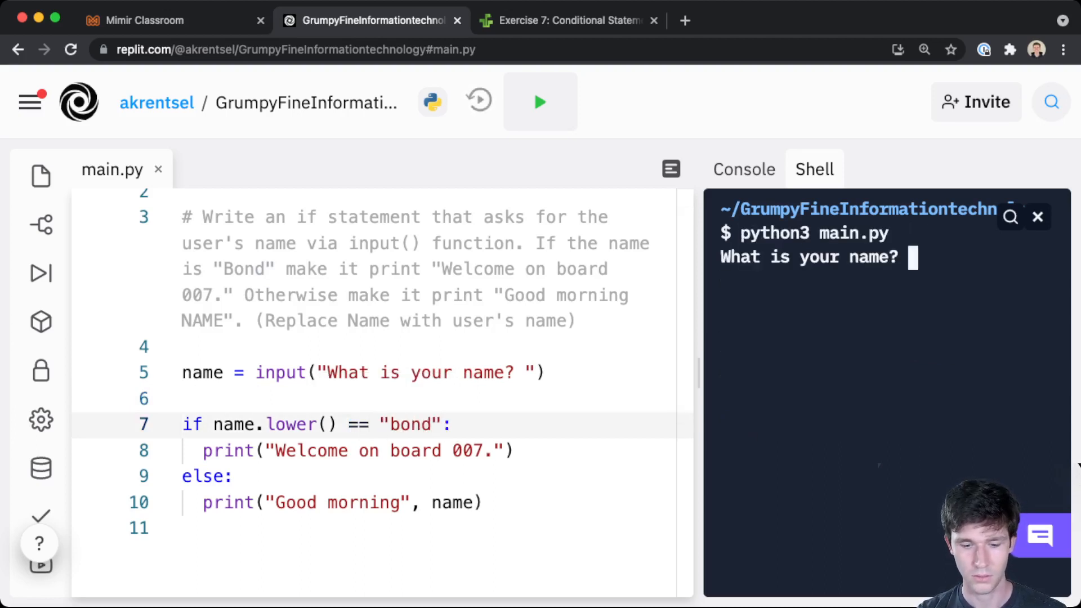
Step: Run main.py entering BOND and then BoNd to confirm both are welcomed on board 007
{"action": "type", "text": "BOND"}
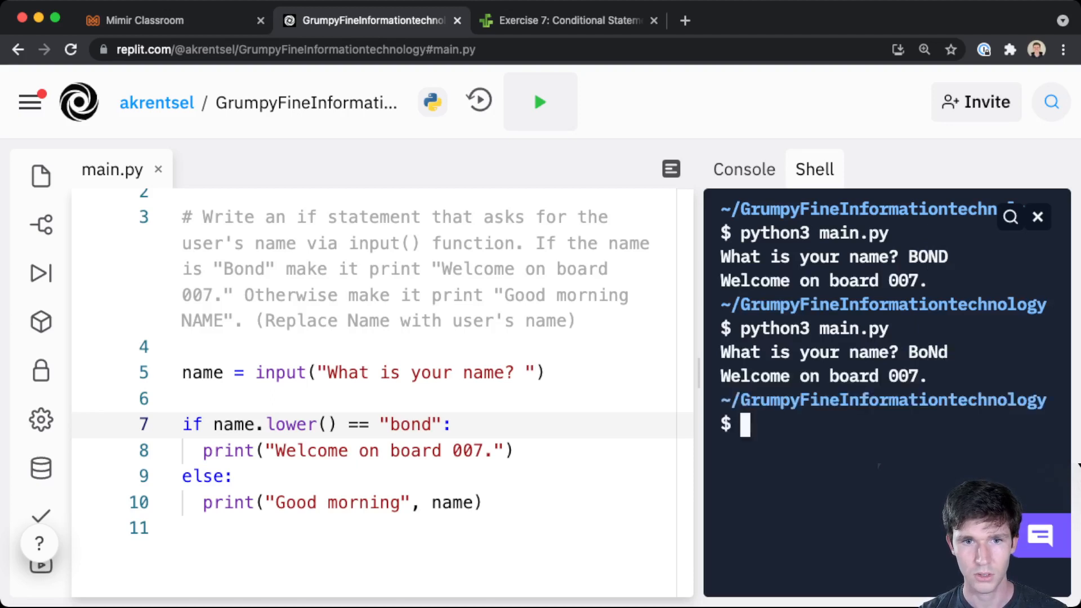
{"action": "type", "text": "BO"}
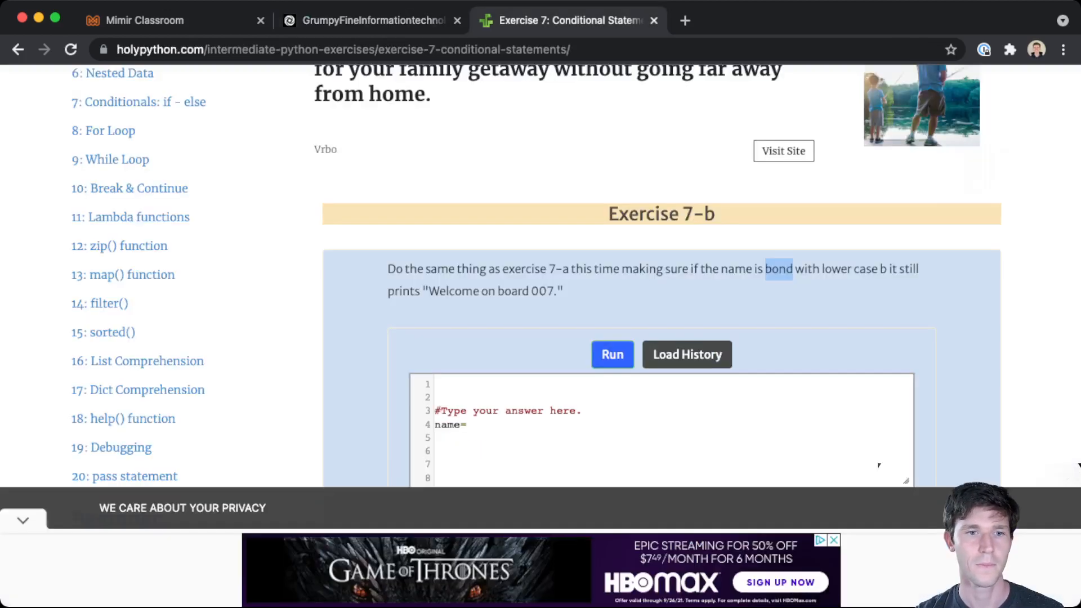
Step: Scroll the HolyPython exercises page to view Exercise 7-b again
{"action": "scroll", "scroll_direction": "down", "scroll_amount": 3}
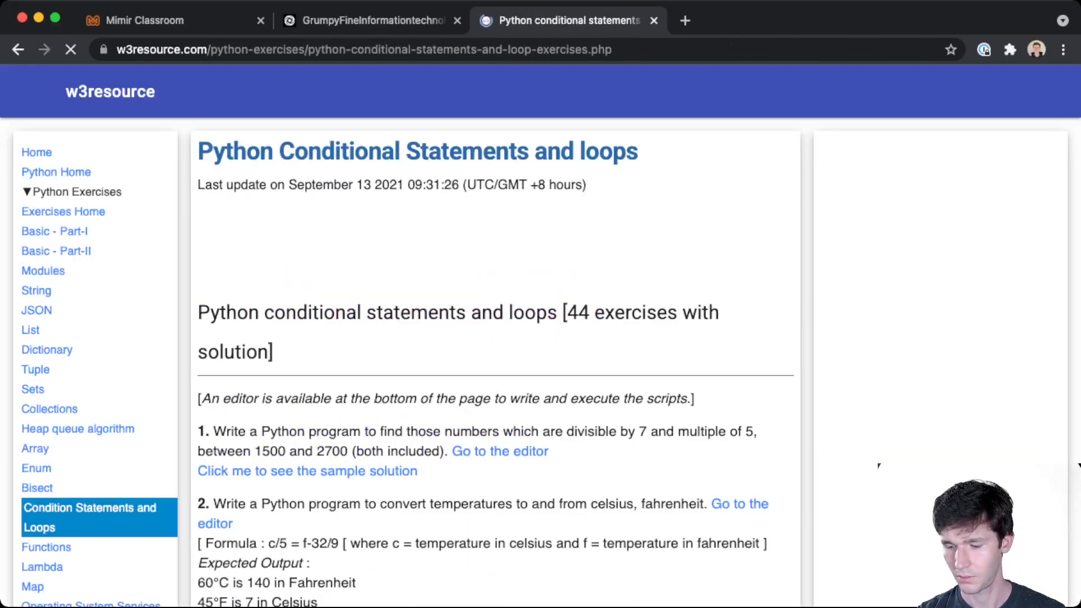
Step: Scroll down and back up through w3resource's numbered conditional and loop exercises
{"action": "scroll", "scroll_direction": "down", "scroll_amount": 3}
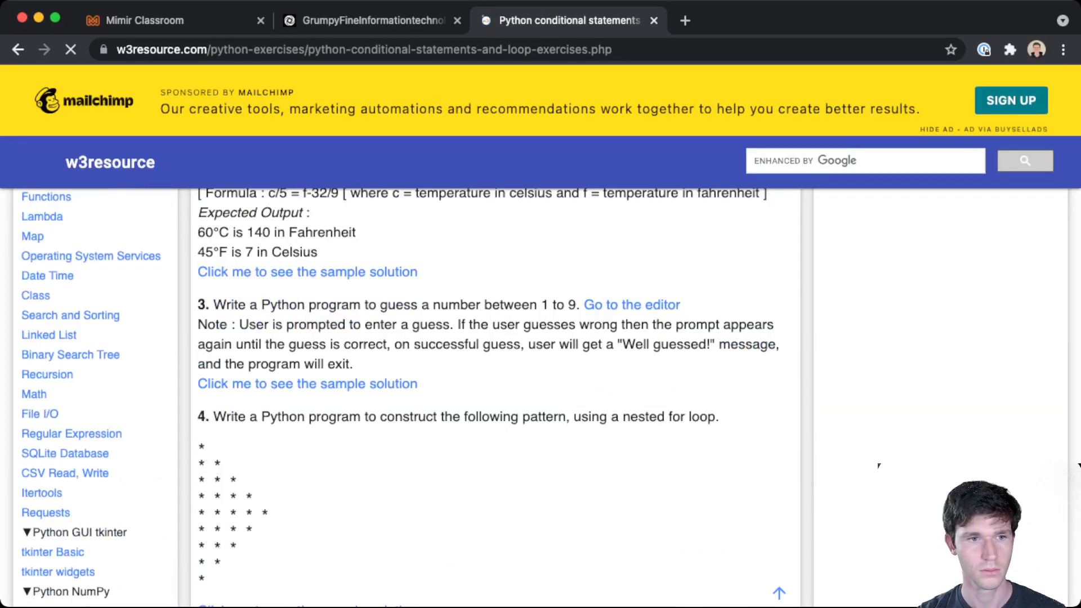
{"action": "scroll", "scroll_direction": "down", "scroll_amount": 3}
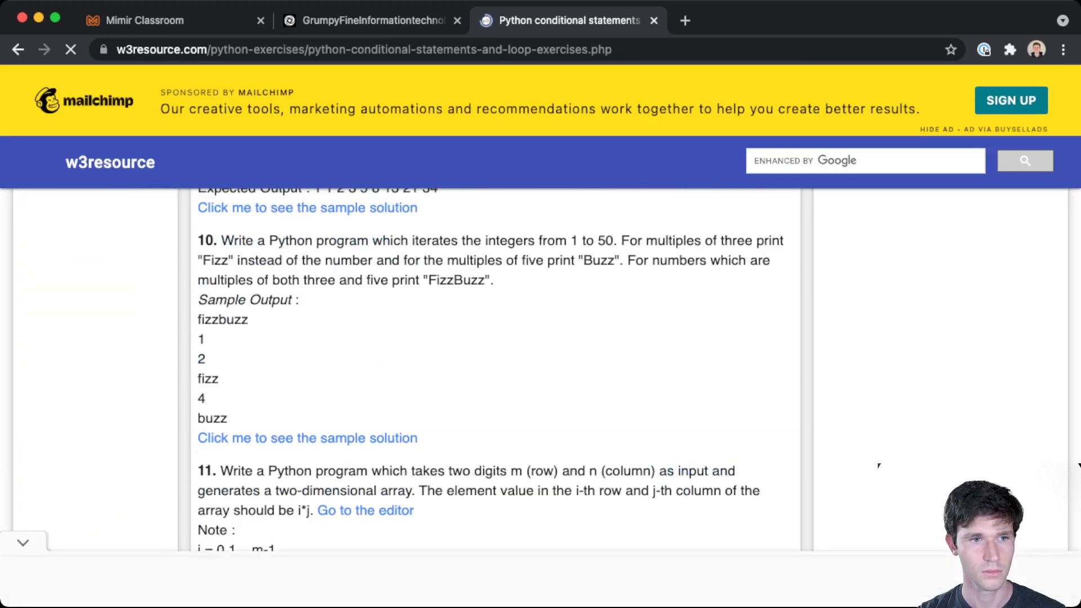
{"action": "scroll", "scroll_direction": "down", "scroll_amount": 3}
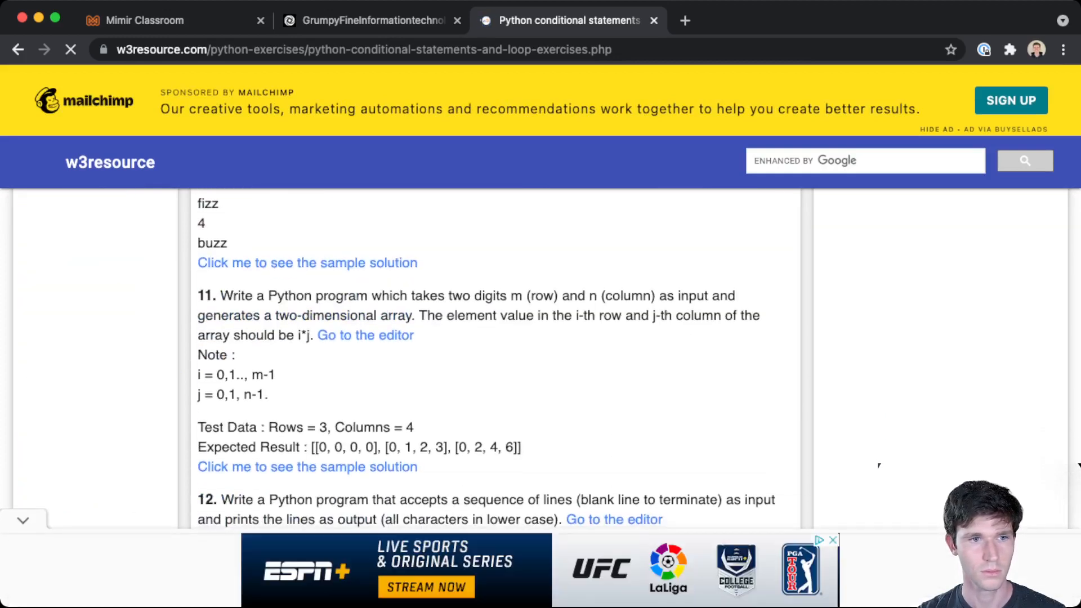
{"action": "scroll", "scroll_direction": "up", "scroll_amount": 3}
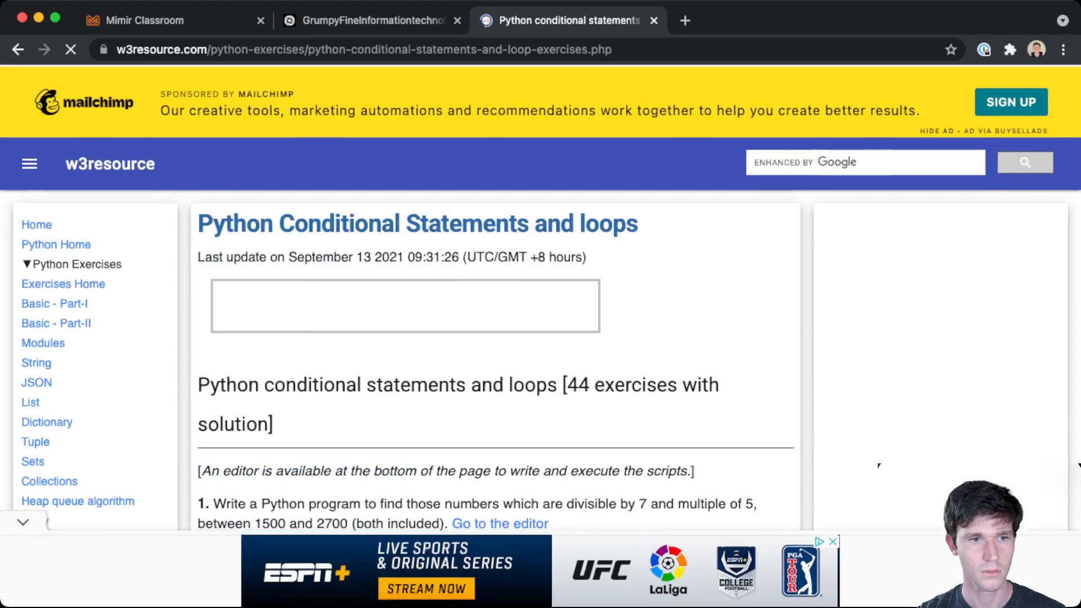
{"action": "scroll", "scroll_direction": "down", "scroll_amount": 3}
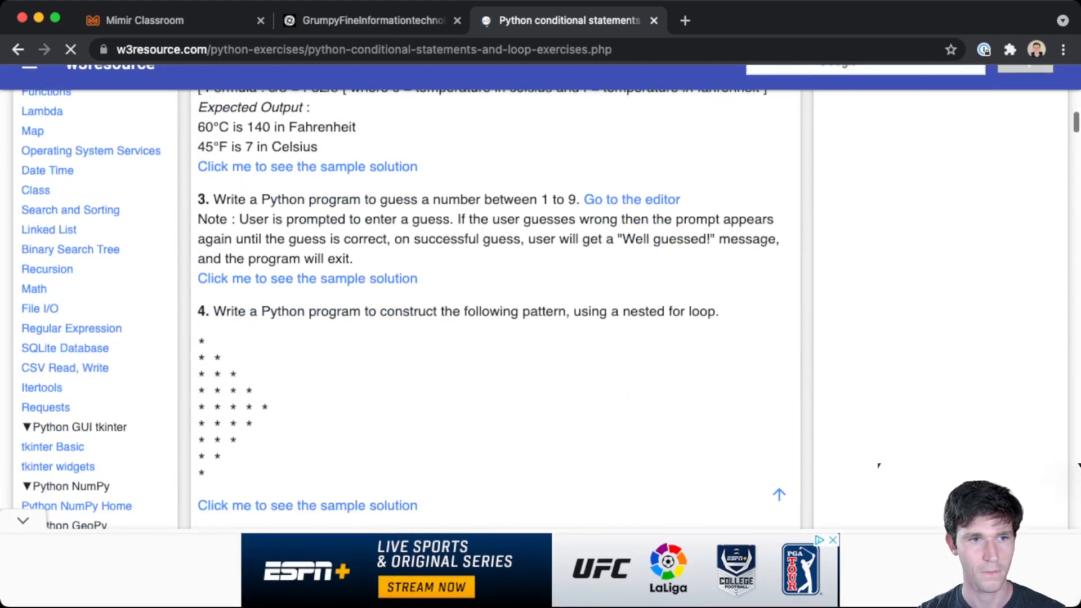
{"action": "scroll", "scroll_direction": "down", "scroll_amount": 3}
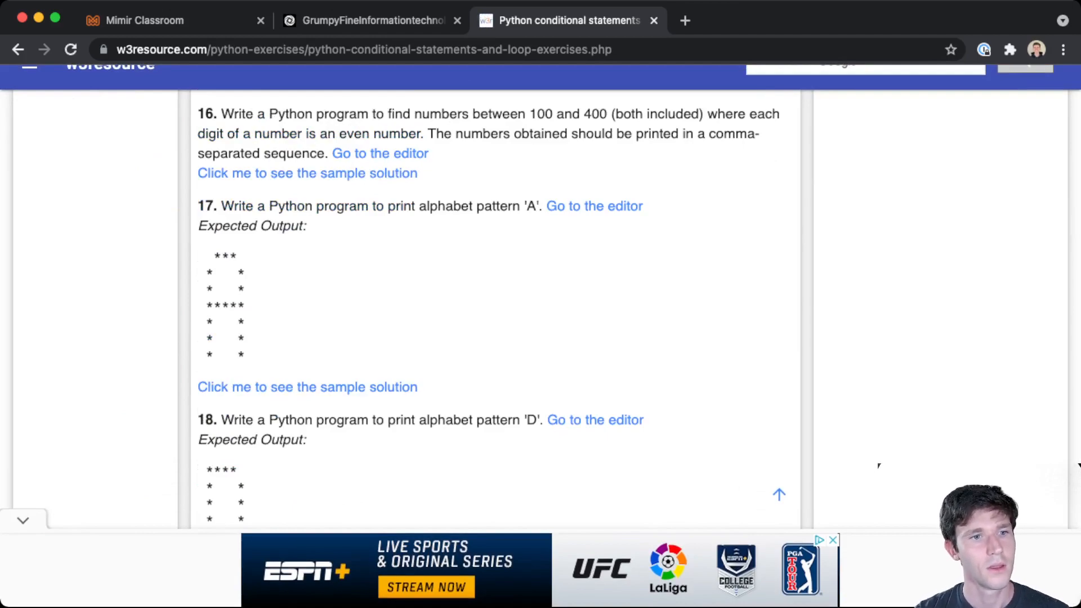
{"action": "scroll", "scroll_direction": "up", "scroll_amount": 3}
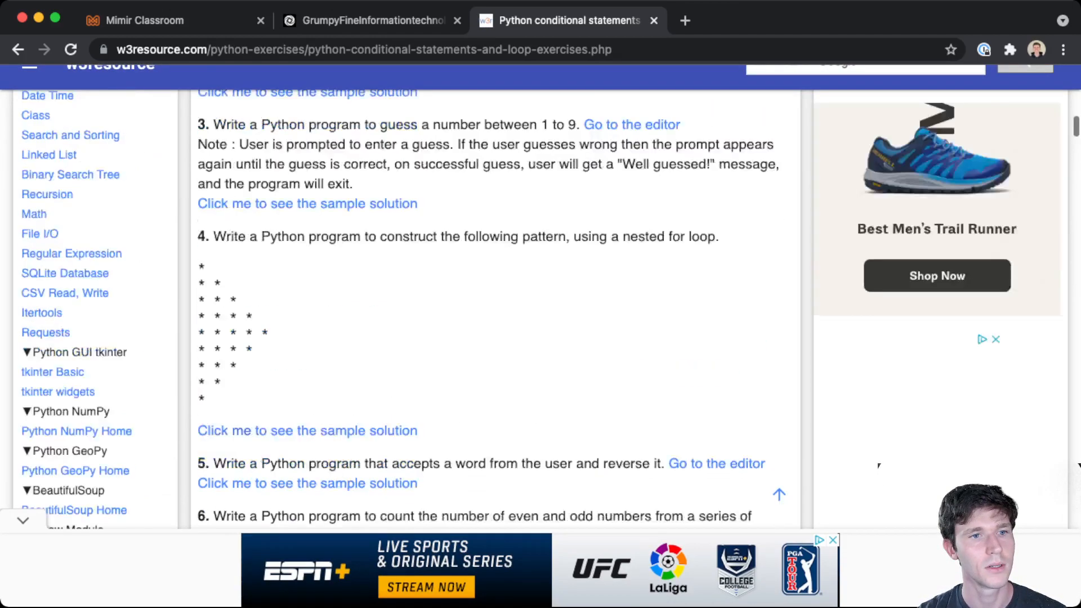
{"action": "scroll", "scroll_direction": "up", "scroll_amount": 3}
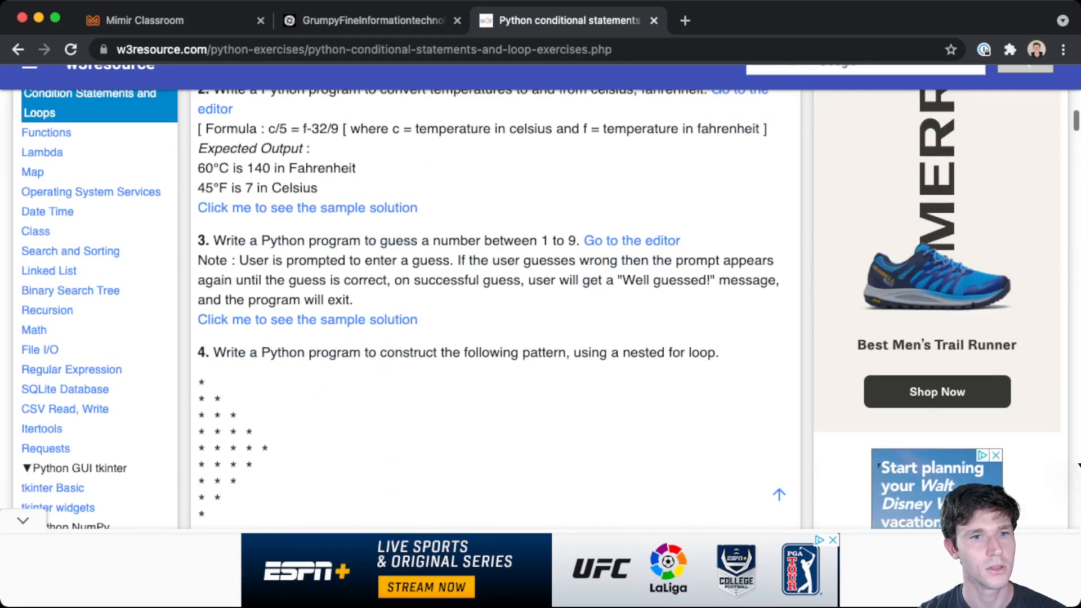
{"action": "scroll", "scroll_direction": "down", "scroll_amount": 3}
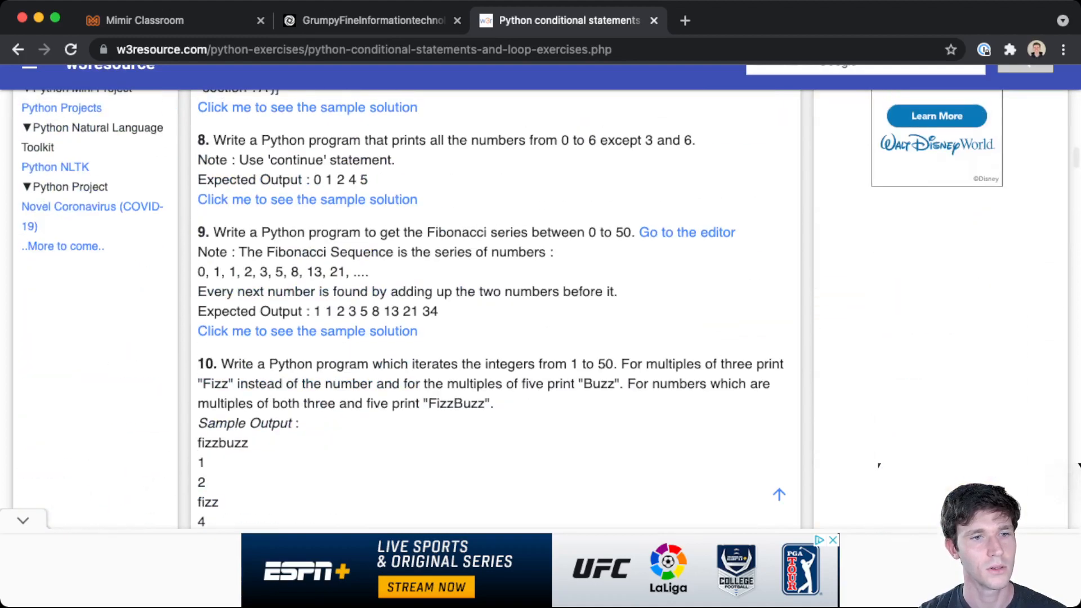
{"action": "scroll", "scroll_direction": "down", "scroll_amount": 3}
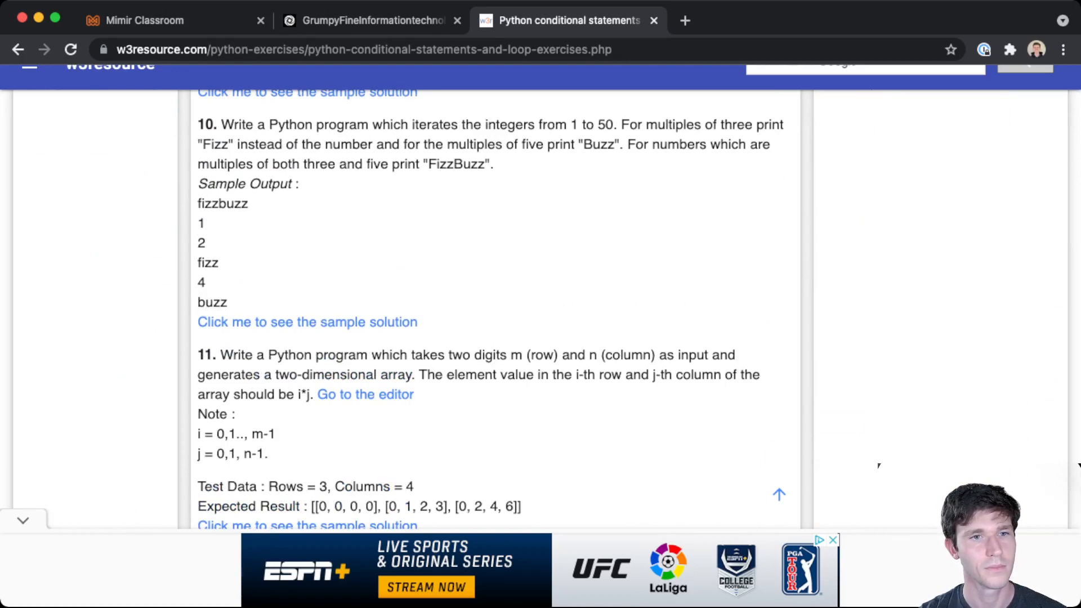
{"action": "scroll", "scroll_direction": "down", "scroll_amount": 3}
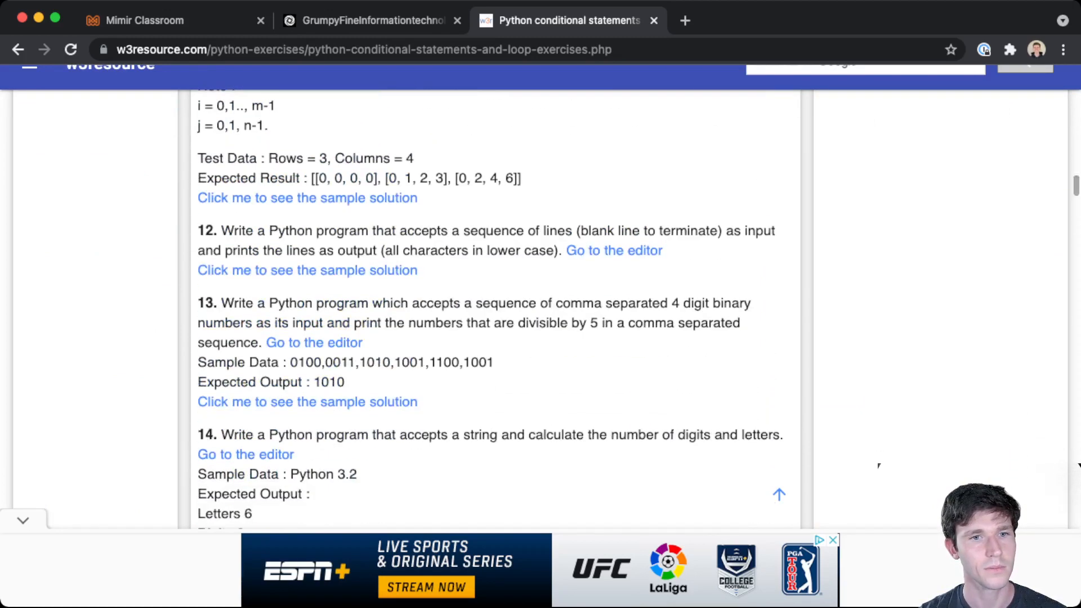
{"action": "scroll", "scroll_direction": "down", "scroll_amount": 3}
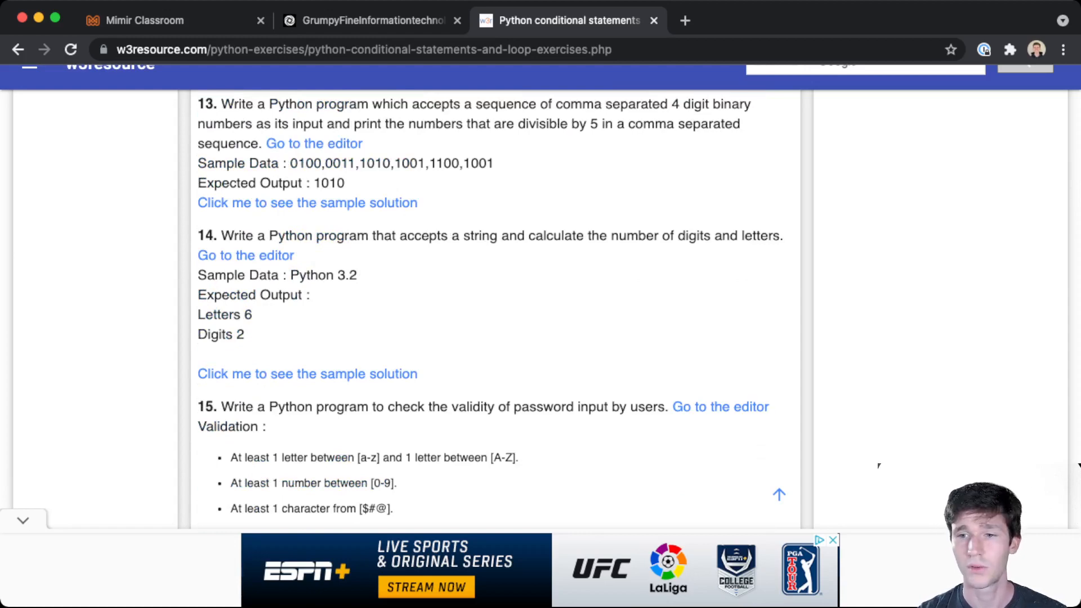
{"action": "scroll", "scroll_direction": "up", "scroll_amount": 3}
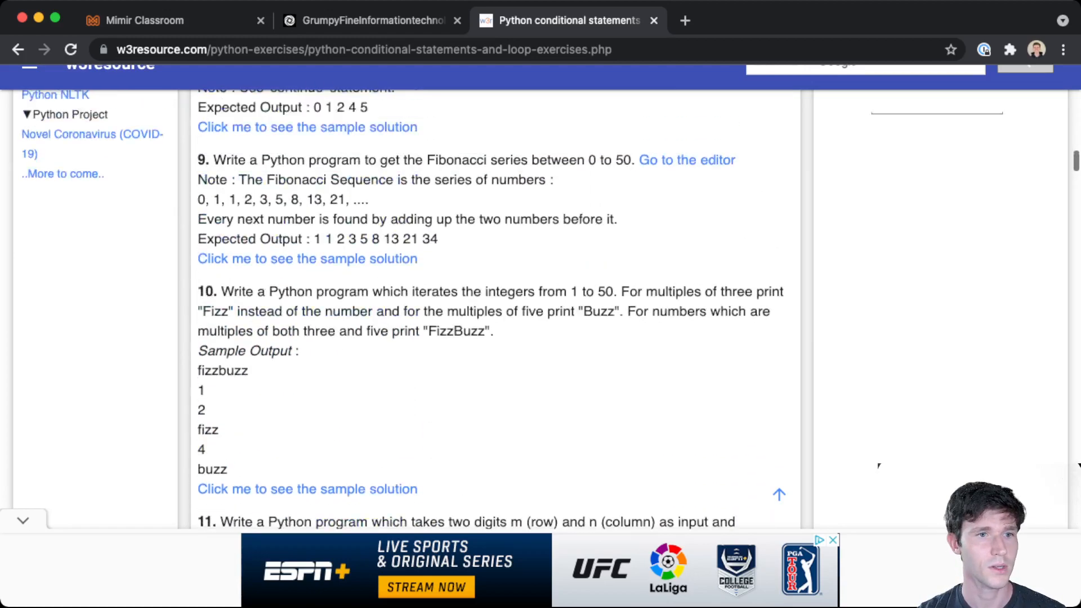
{"action": "scroll", "scroll_direction": "up", "scroll_amount": 3}
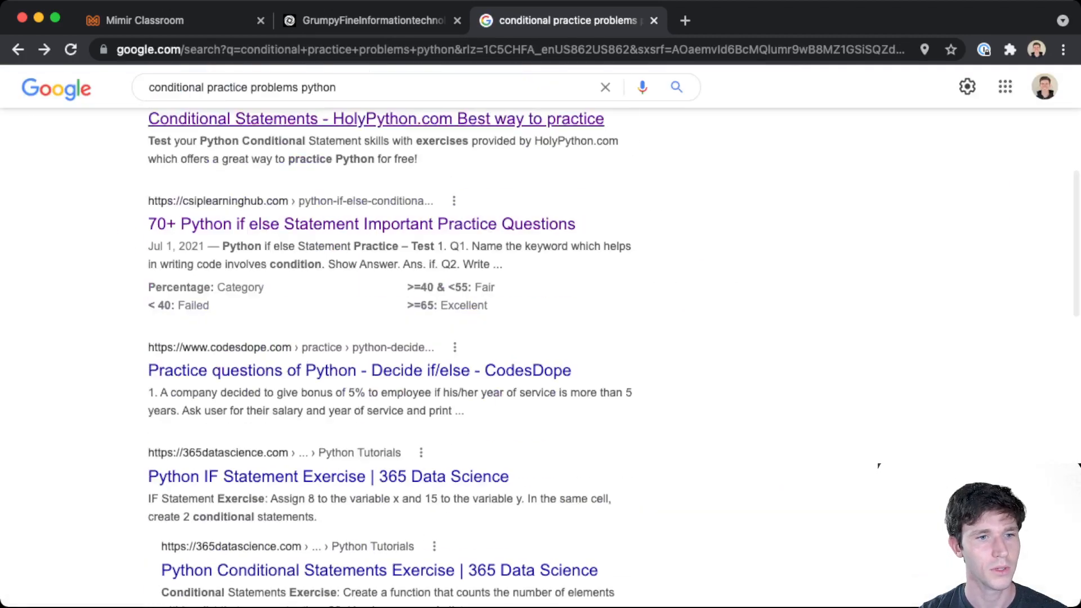
Step: Move to page 2 of Google results for 'conditional practice problems python'
{"action": "scroll", "scroll_direction": "down", "scroll_amount": 3}
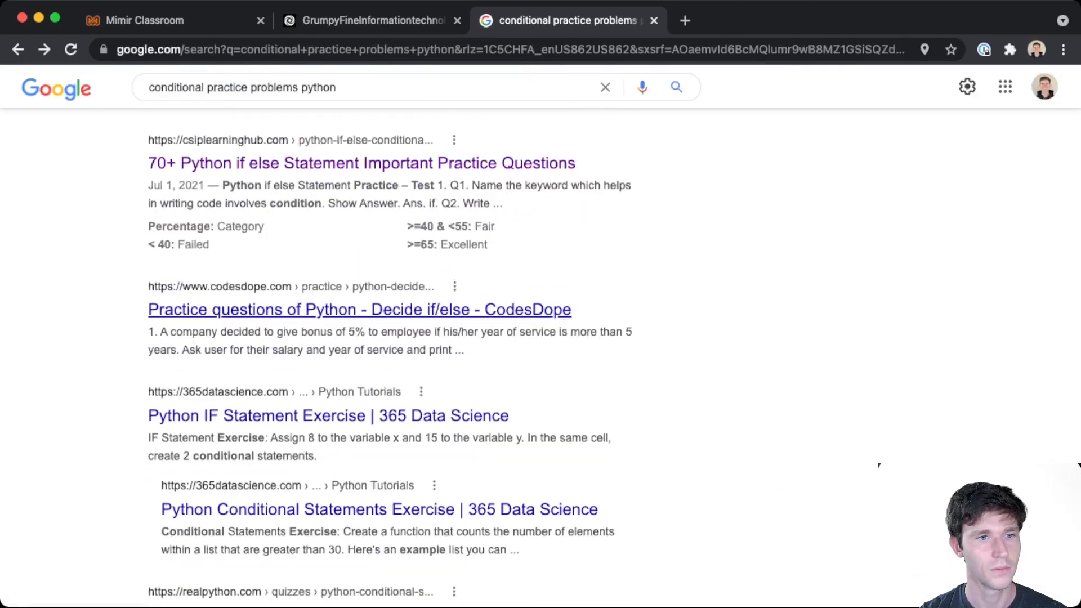
{"action": "left_click", "coordinate": [360, 308]}
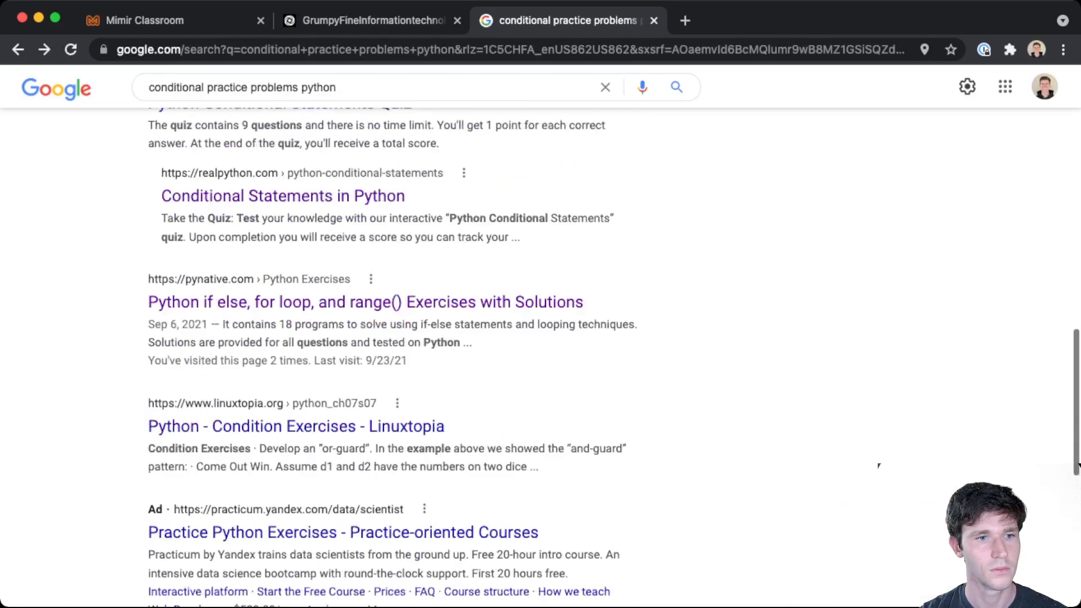
{"action": "scroll", "scroll_direction": "down", "scroll_amount": 3}
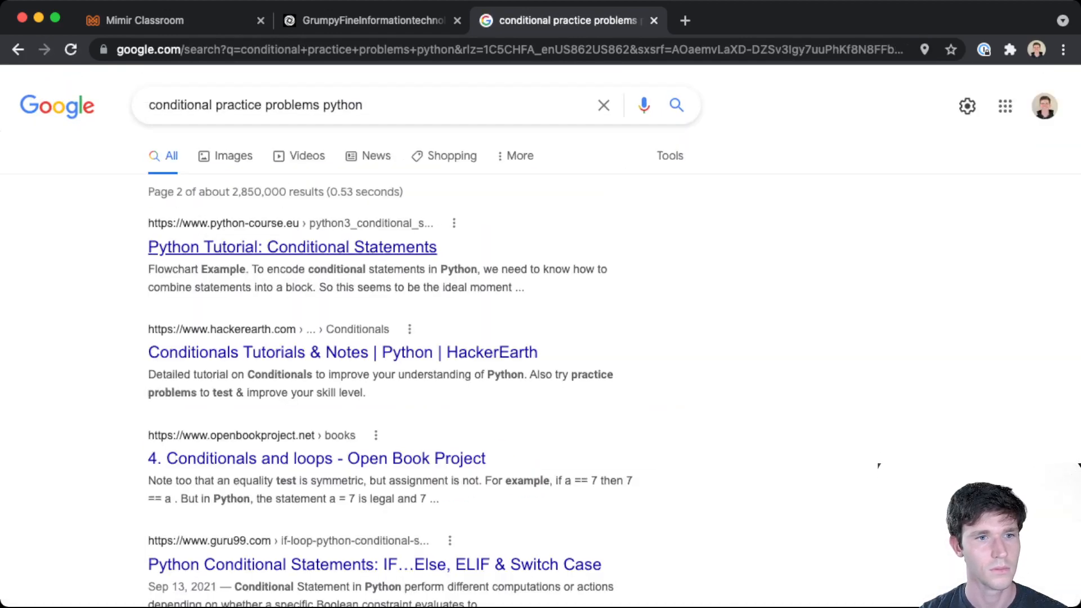
{"action": "mouse_move", "coordinate": [343, 353]}
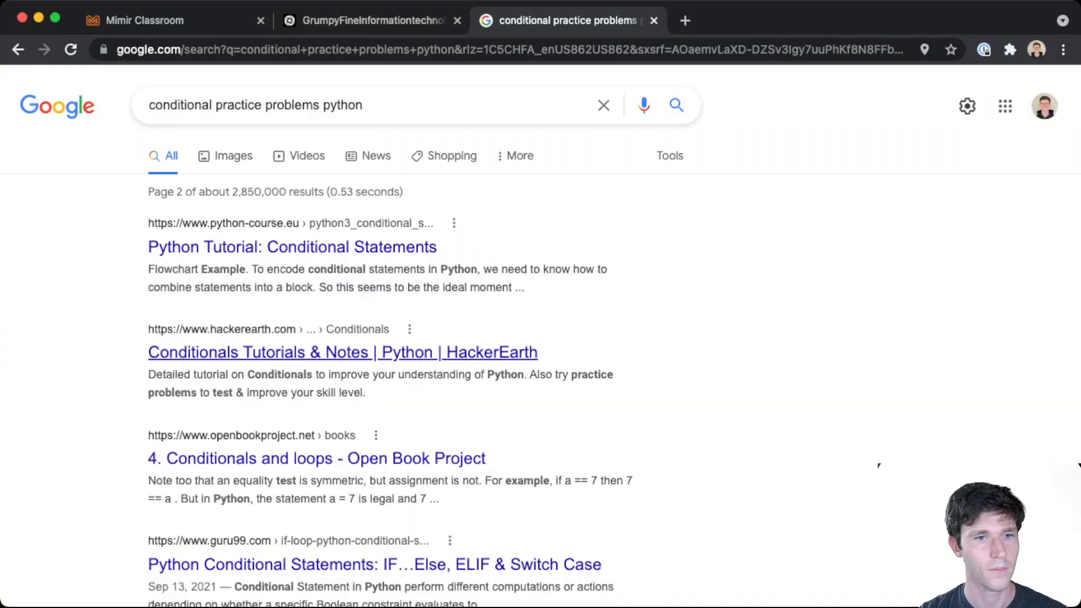
Step: Skim HackerEarth's Python Conditionals tutorial, then return to the Replit project
{"action": "left_click", "coordinate": [343, 352]}
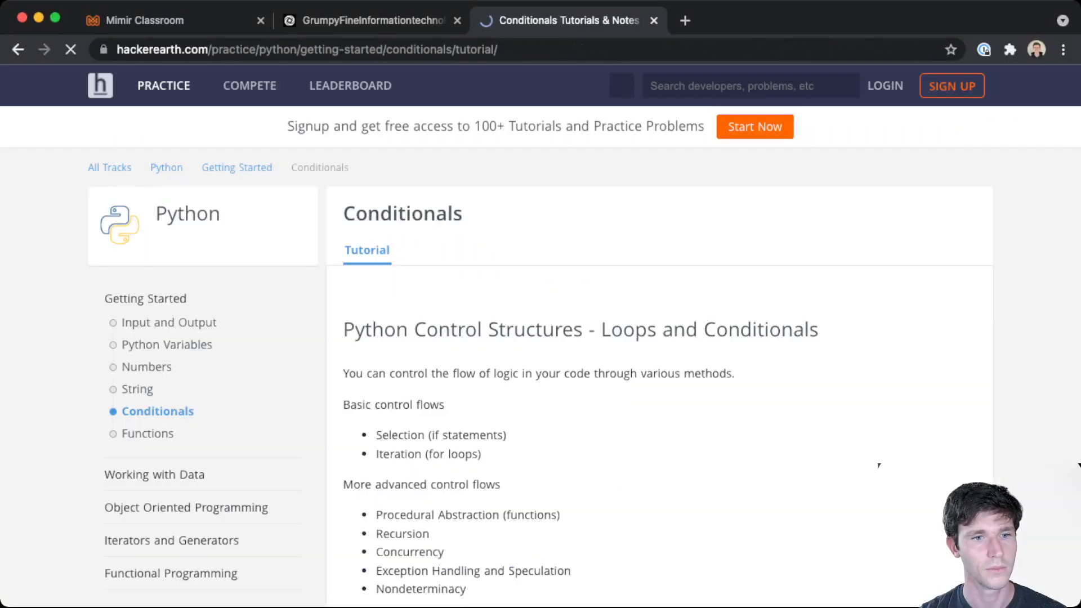
{"action": "scroll", "scroll_direction": "down", "scroll_amount": 3}
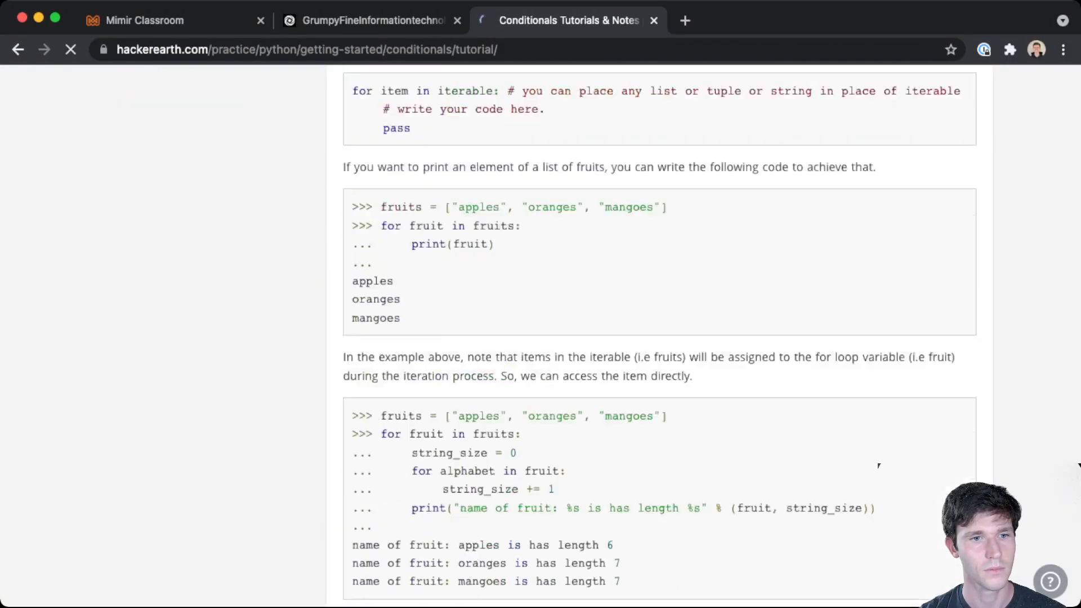
{"action": "scroll", "scroll_direction": "down", "scroll_amount": 3}
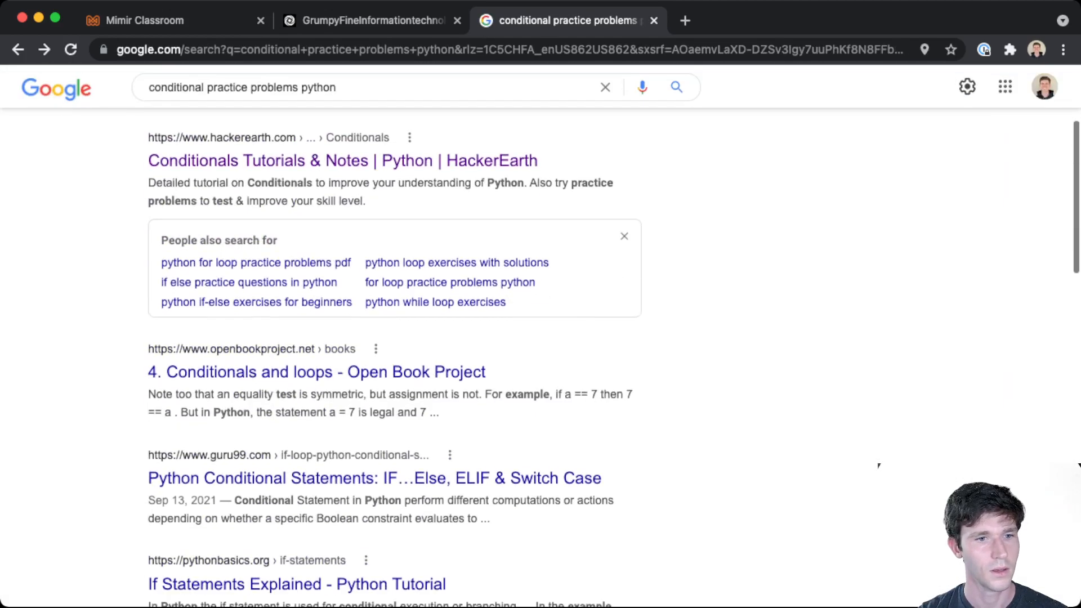
{"action": "scroll", "scroll_direction": "up", "scroll_amount": 3}
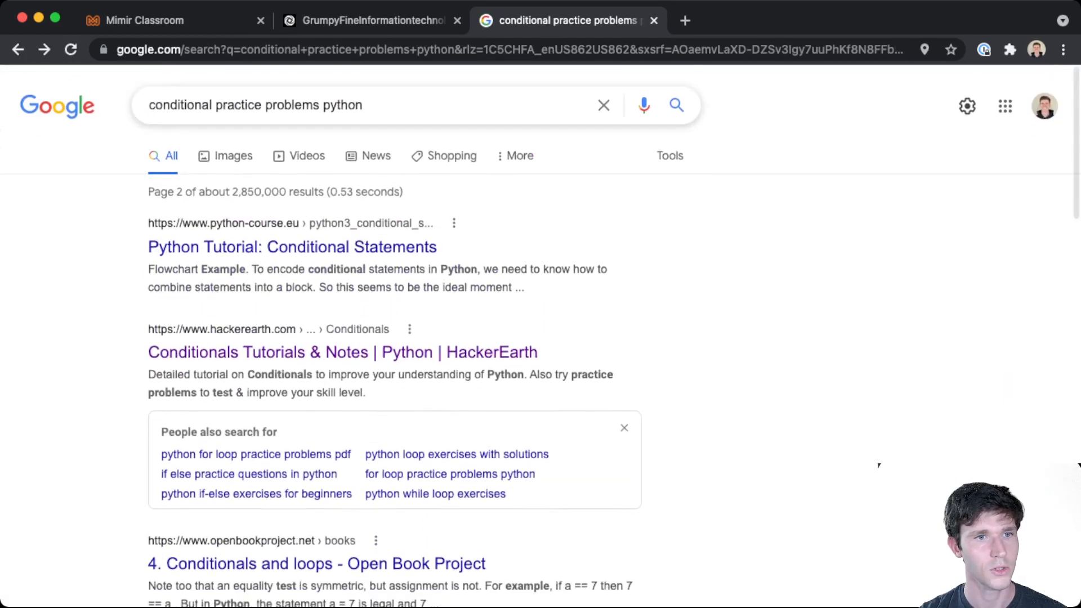
{"action": "left_click", "coordinate": [369, 20]}
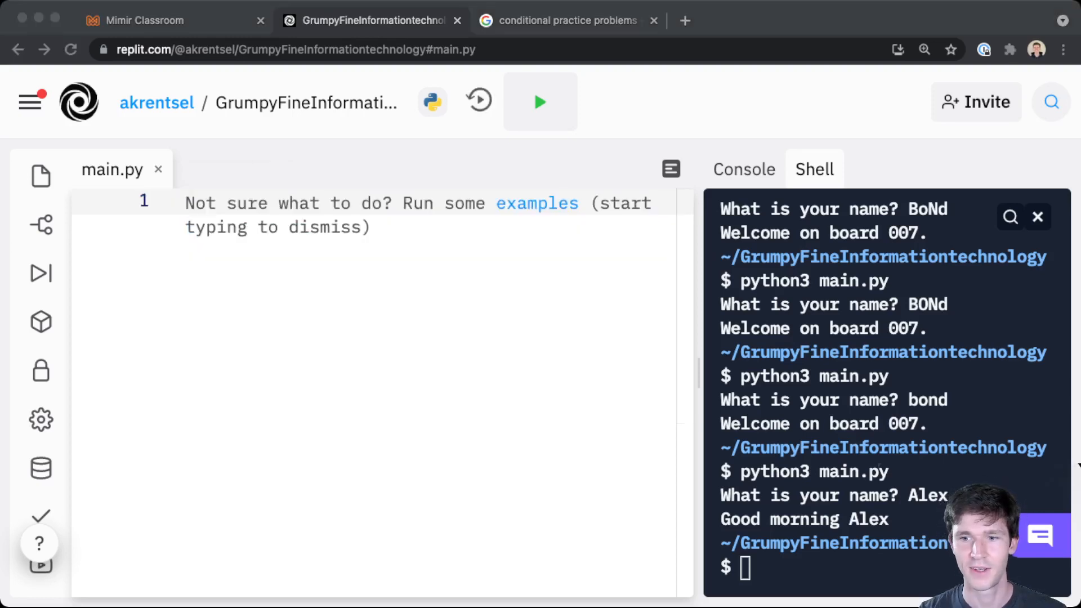
Step: Write a comment describing the exercise: take in a number from the user and print its absolute value
{"action": "left_click", "coordinate": [185, 203]}
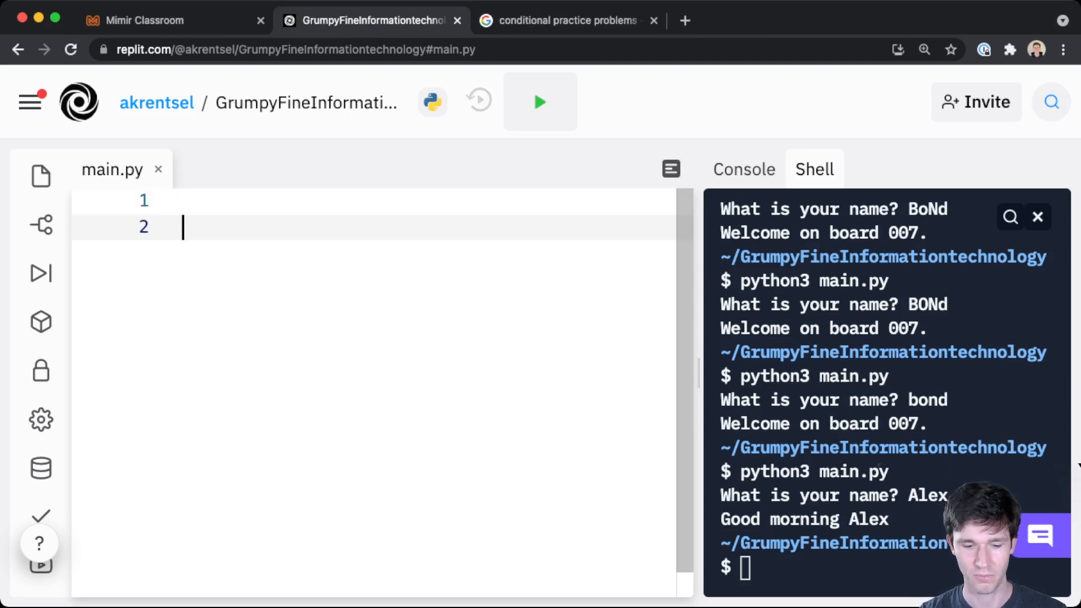
{"action": "type", "text": "# Absolute value"}
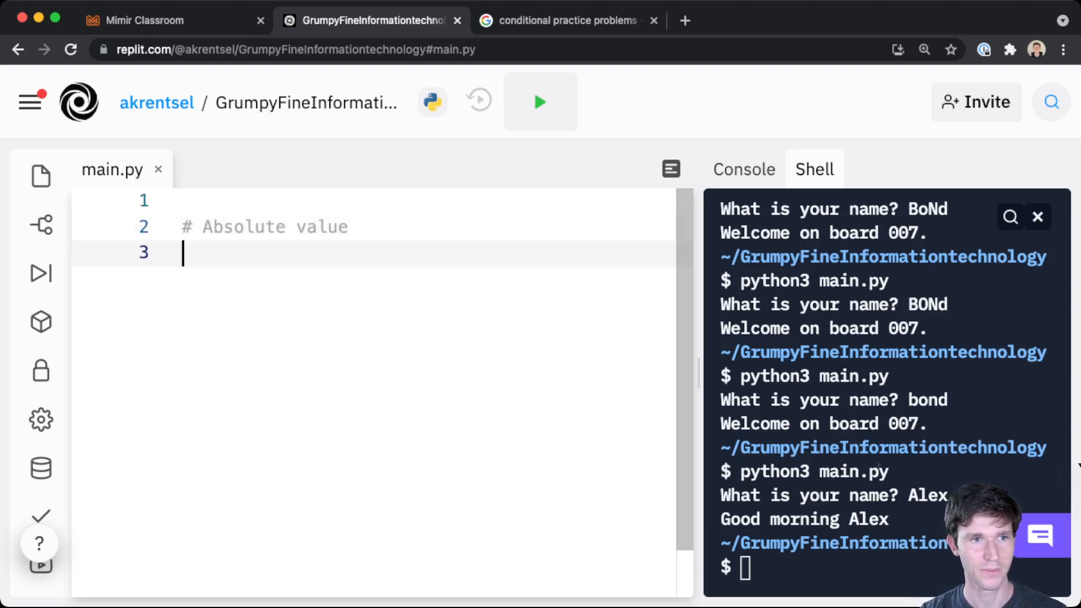
{"action": "key", "text": "Return"}
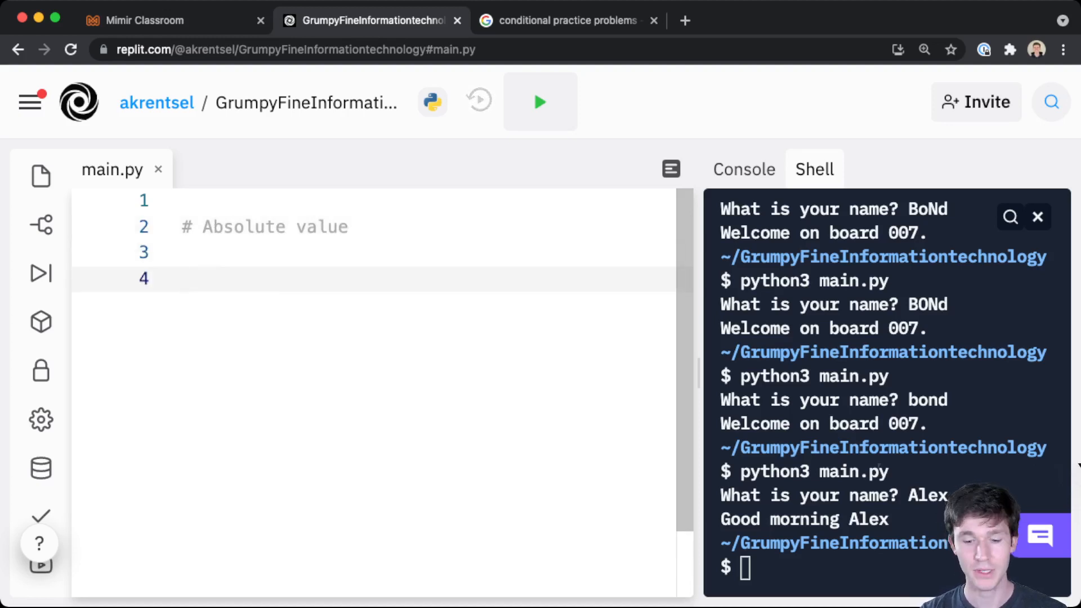
{"action": "key", "text": "Backspace"}
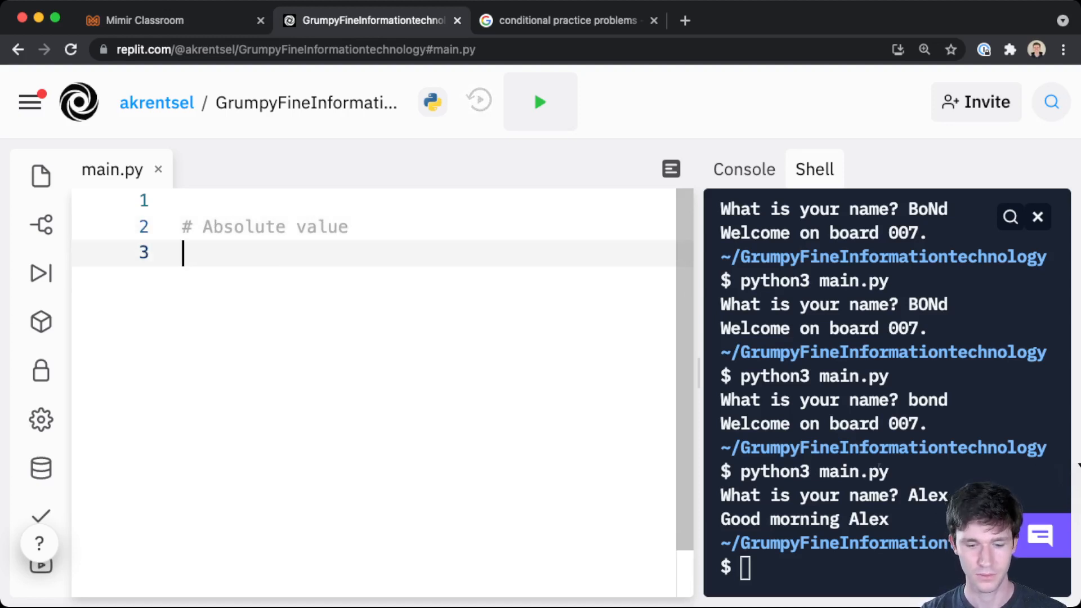
{"action": "type", "text": "# take in a number"}
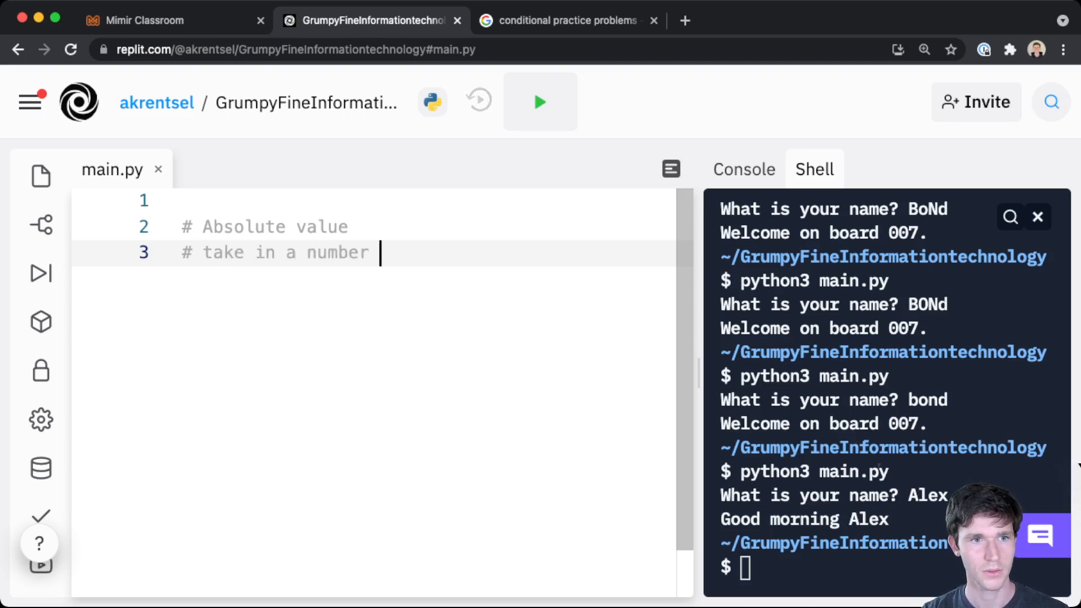
{"action": "type", "text": "from the user, and print out its ab"}
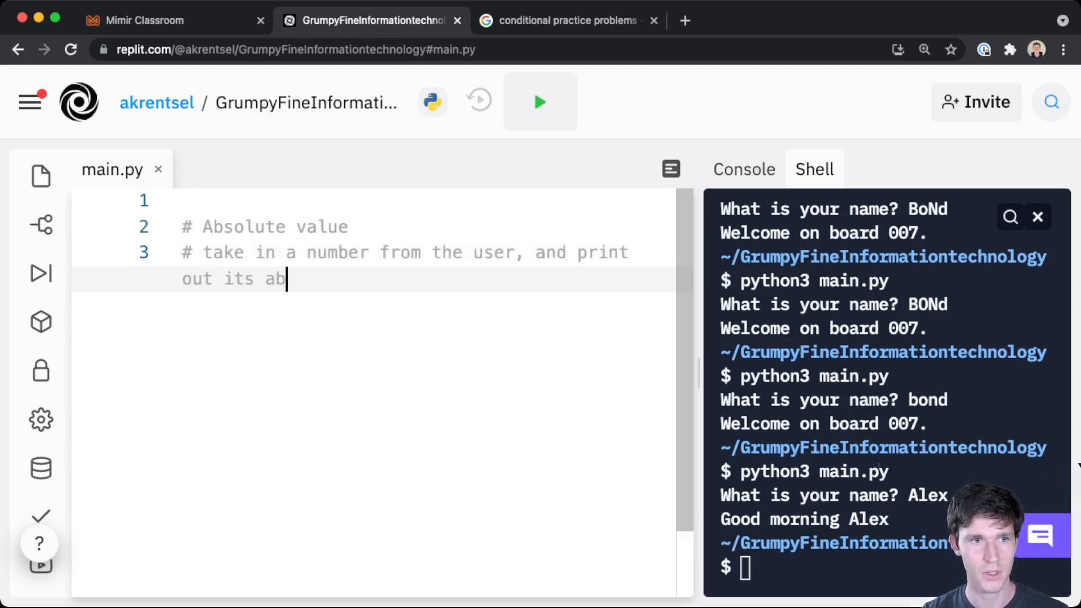
{"action": "type", "text": "solute value"}
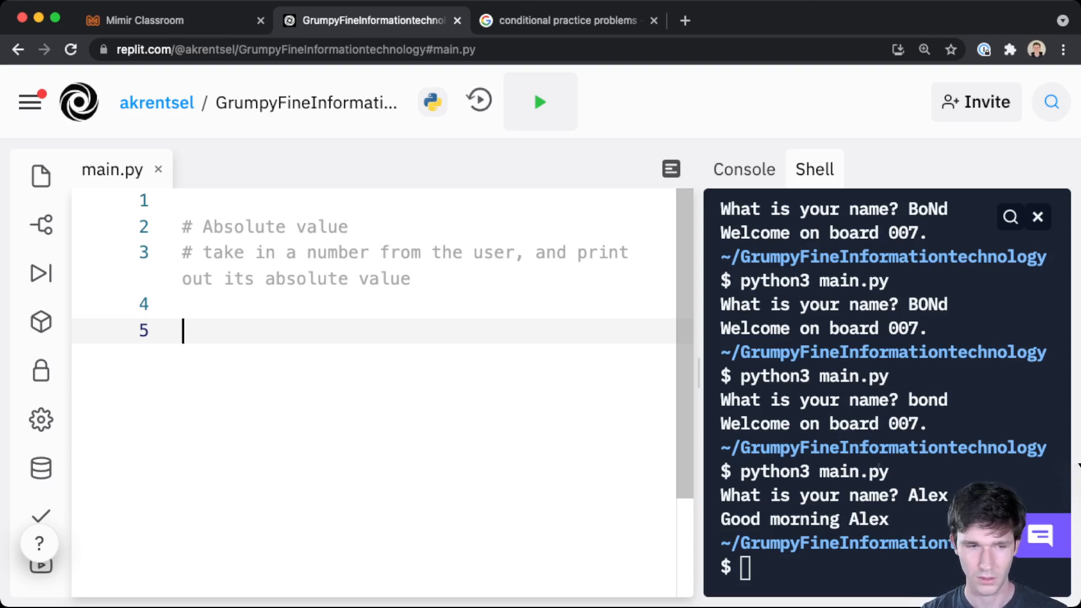
Step: Add num = input("Enter a number: ") below the comment
{"action": "type", "text": "num = input(\""}
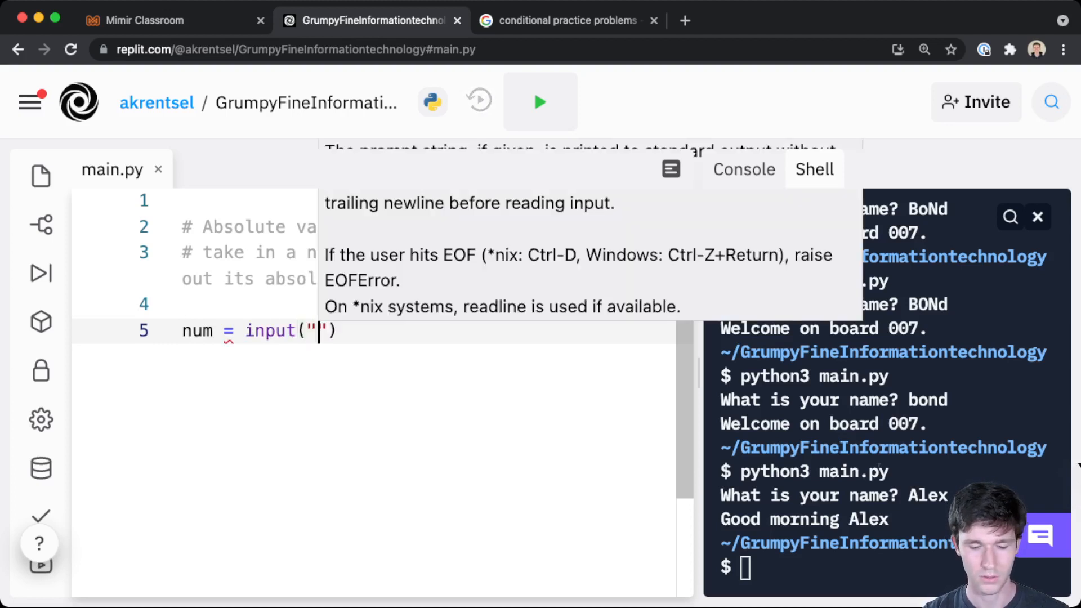
{"action": "type", "text": "Enter a number:"}
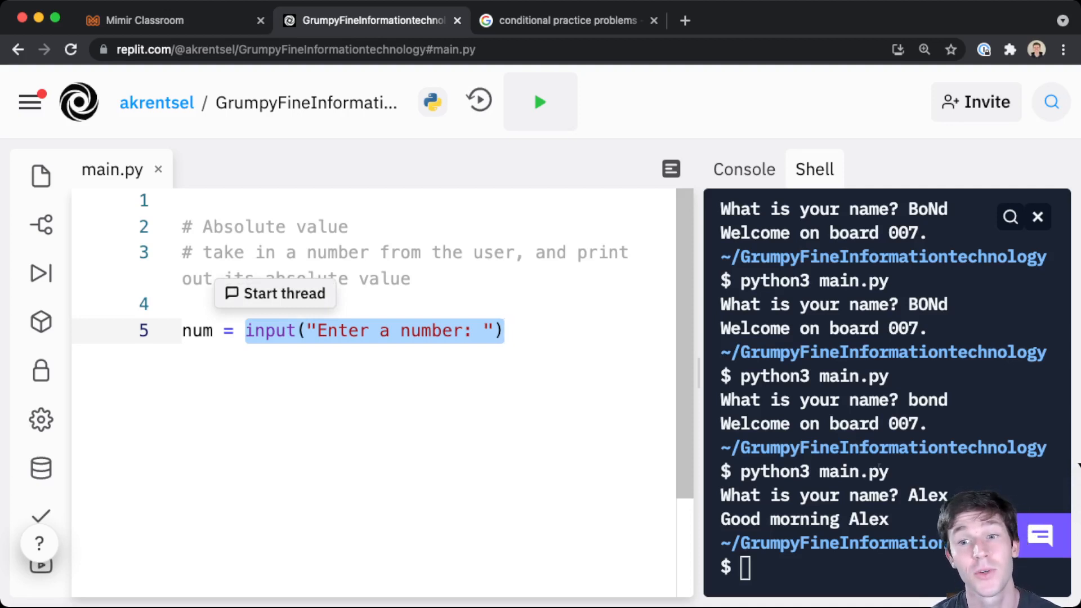
Step: Wrap the input in float() and clear a stray print( start on line 7
{"action": "left_click", "coordinate": [506, 330]}
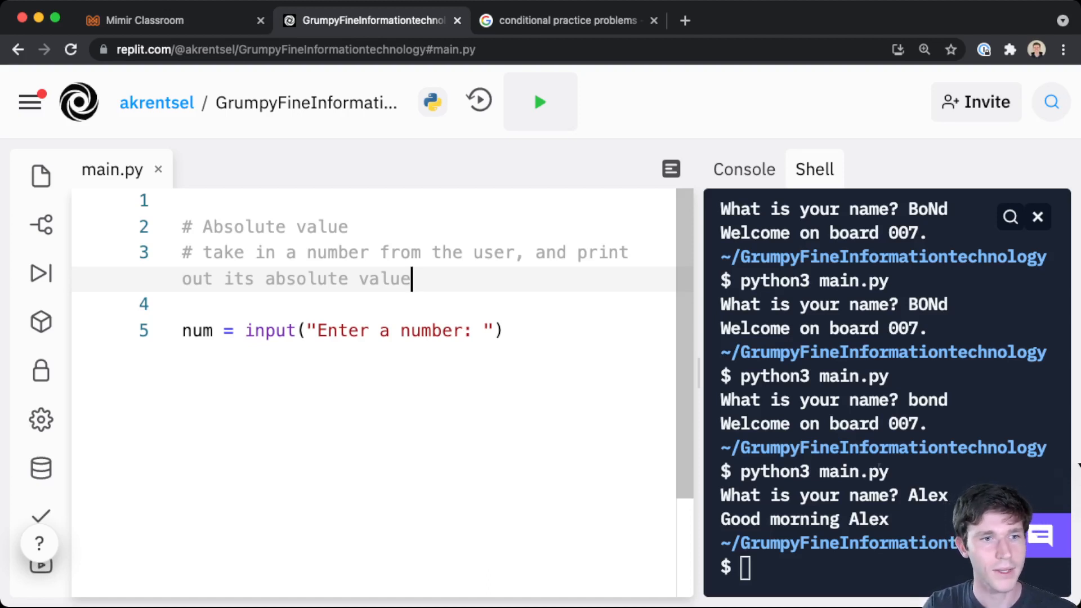
{"action": "type", "text": "float("}
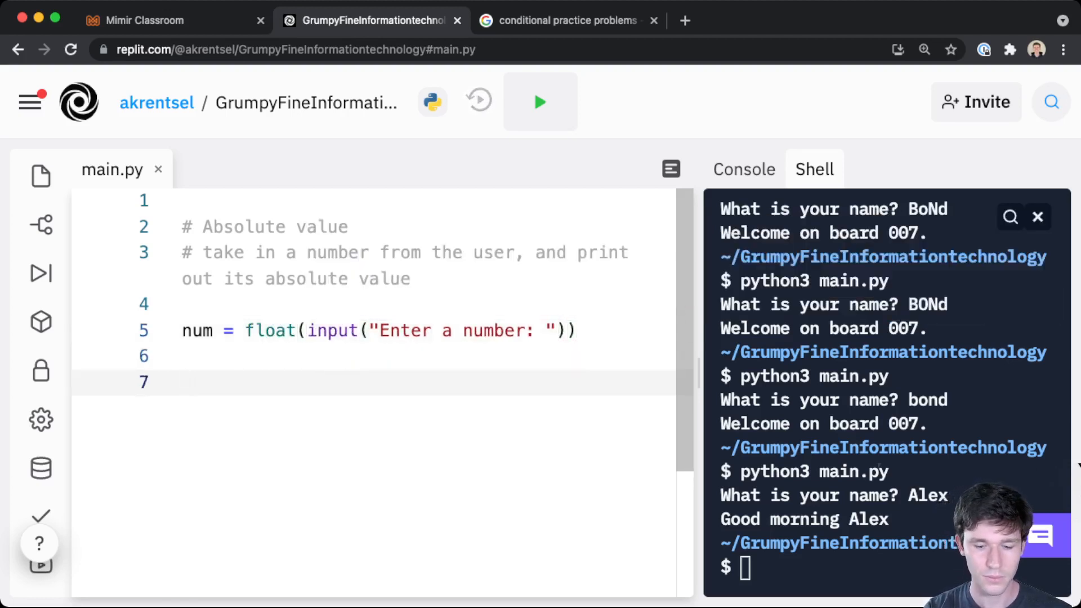
{"action": "left_click", "coordinate": [183, 382]}
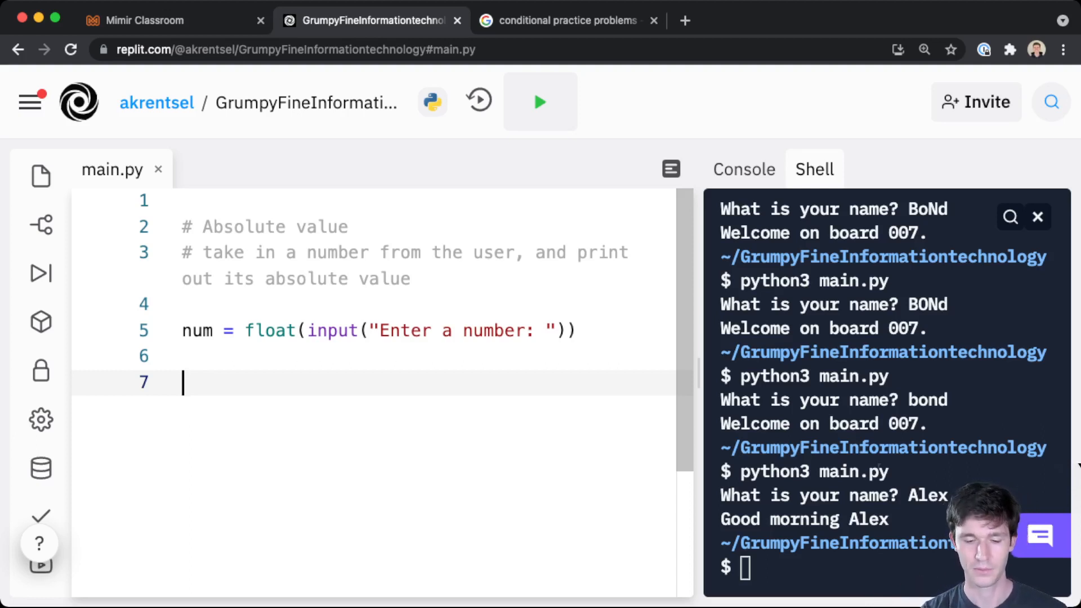
{"action": "type", "text": "print("}
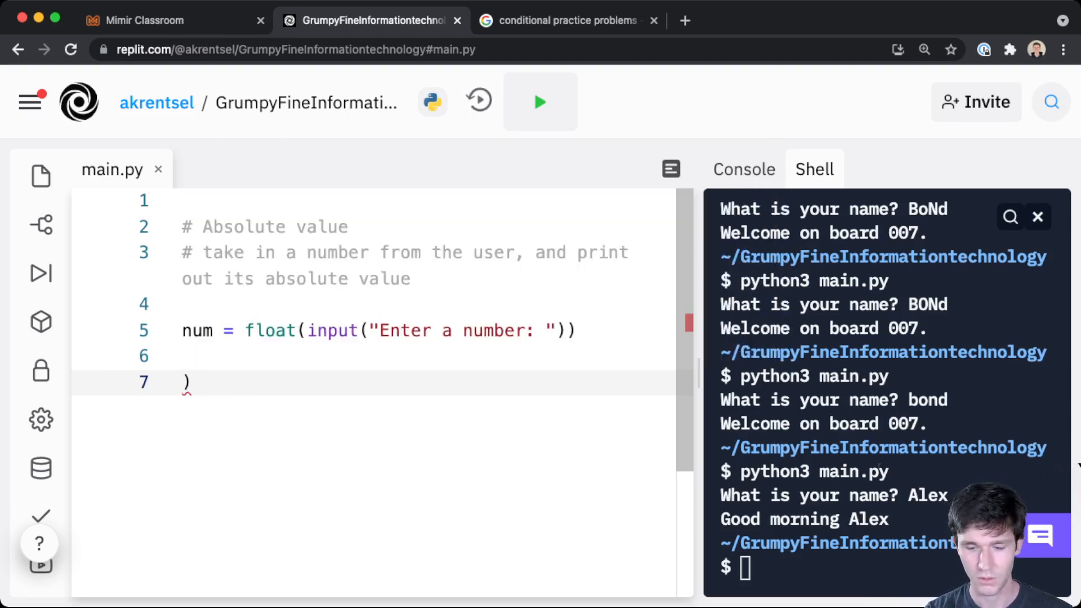
{"action": "key", "text": "Backspace"}
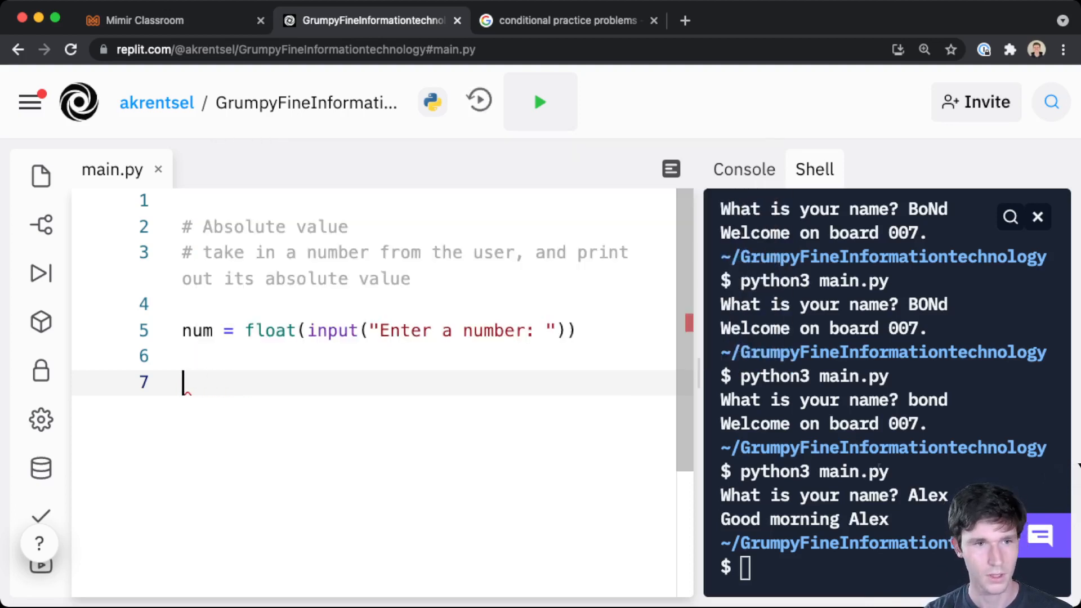
Step: Write if num >= 0: print(num) else: print(-num) on lines 7–10
{"action": "type", "text": "if num > ="}
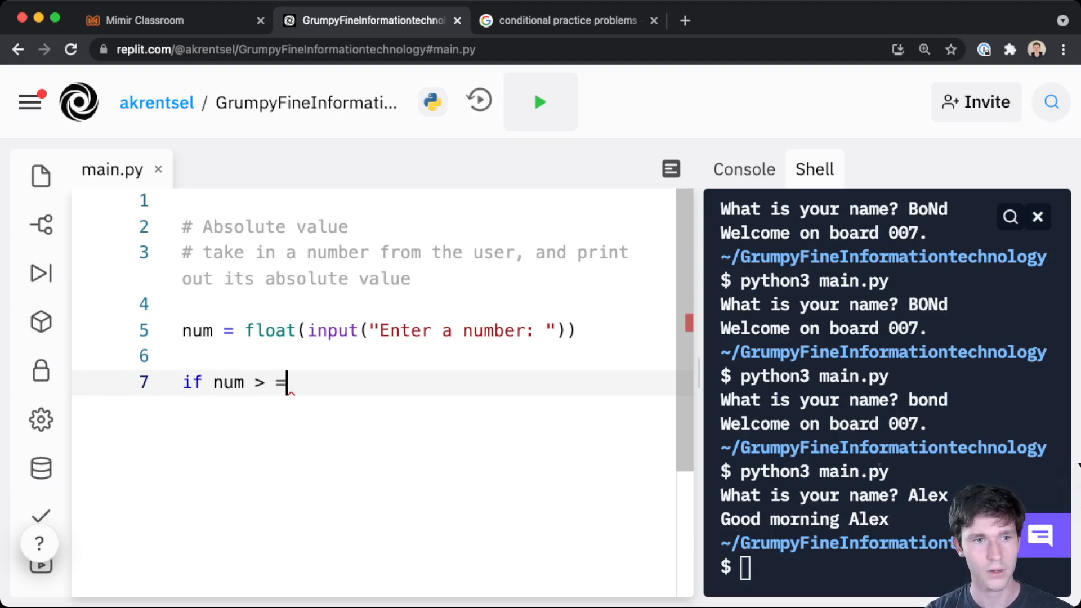
{"action": "type", "text": "0:"}
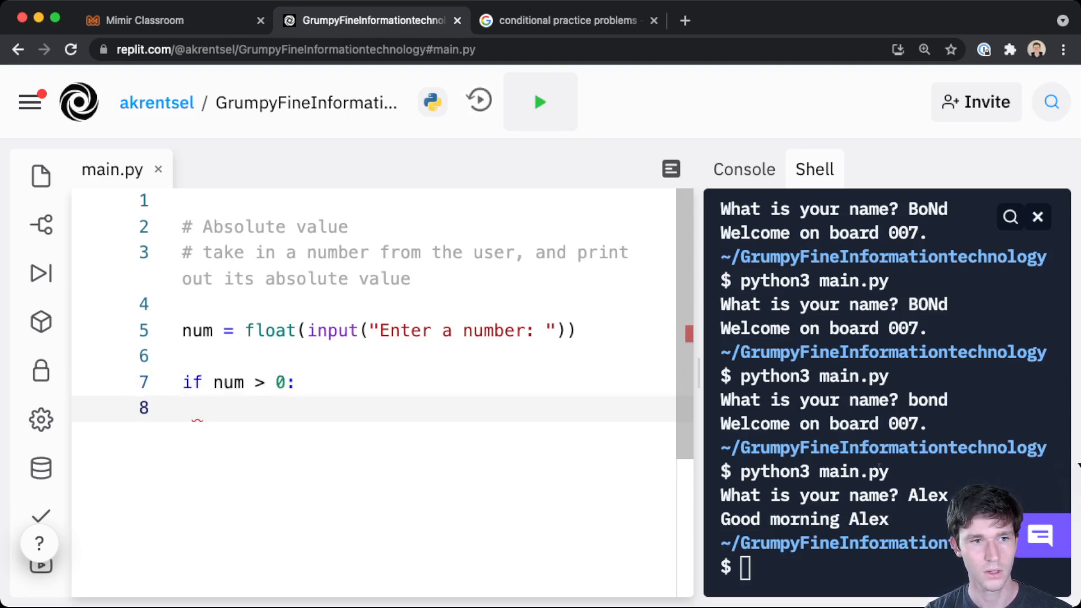
{"action": "type", "text": "print(num"}
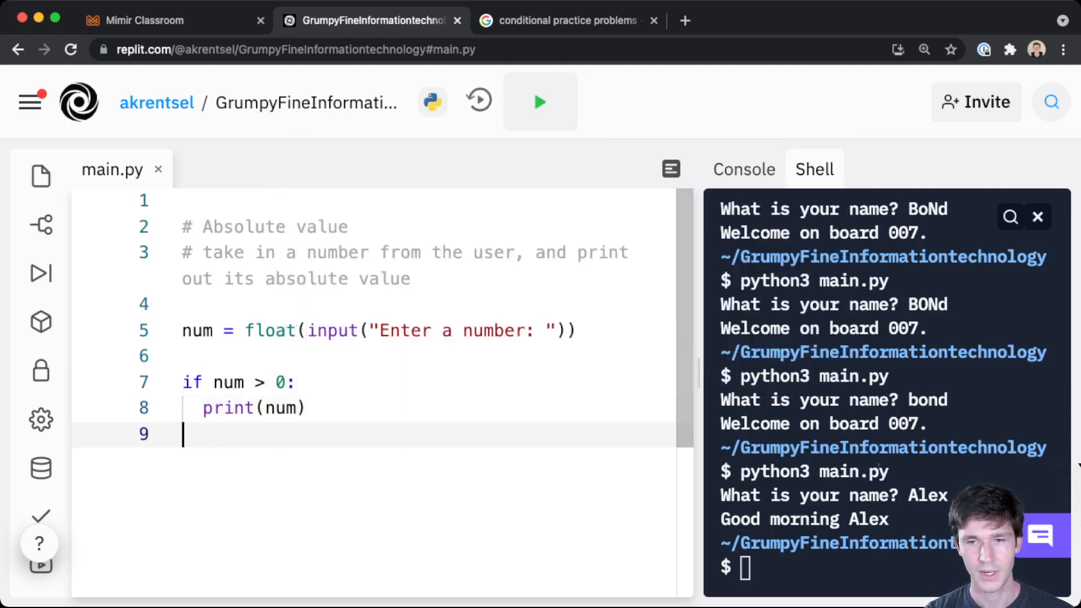
{"action": "type", "text": "else:"}
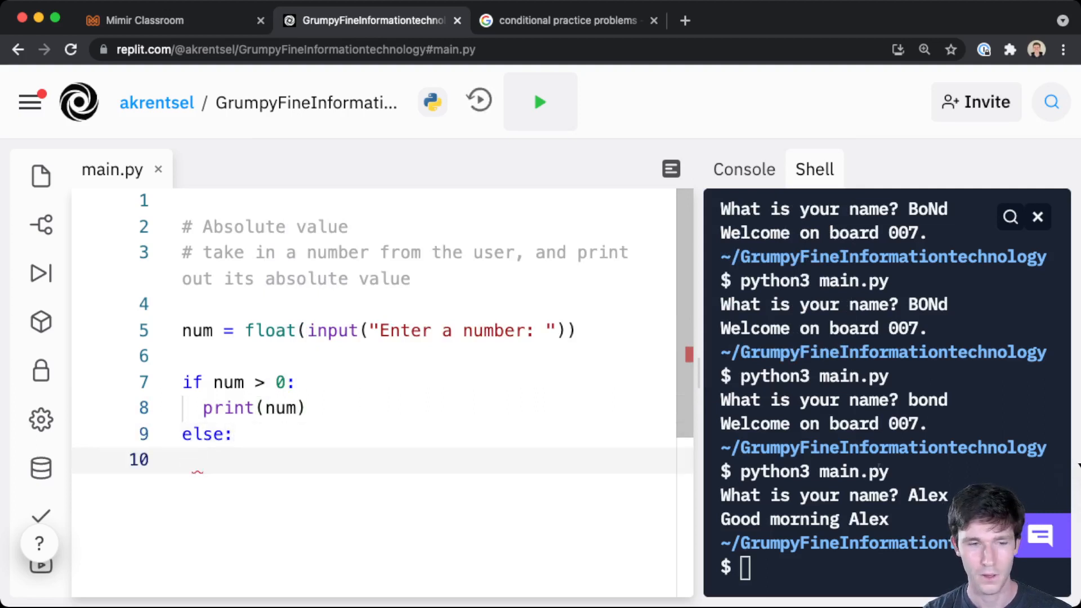
{"action": "type", "text": "print(-num)"}
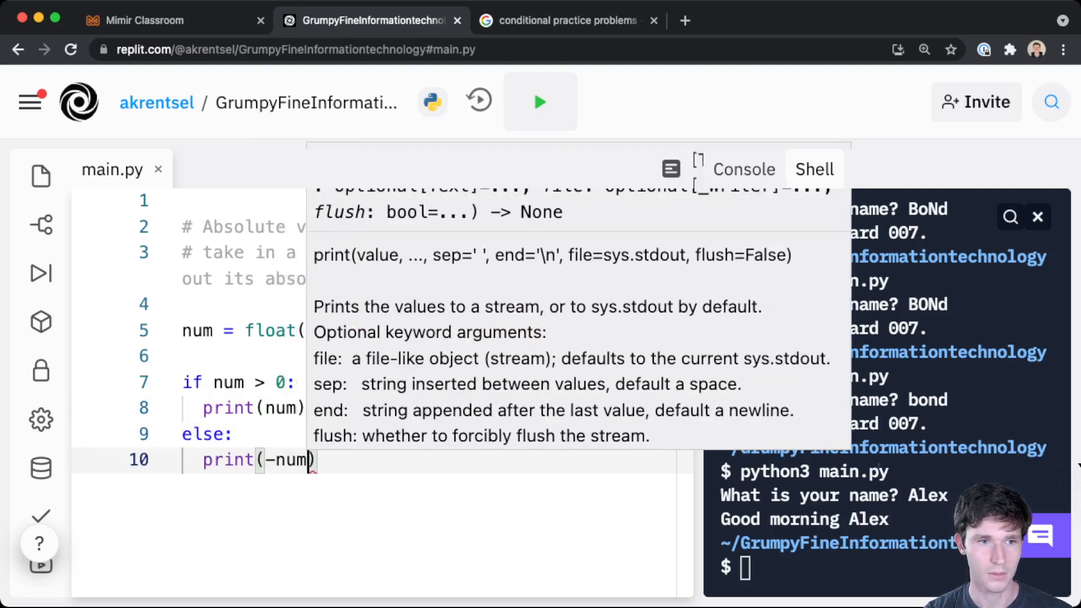
{"action": "key", "text": "Return"}
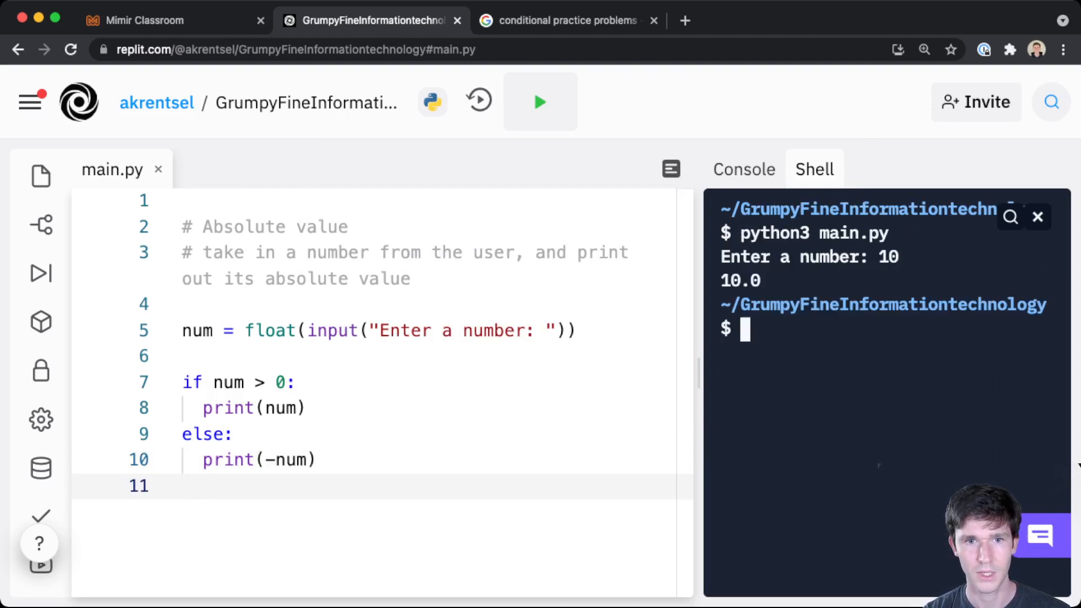
Step: Run python3 main.py in the Shell entering 10, -5 and 0, printing 10.0, 5.0 and -0.0
{"action": "type", "text": "python3 main.py"}
{"action": "type", "text": "-5"}
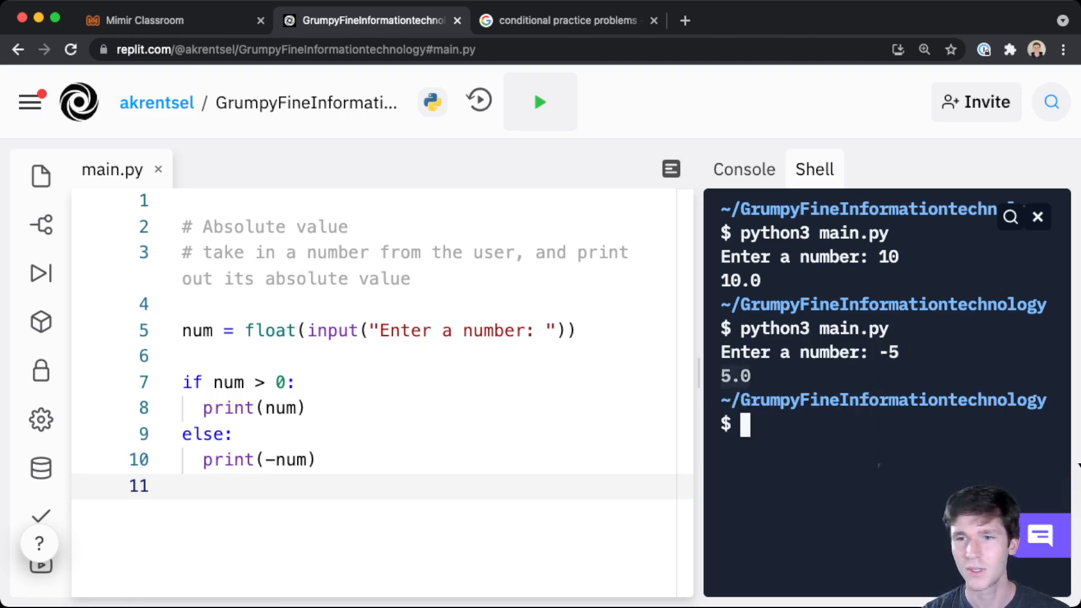
{"action": "type", "text": "python3 main.py"}
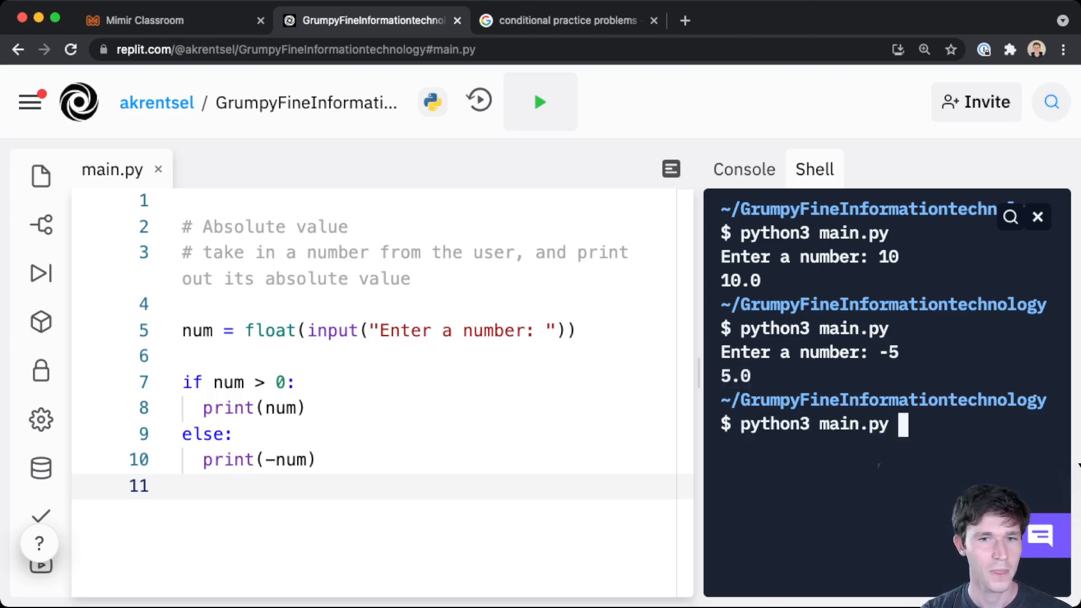
{"action": "type", "text": "0"}
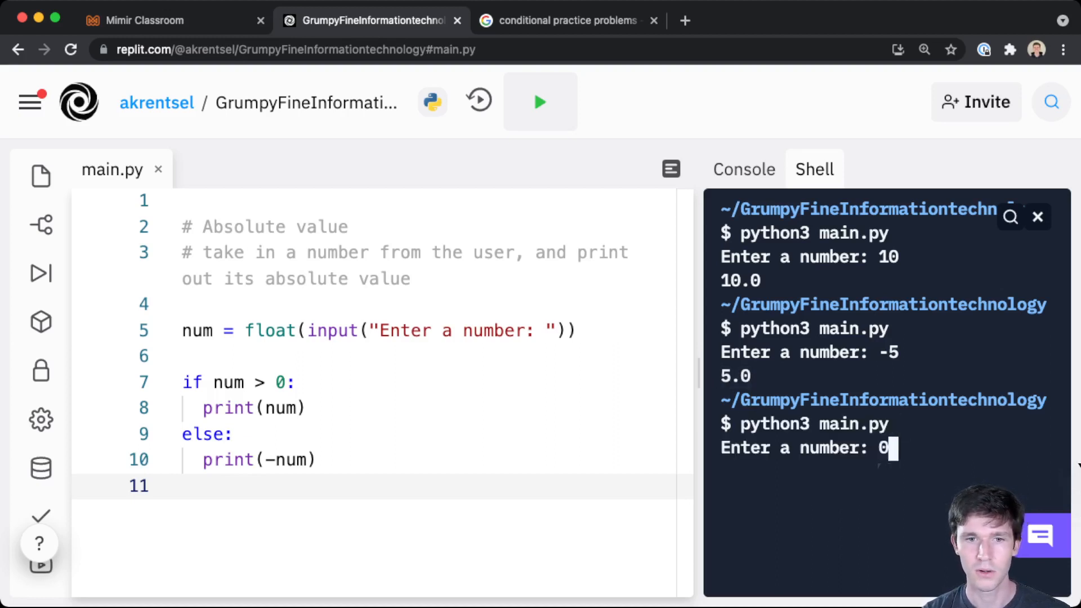
{"action": "key", "text": "Return"}
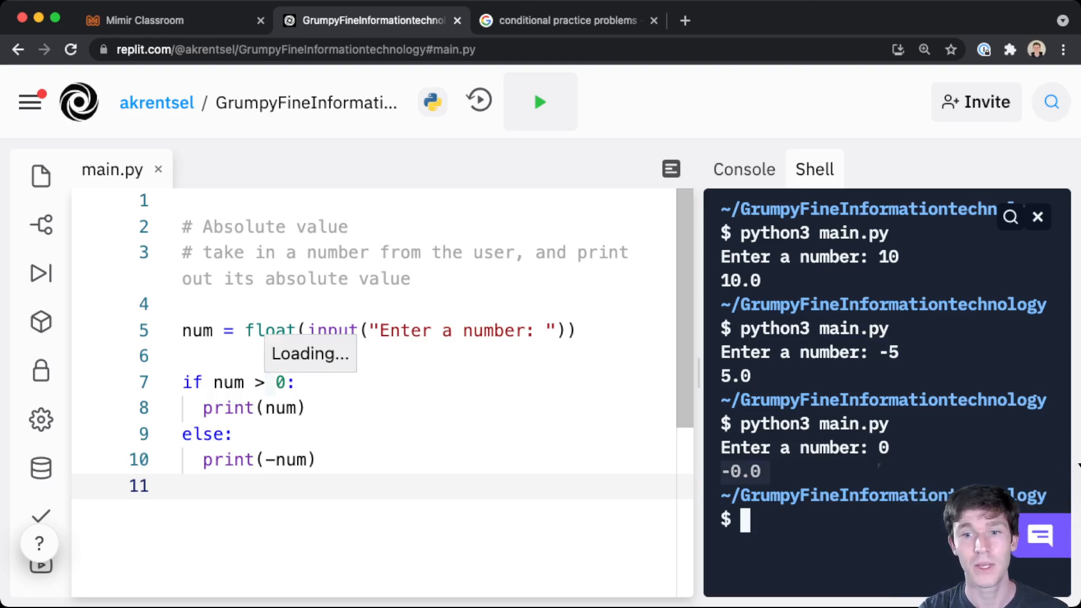
Step: Extend line 7's condition to num > 0 or num == 0, then go to the shell to rerun with 0
{"action": "double_click", "coordinate": [253, 407]}
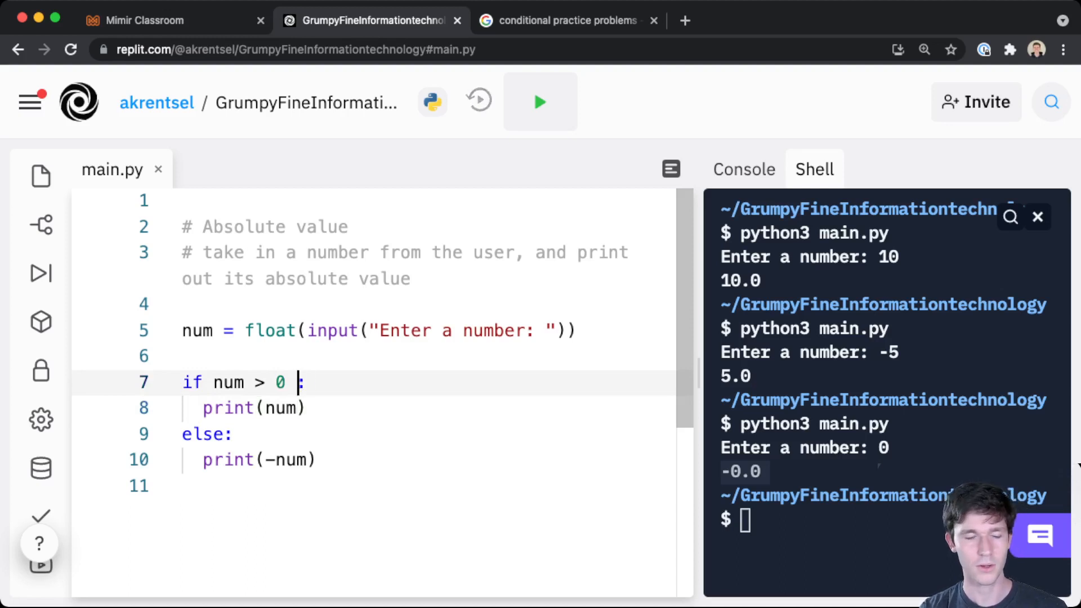
{"action": "type", "text": "or"}
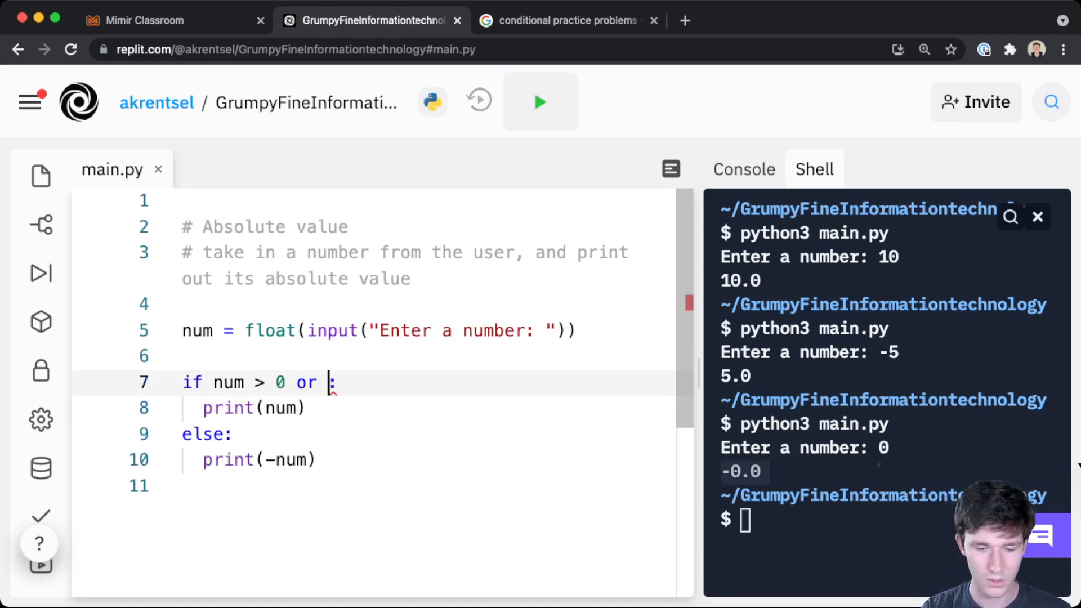
{"action": "type", "text": "num == 0"}
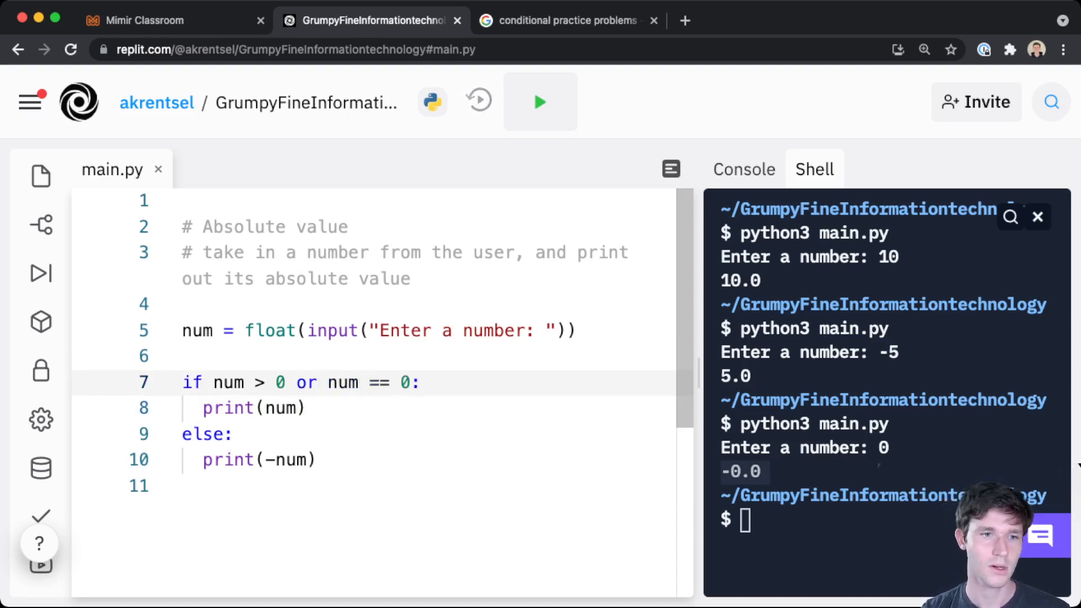
{"action": "left_click", "coordinate": [193, 486]}
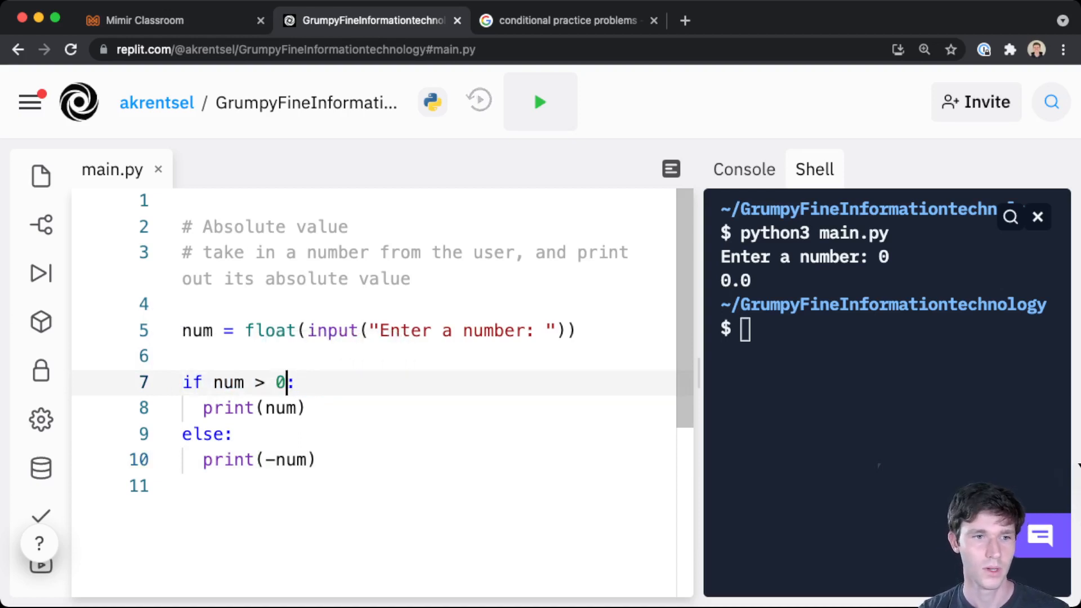
Step: Change line 7 to if num >= 0, clear the shell, and begin a new python3 run
{"action": "type", "text": "="}
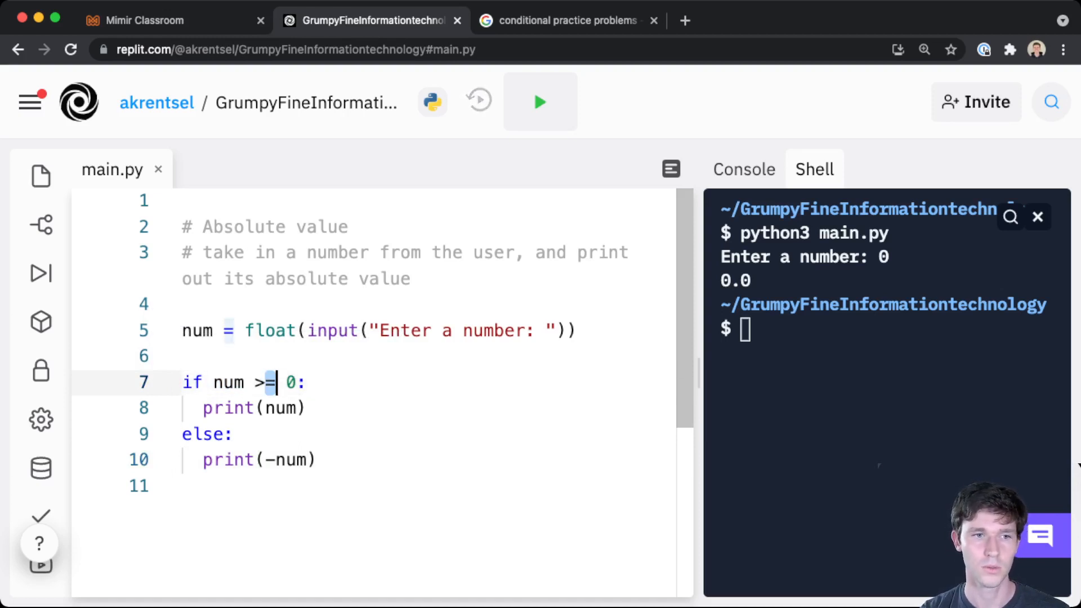
{"action": "mouse_move", "coordinate": [281, 383]}
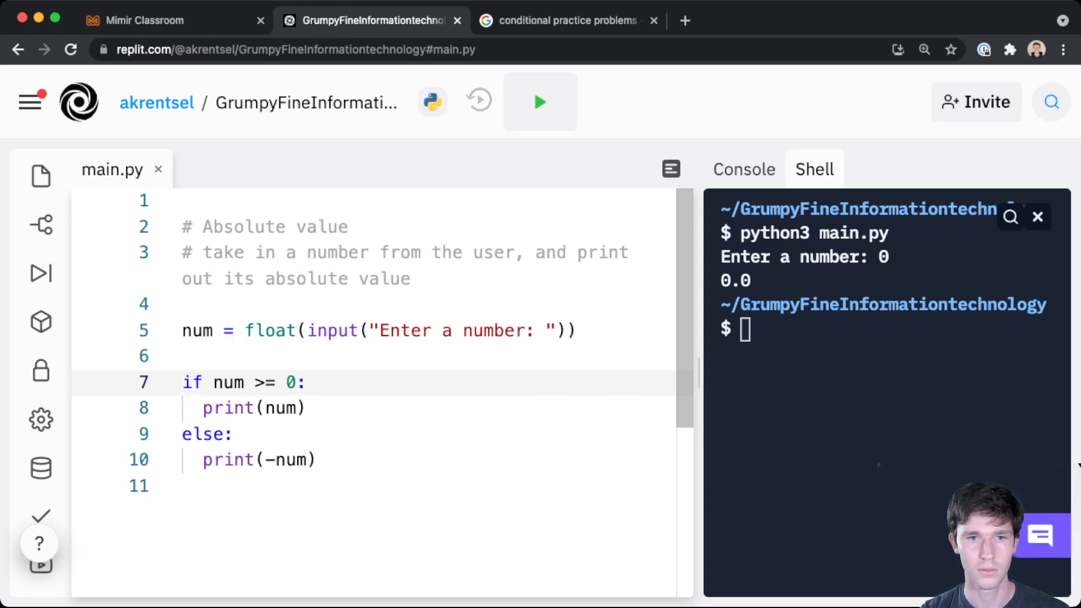
{"action": "type", "text": "py"}
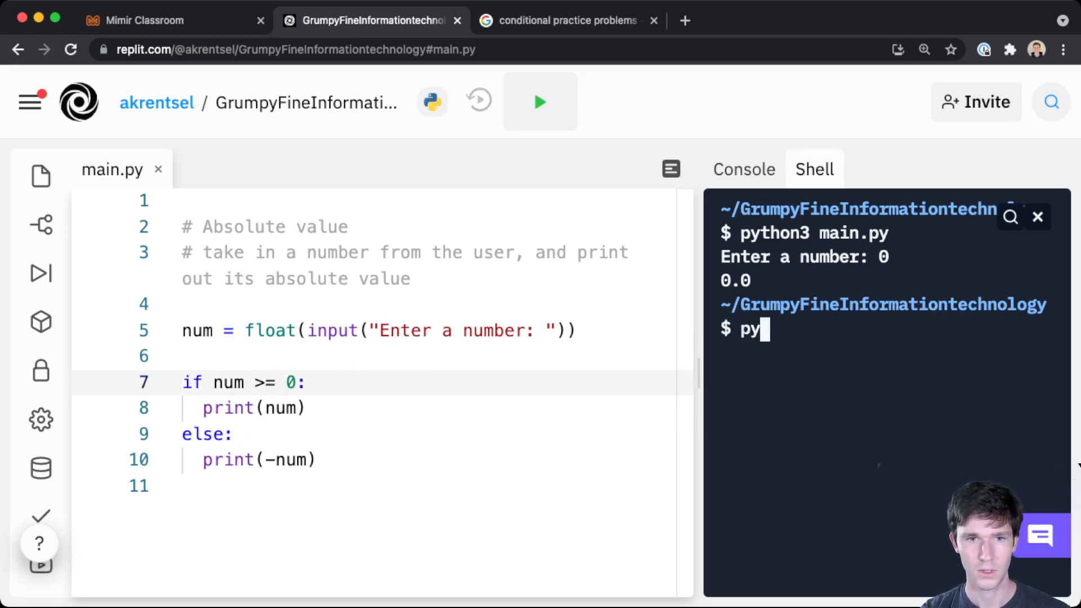
{"action": "key", "text": "Return"}
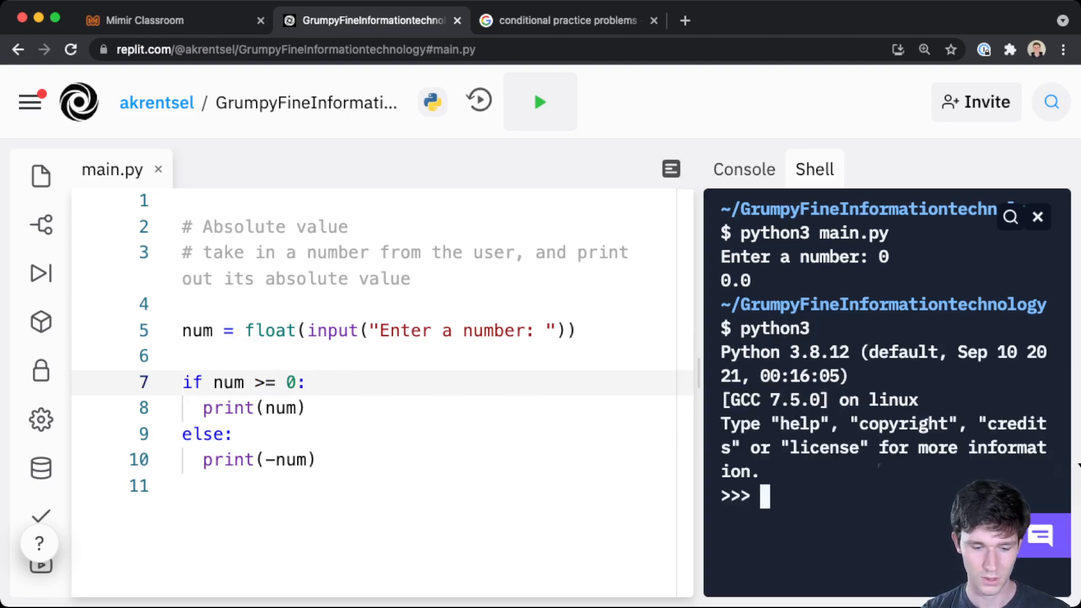
{"action": "type", "text": "clear"}
{"action": "type", "text": "quit("}
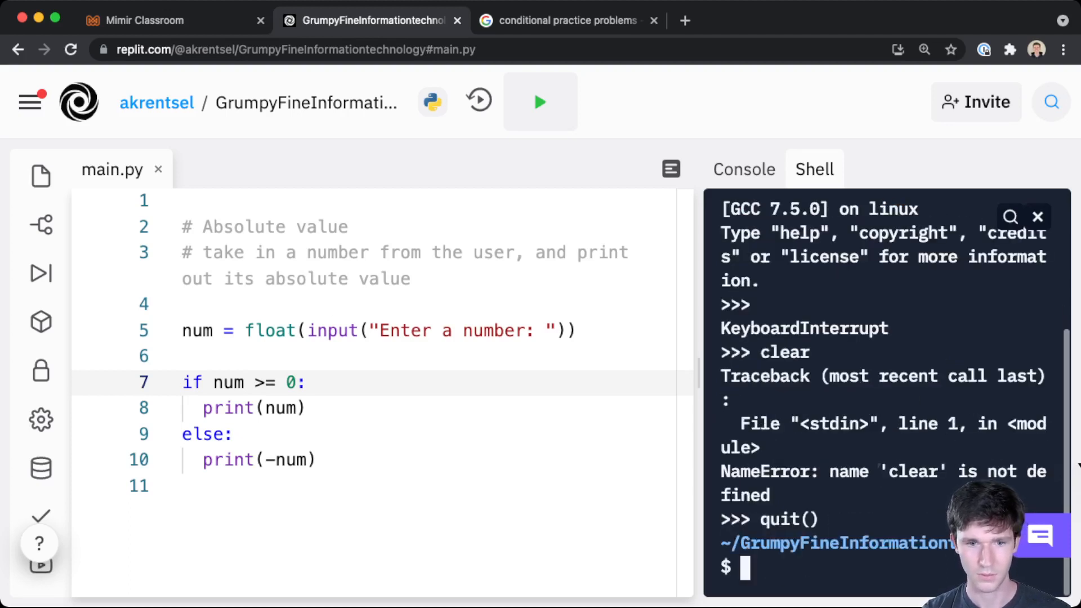
{"action": "type", "text": "python3"}
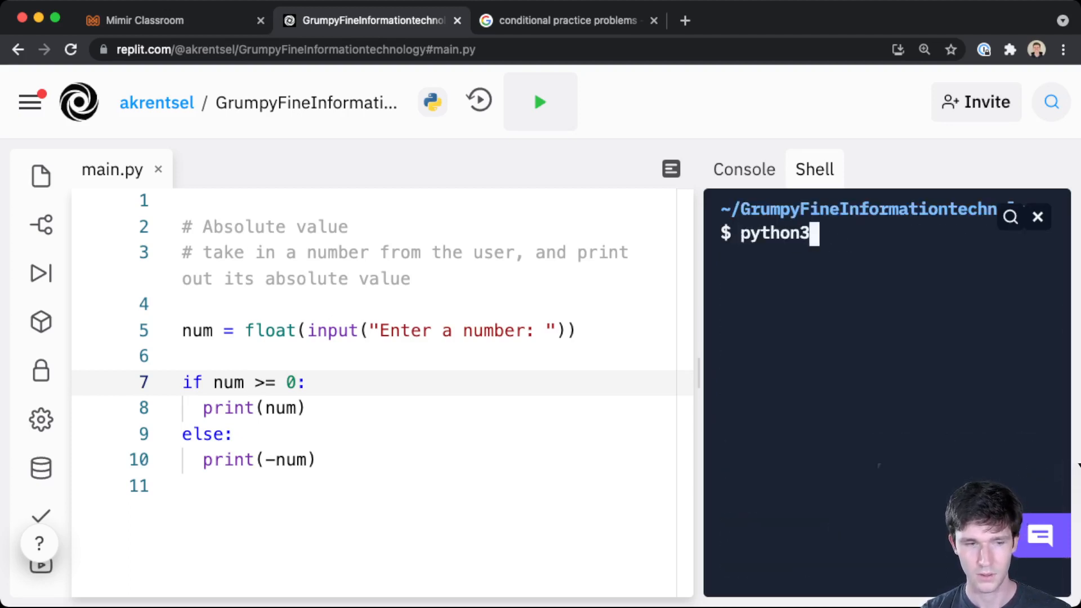